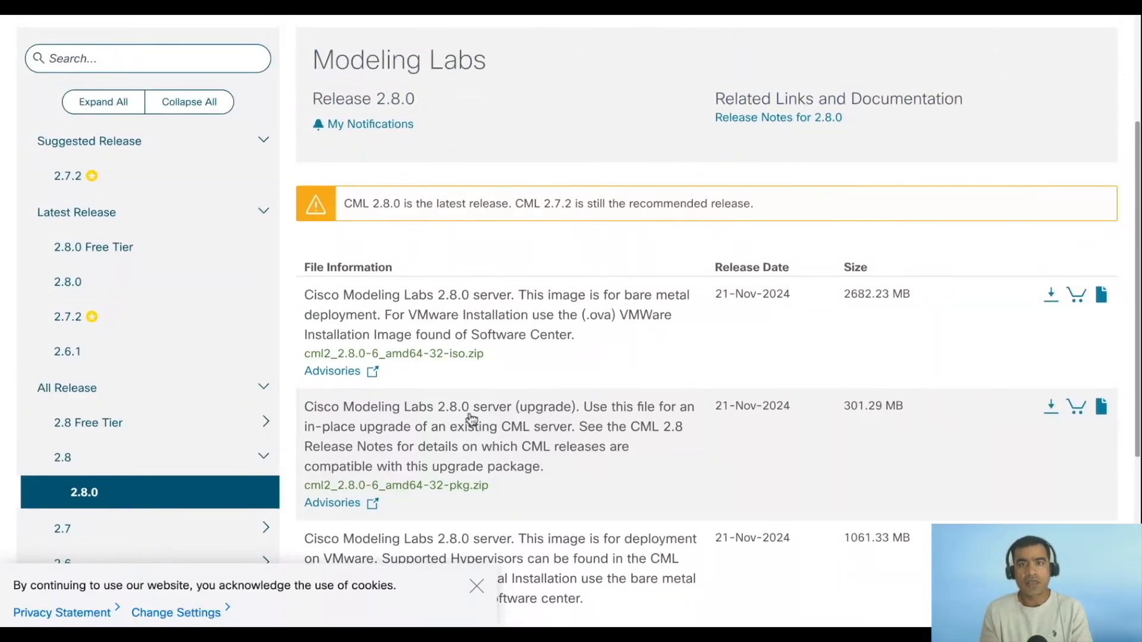
pyautogui.moveTo(730, 203)
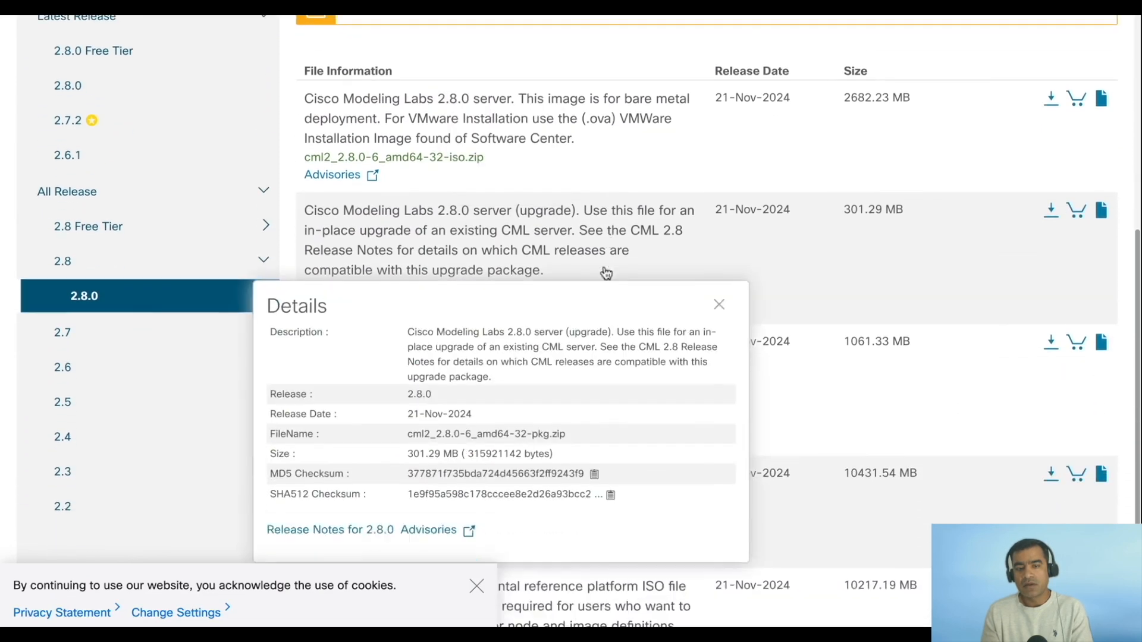
# - Compare the 2.8.0 upgrade package details on Cisco Software Download
pyautogui.click(719, 305)
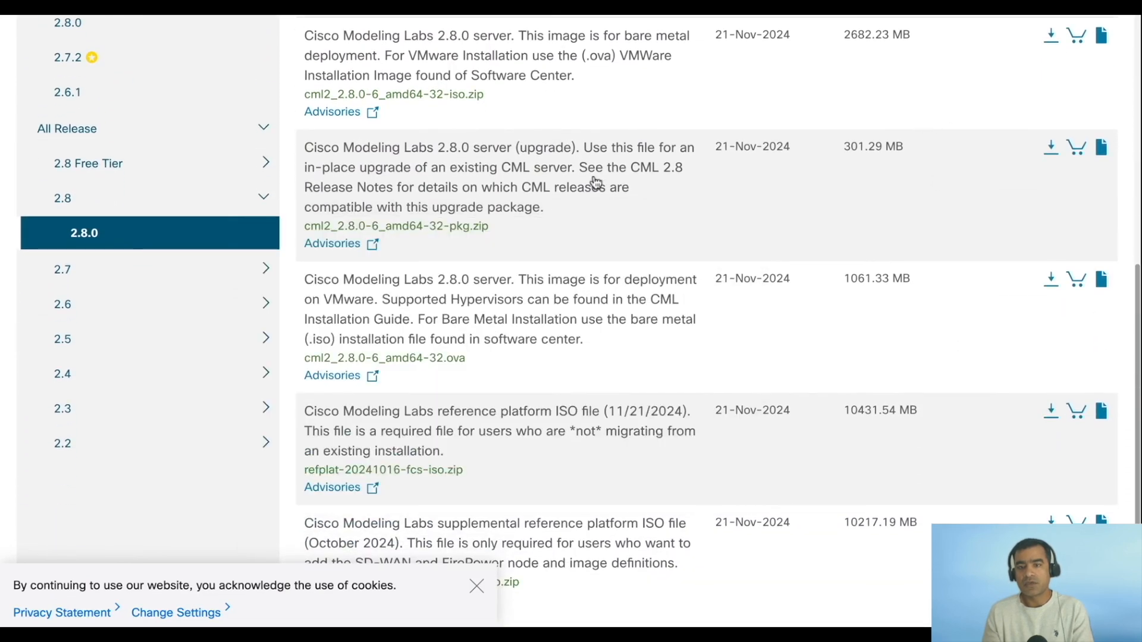
pyautogui.click(1101, 146)
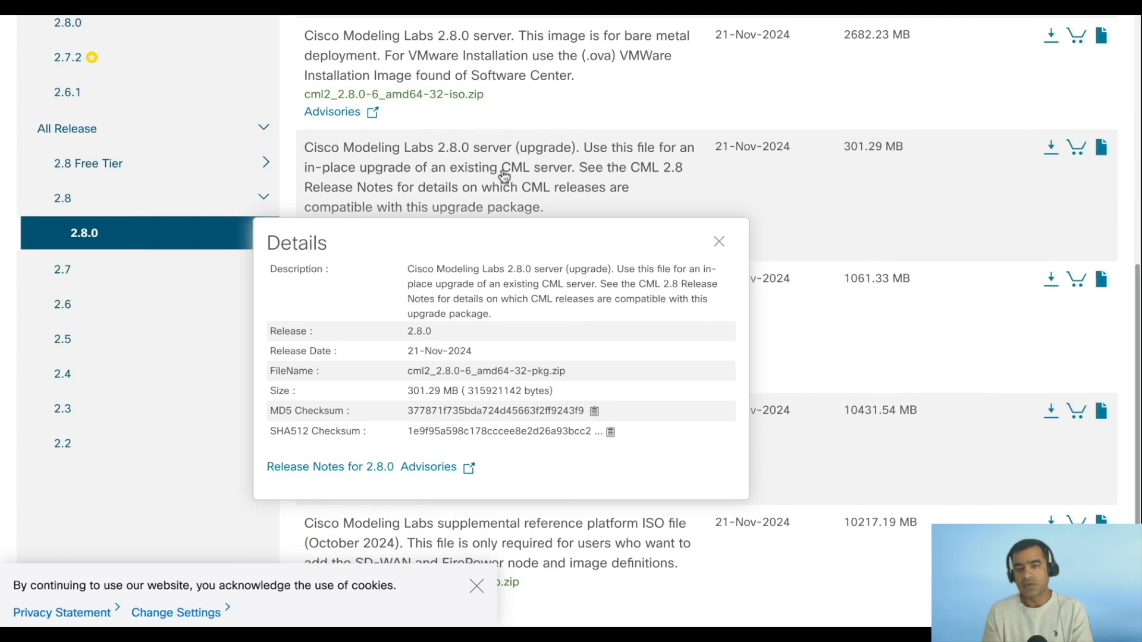
pyautogui.click(719, 242)
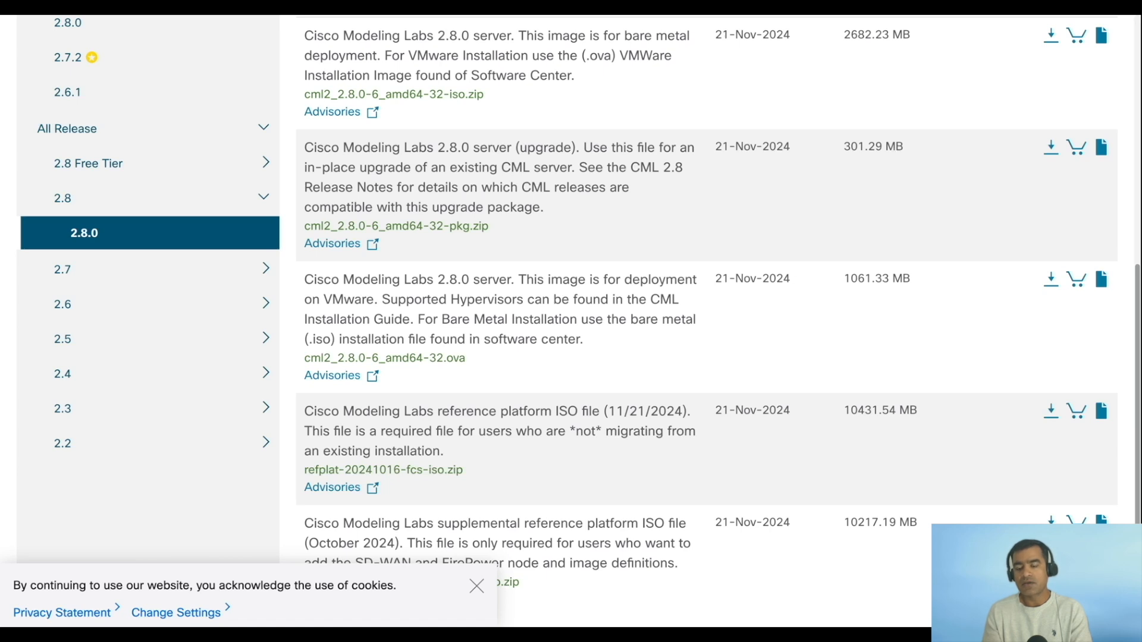
pyautogui.moveTo(766, 157)
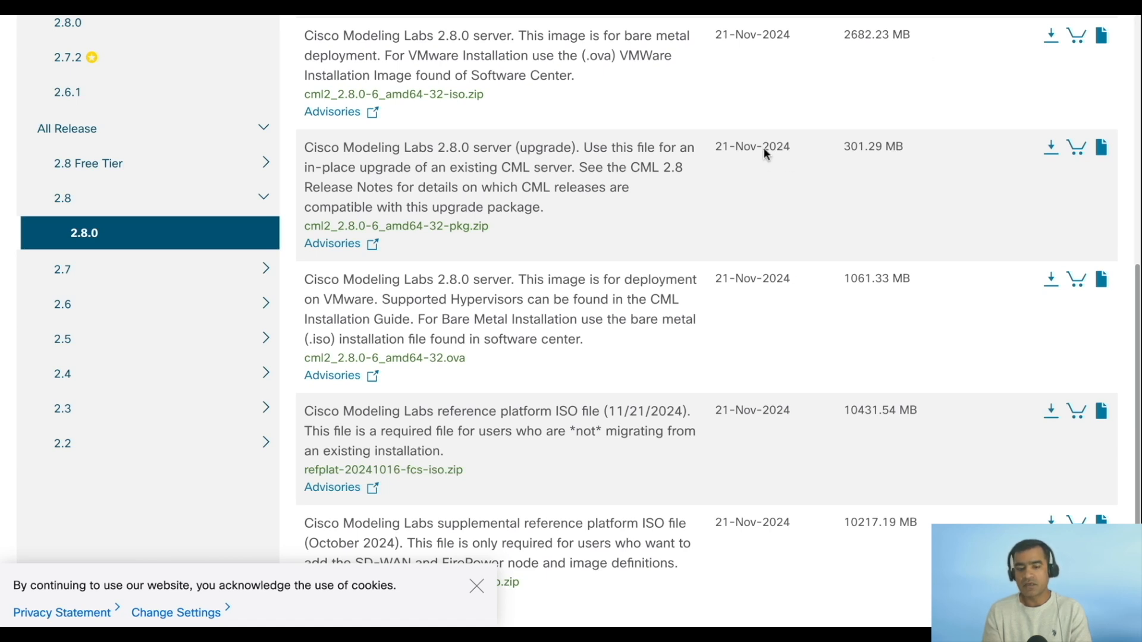
pyautogui.click(1101, 147)
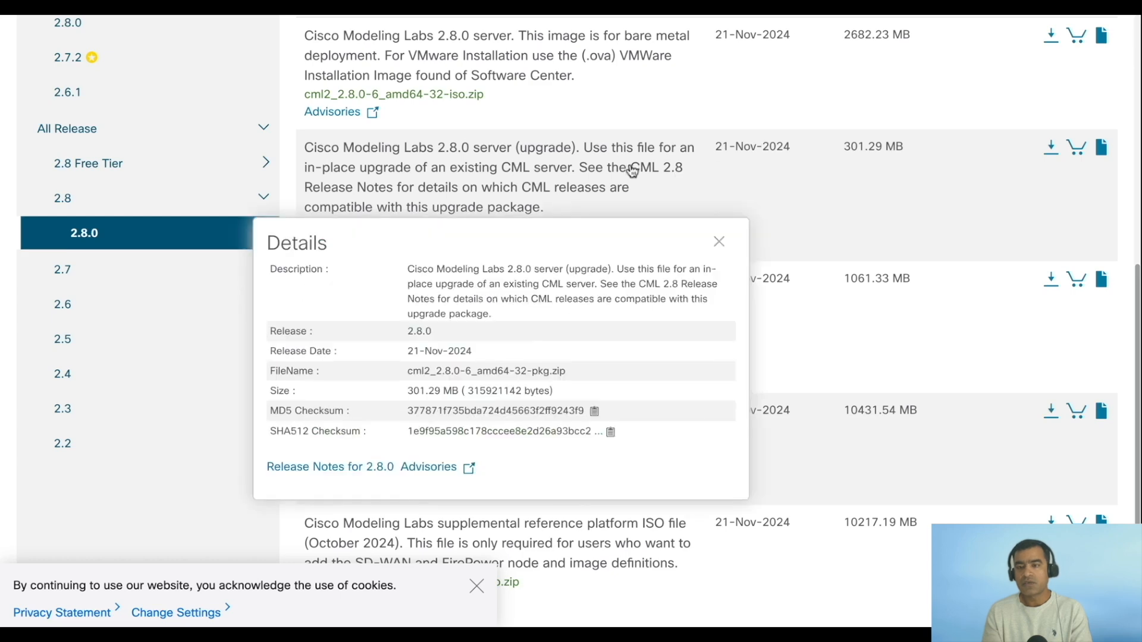
pyautogui.click(718, 241)
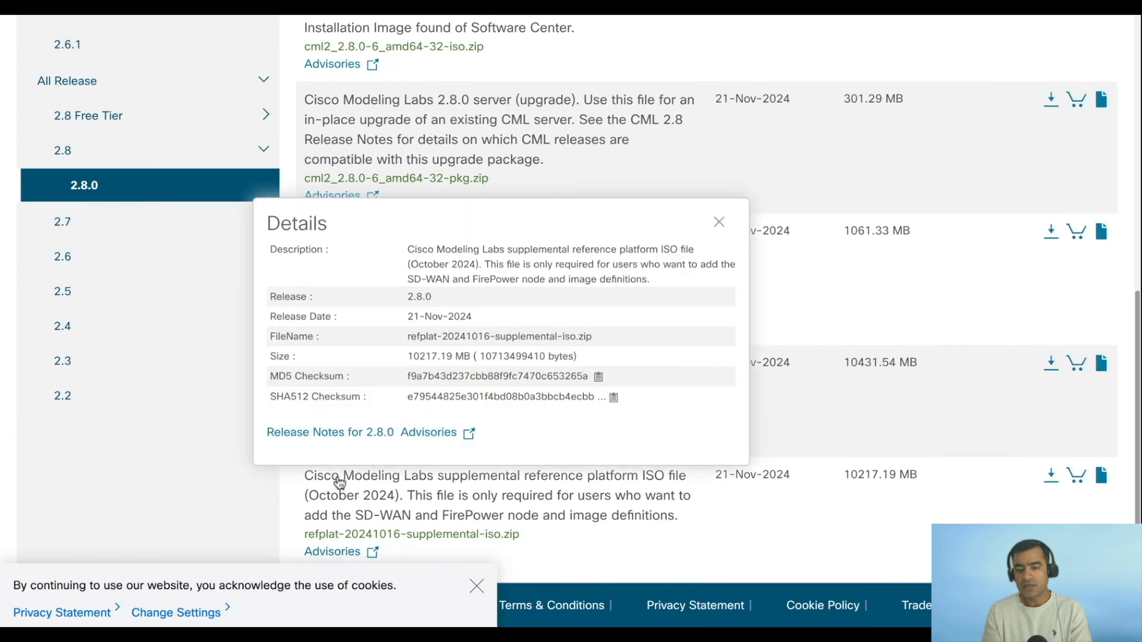
pyautogui.moveTo(657, 526)
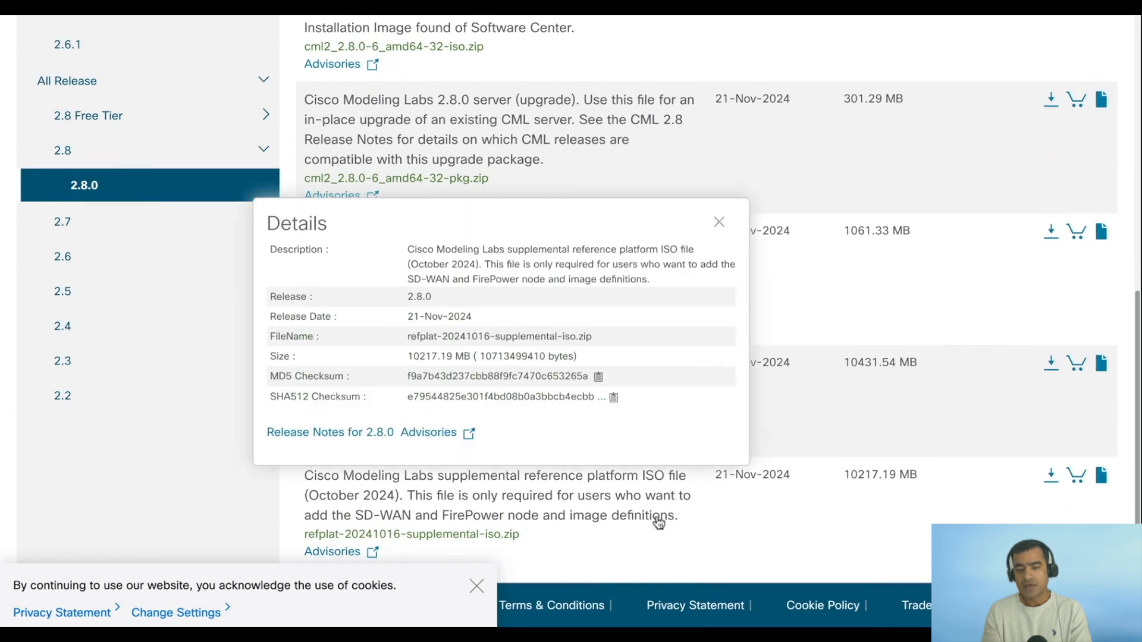
pyautogui.moveTo(794, 538)
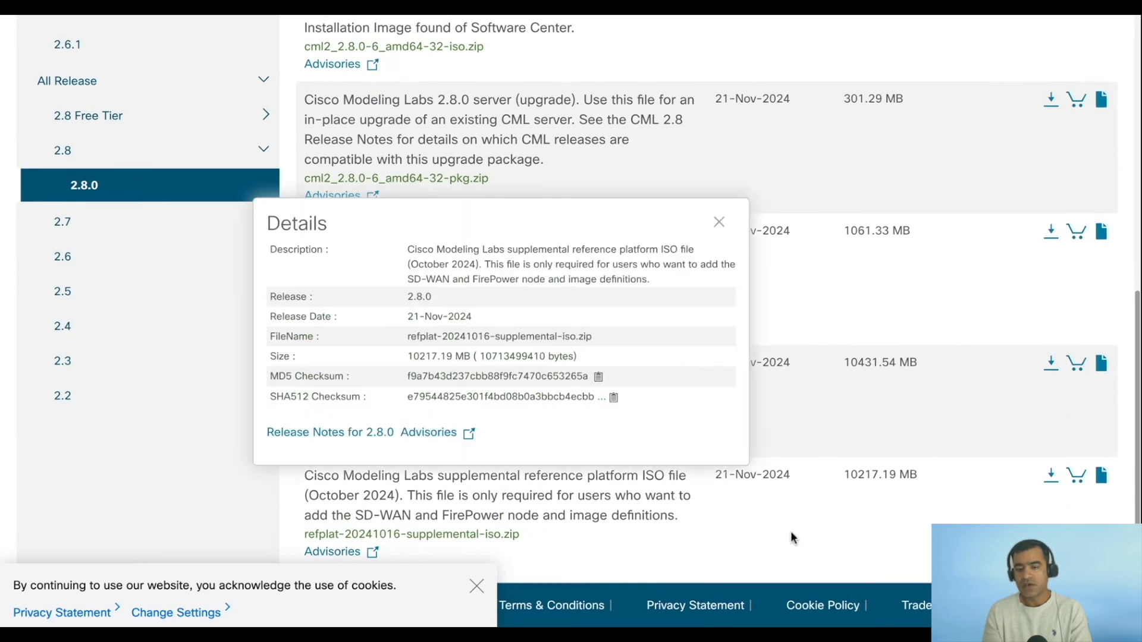
# - Download the supplemental reference platform ISO after accepting the Cisco General Terms
pyautogui.click(719, 221)
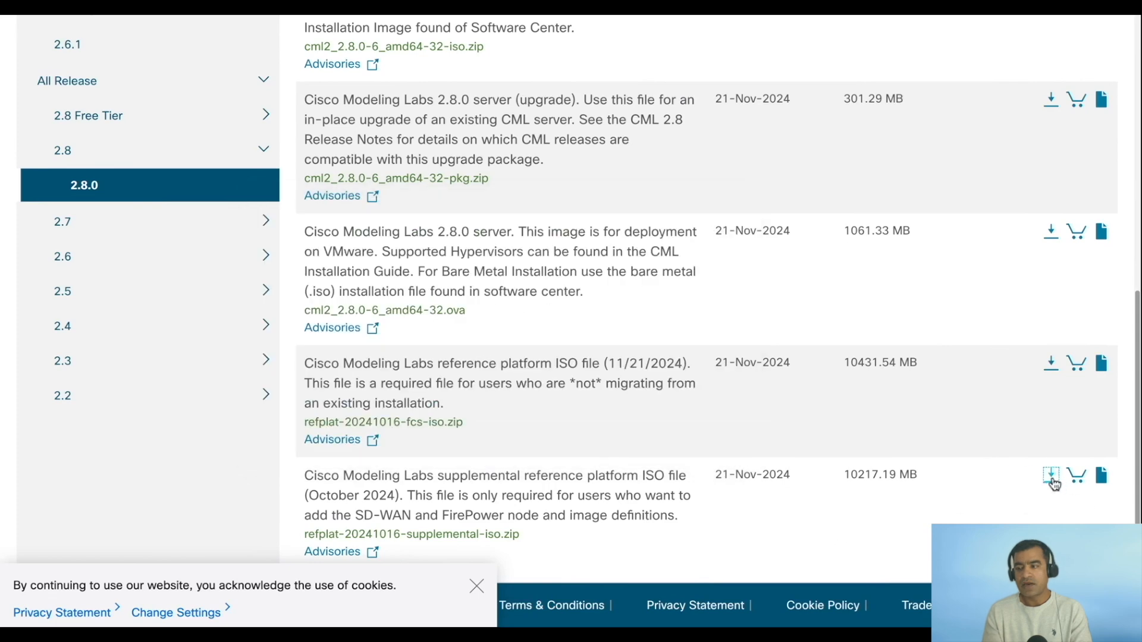
pyautogui.click(1048, 474)
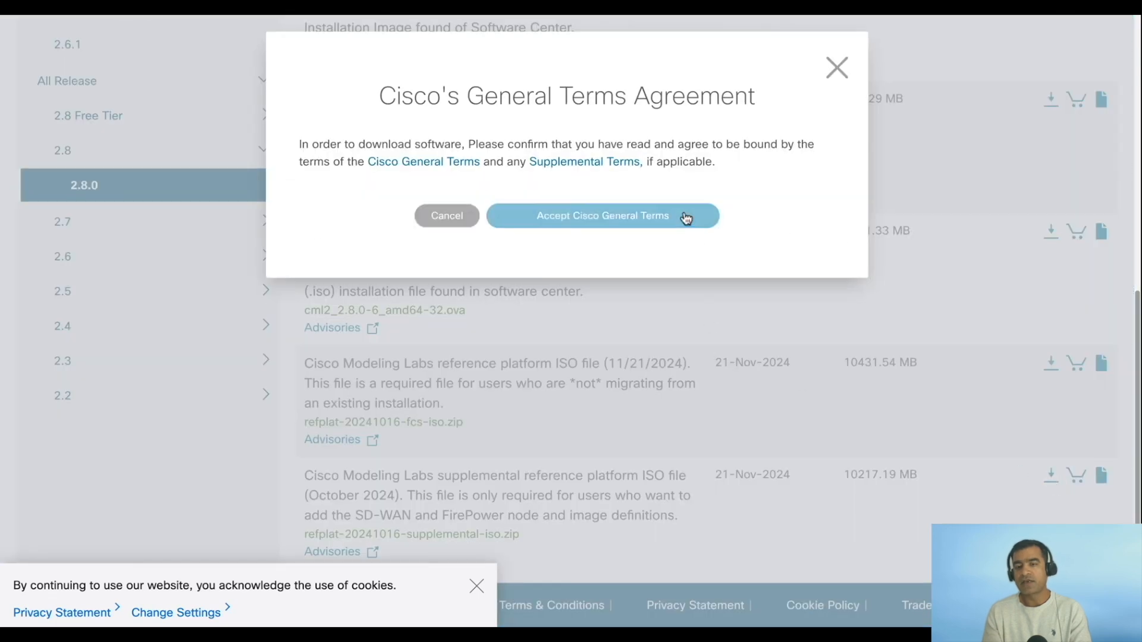
pyautogui.click(602, 215)
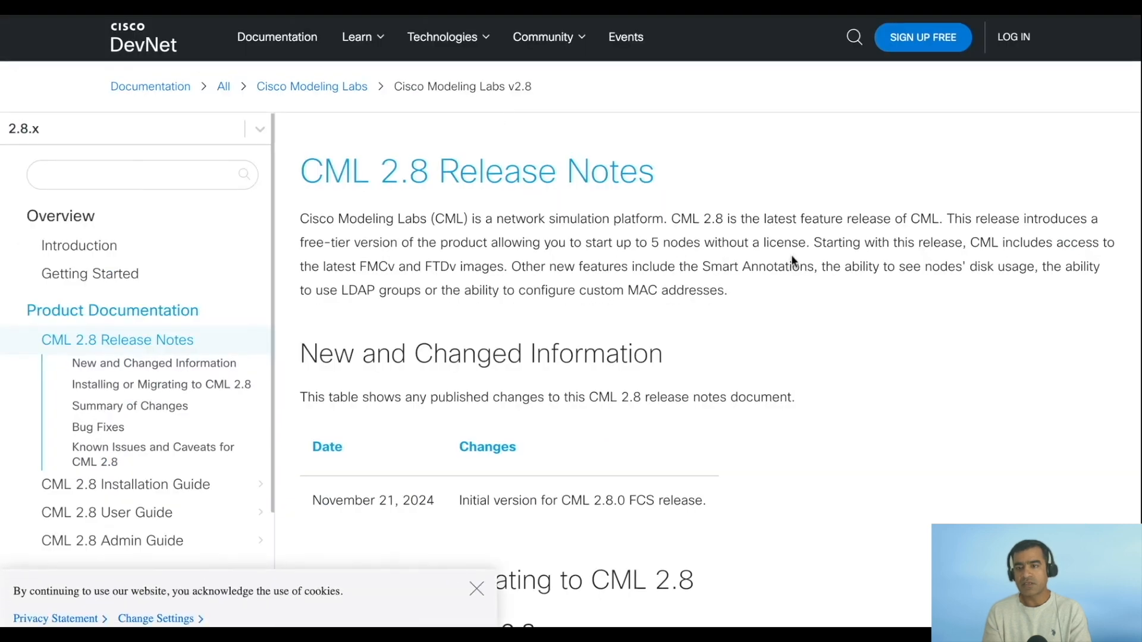
# - Scroll the CML 2.8 release notes to the Installing or Migrating to CML 2.8 section
pyautogui.scroll(-3)
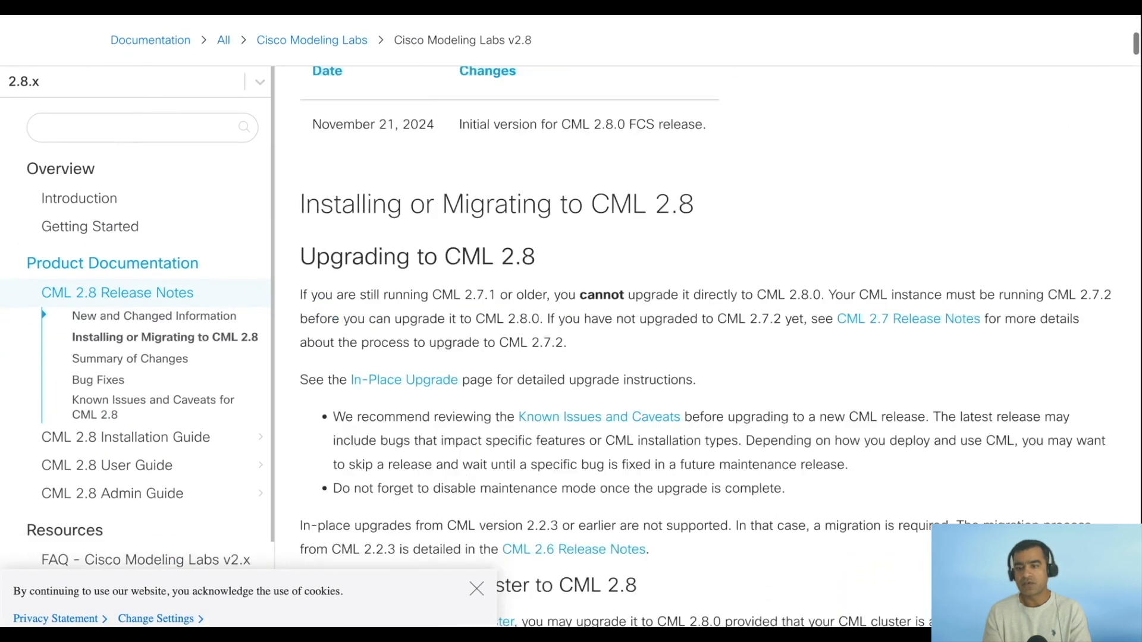
pyautogui.scroll(-3)
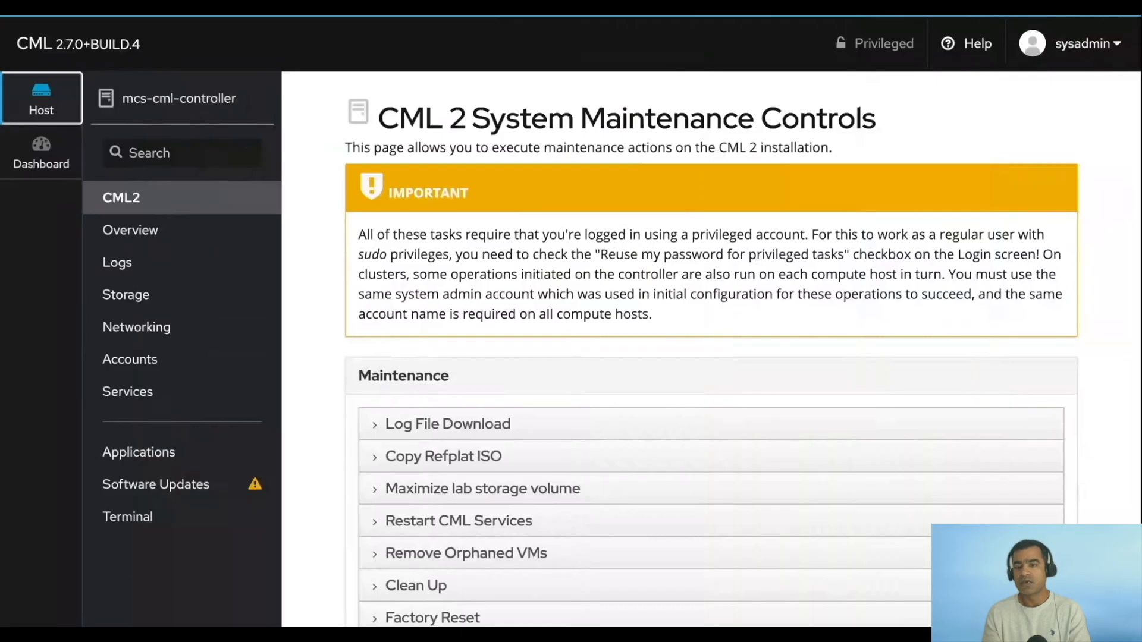
pyautogui.moveTo(174, 192)
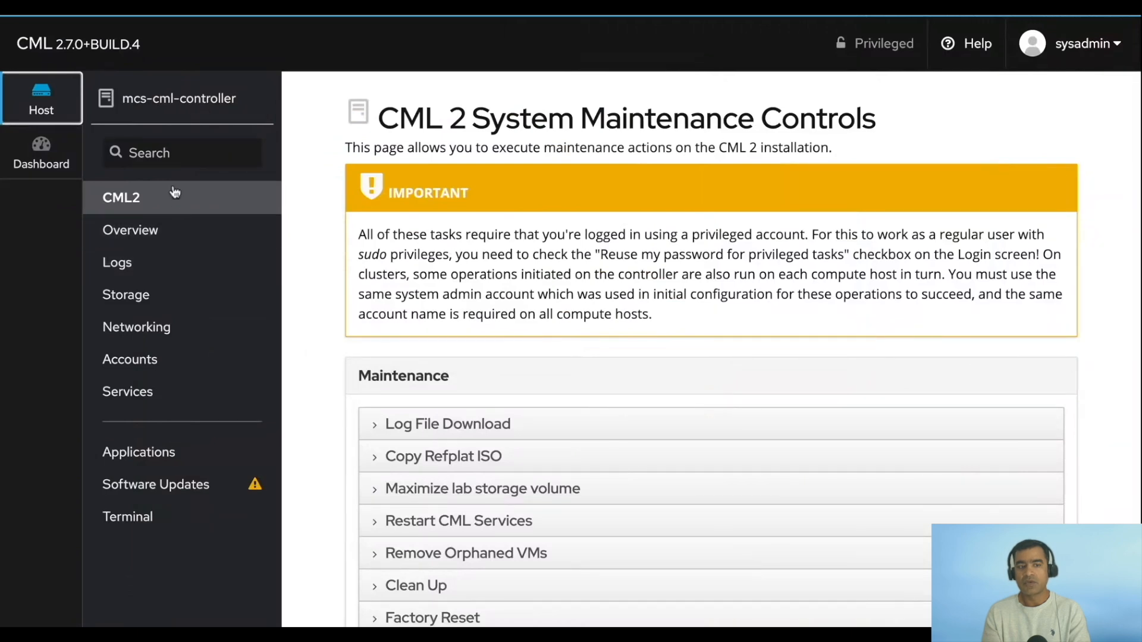
pyautogui.moveTo(54, 105)
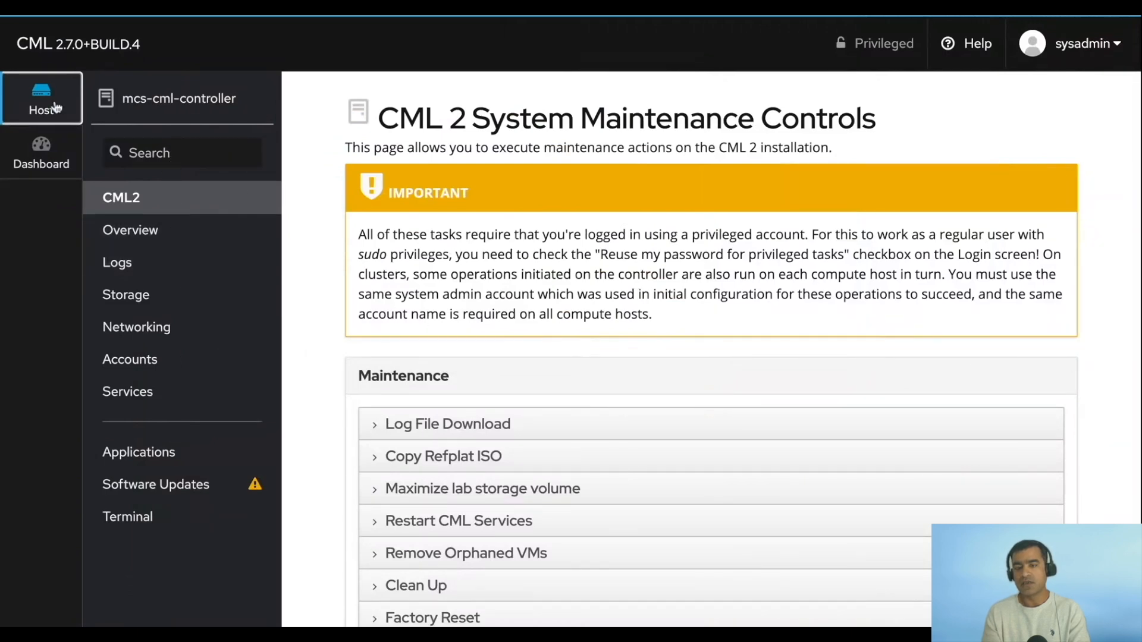
pyautogui.moveTo(206, 267)
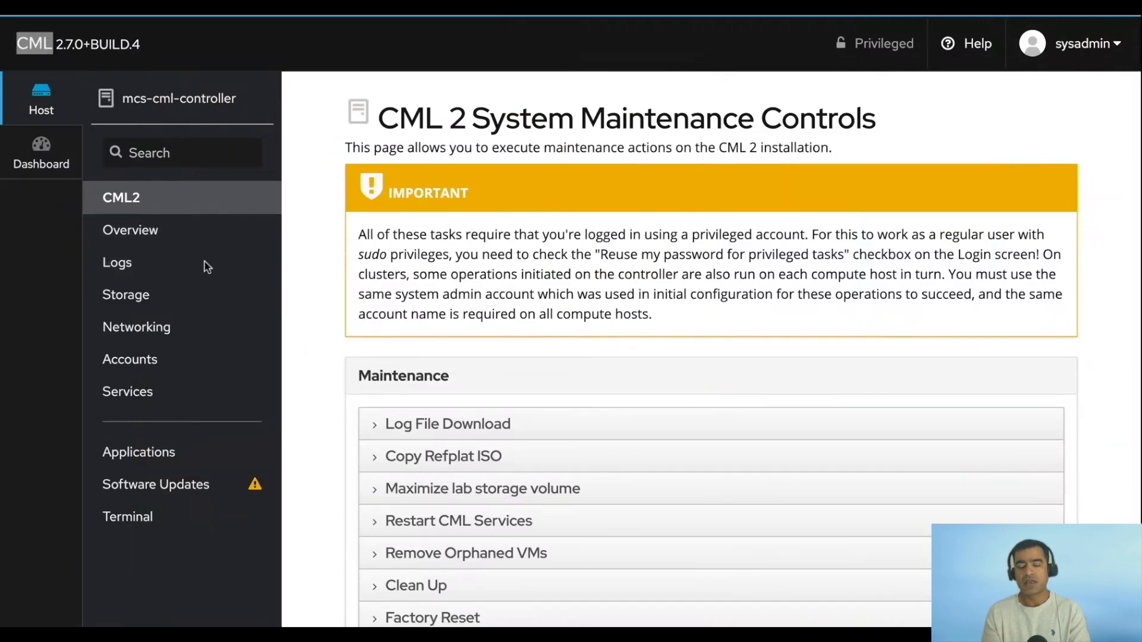
# - Install all 147 available controller updates from Cockpit's Software Updates page
pyautogui.click(156, 484)
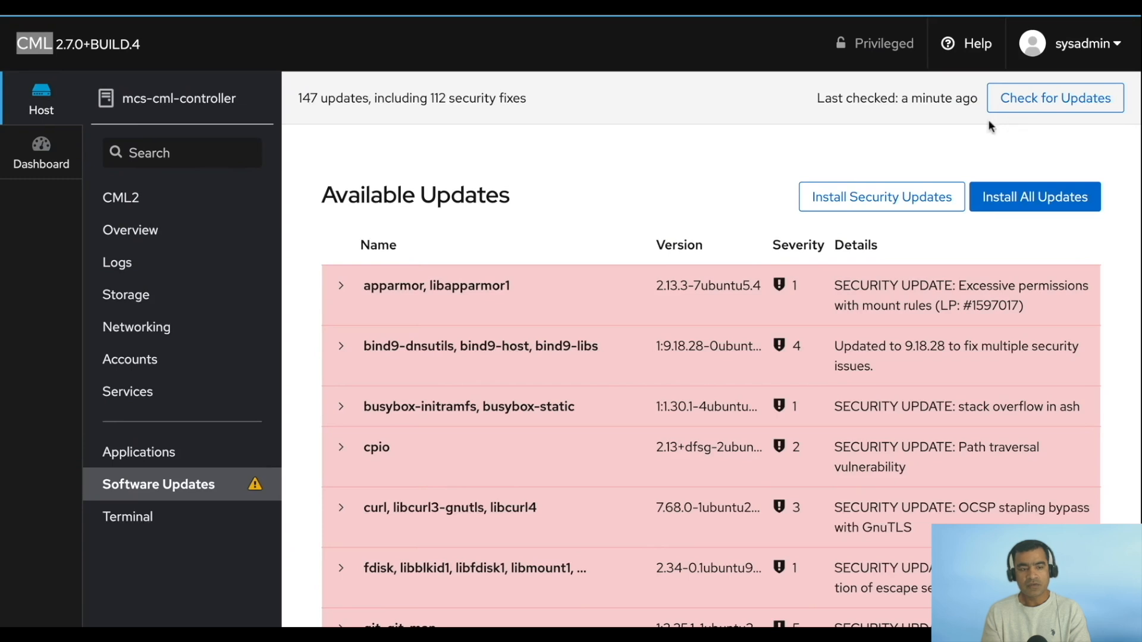
pyautogui.moveTo(833, 129)
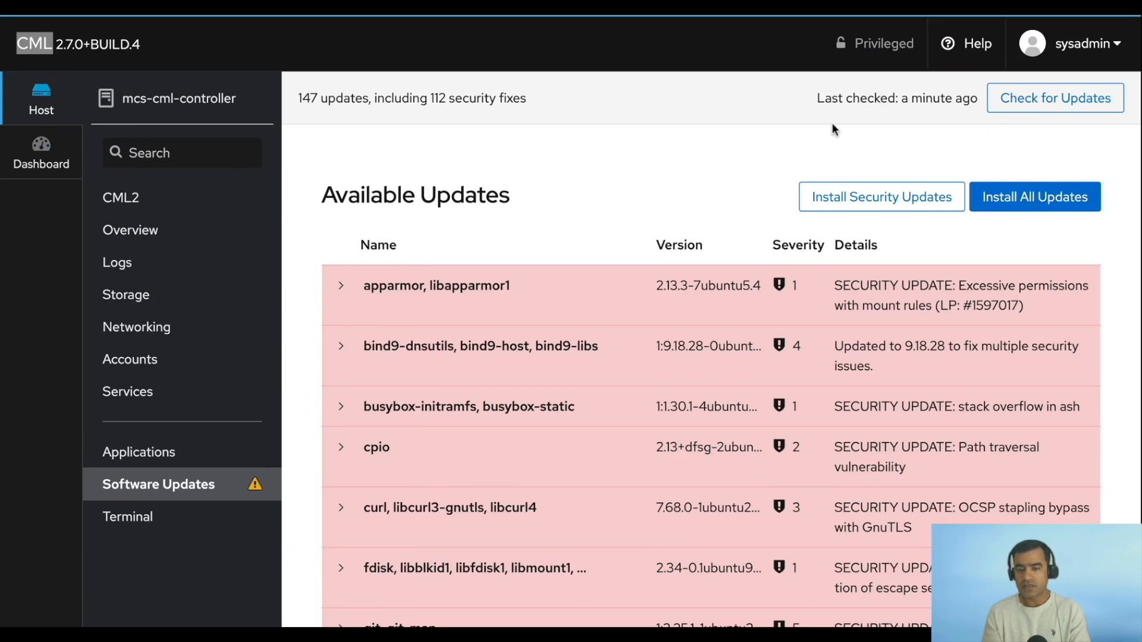
pyautogui.moveTo(898, 194)
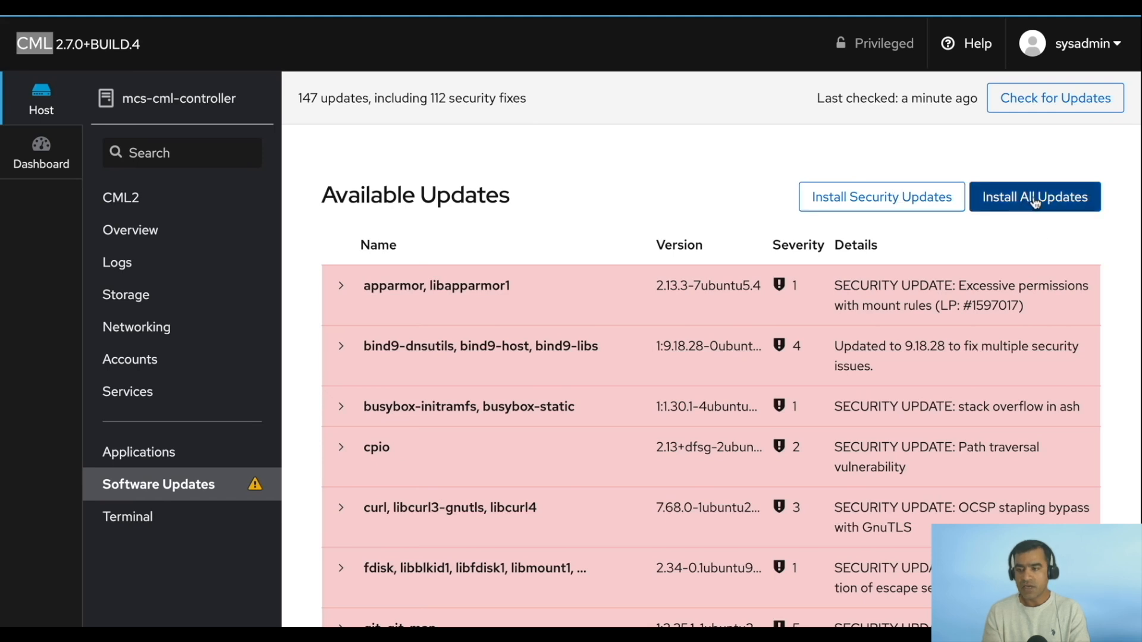
pyautogui.click(1035, 196)
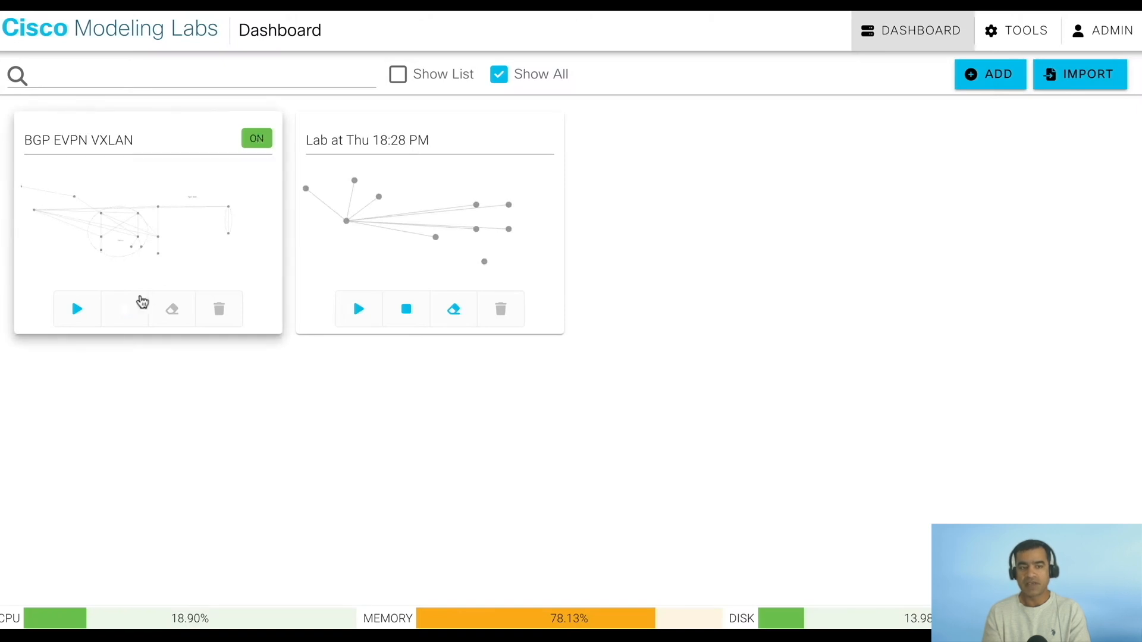
# - Stop the BGP EVPN VXLAN lab and open the Upgrade System page
pyautogui.click(124, 309)
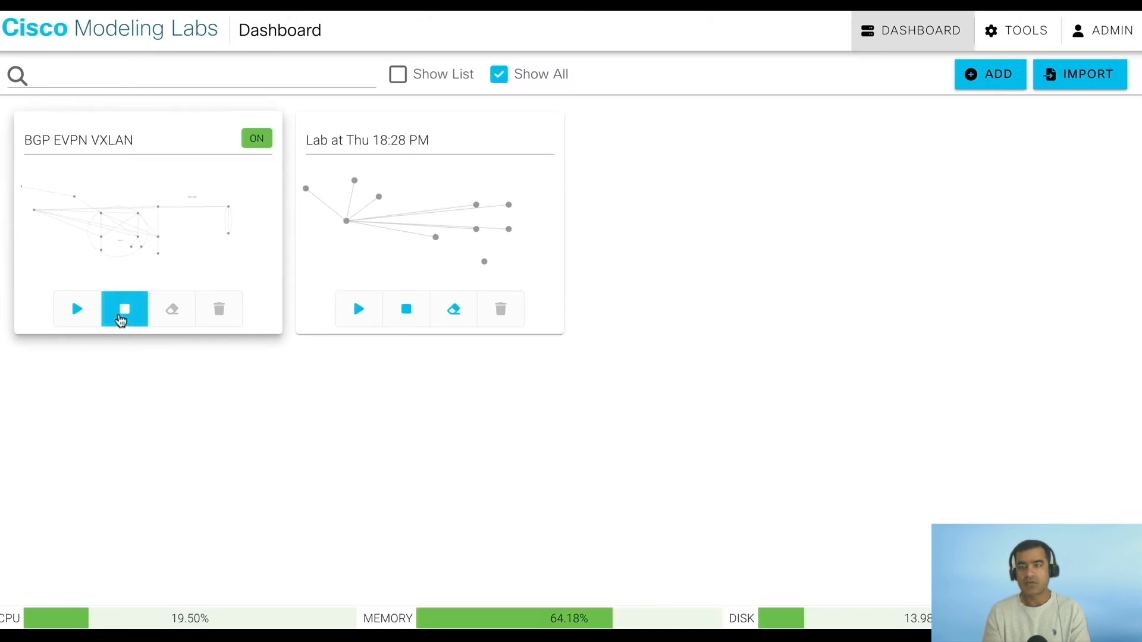
pyautogui.moveTo(883, 207)
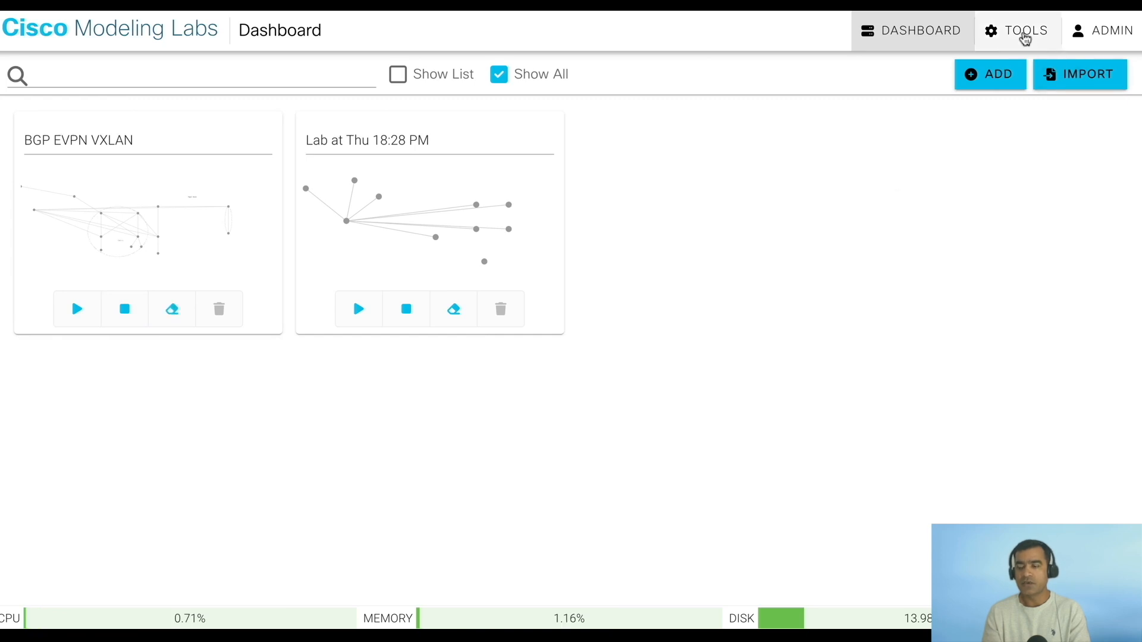
pyautogui.click(1027, 31)
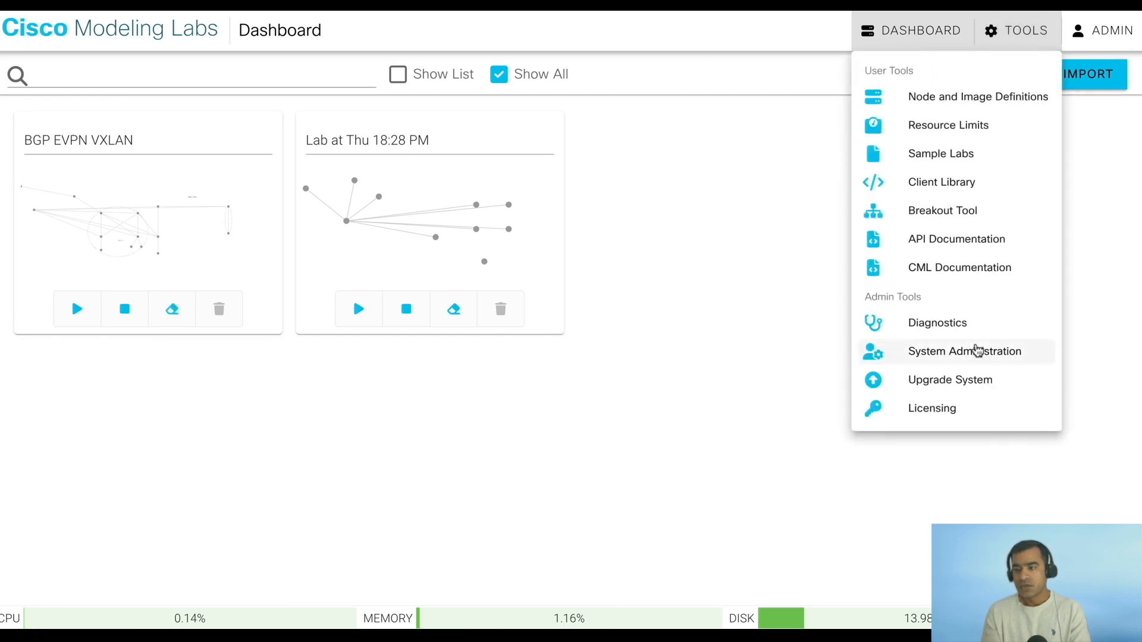
pyautogui.moveTo(960, 386)
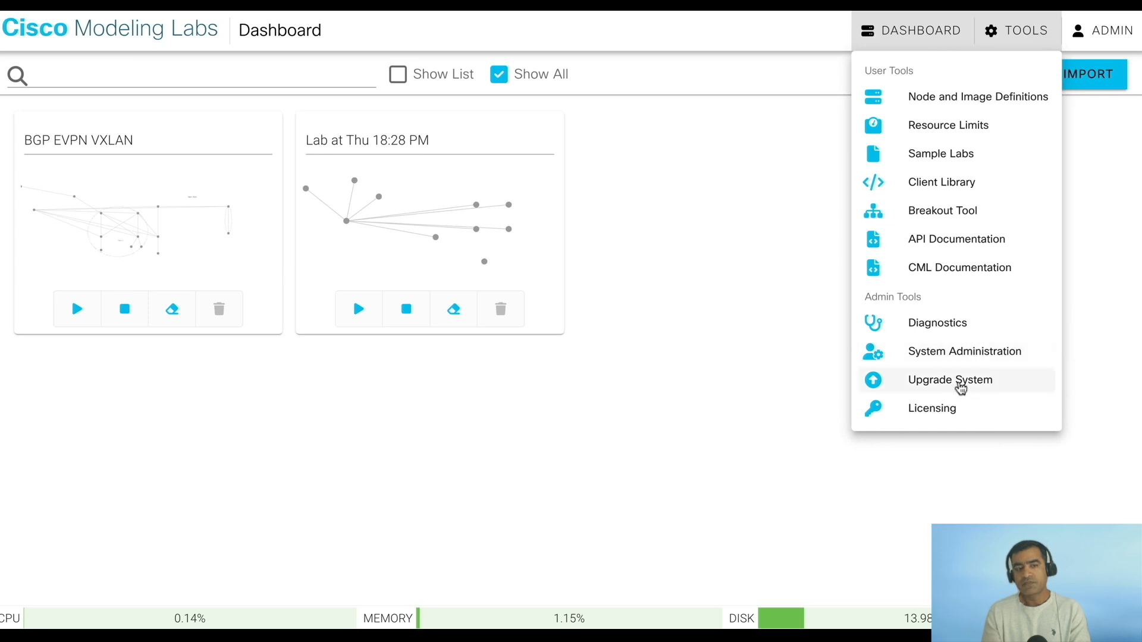
pyautogui.click(949, 379)
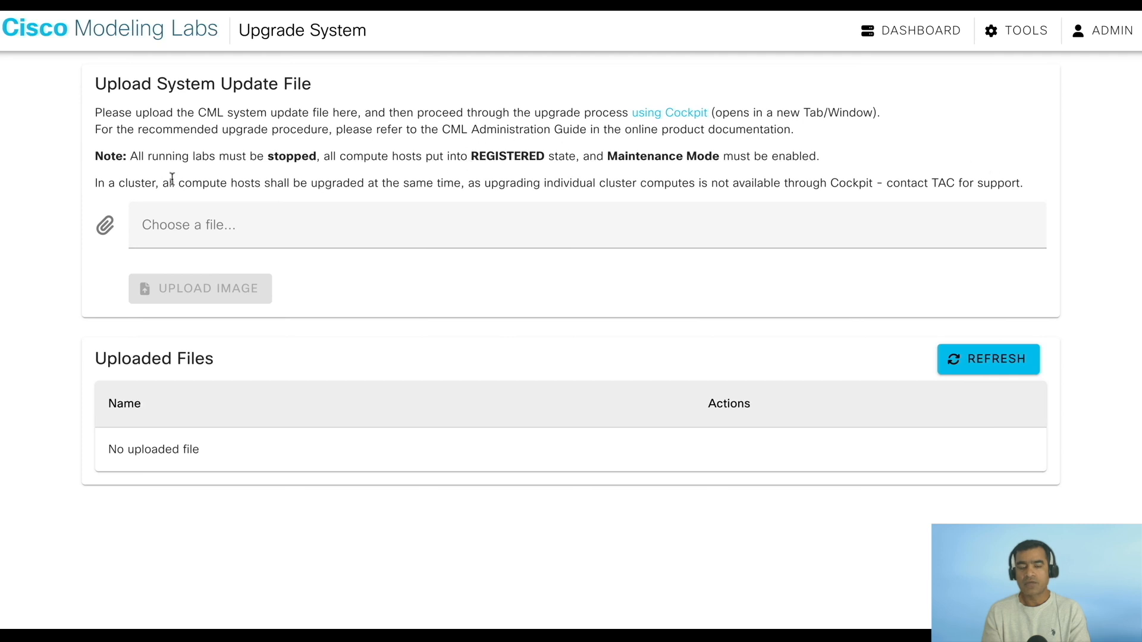
# - Enable and save maintenance mode in System Administration, then return to Upgrade System
pyautogui.moveTo(135, 155); pyautogui.dragTo(362, 156)
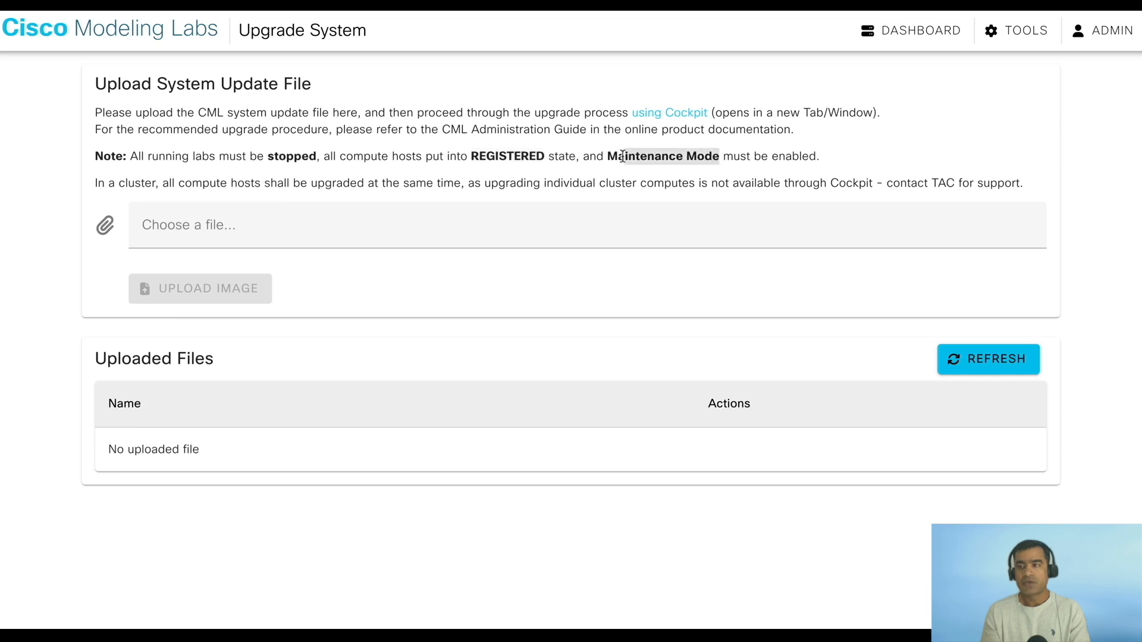
pyautogui.click(1020, 30)
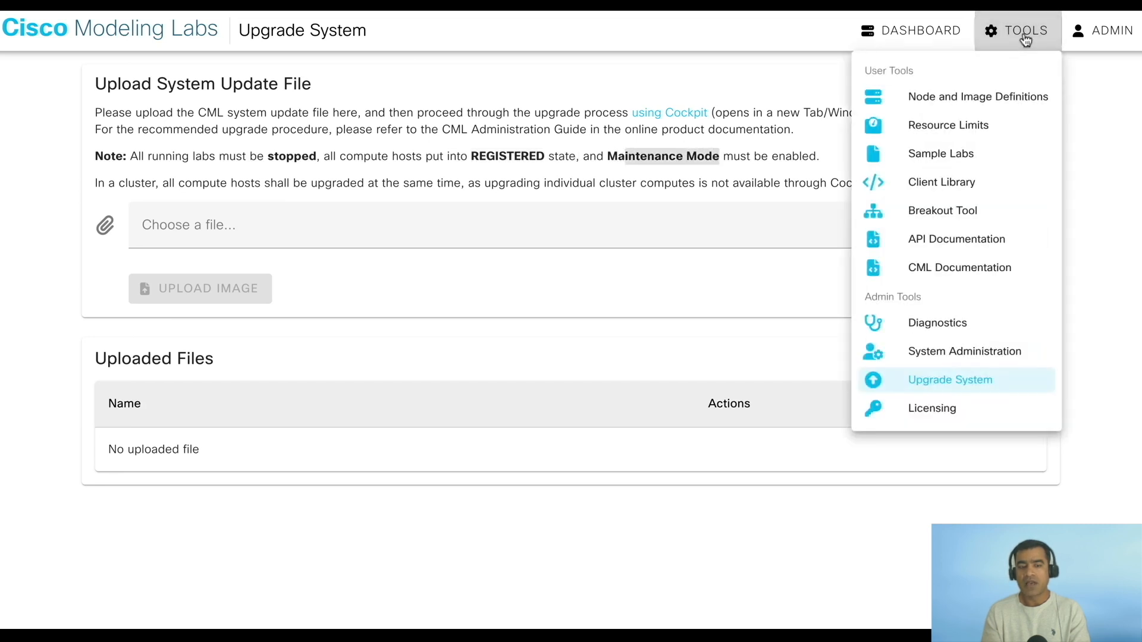
pyautogui.moveTo(972, 360)
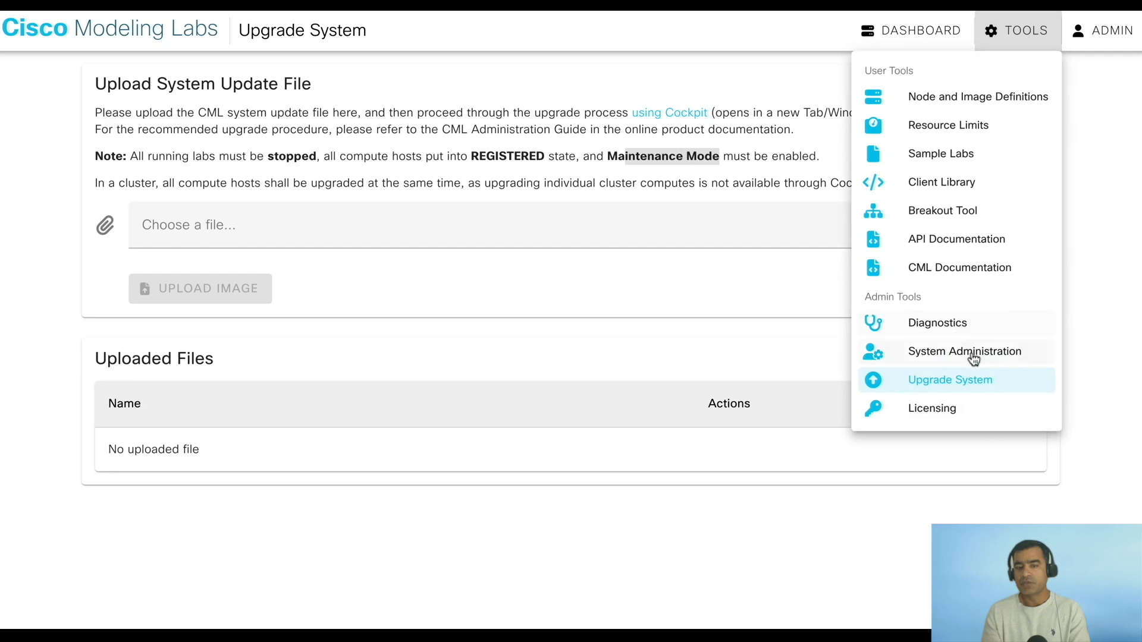
pyautogui.click(964, 351)
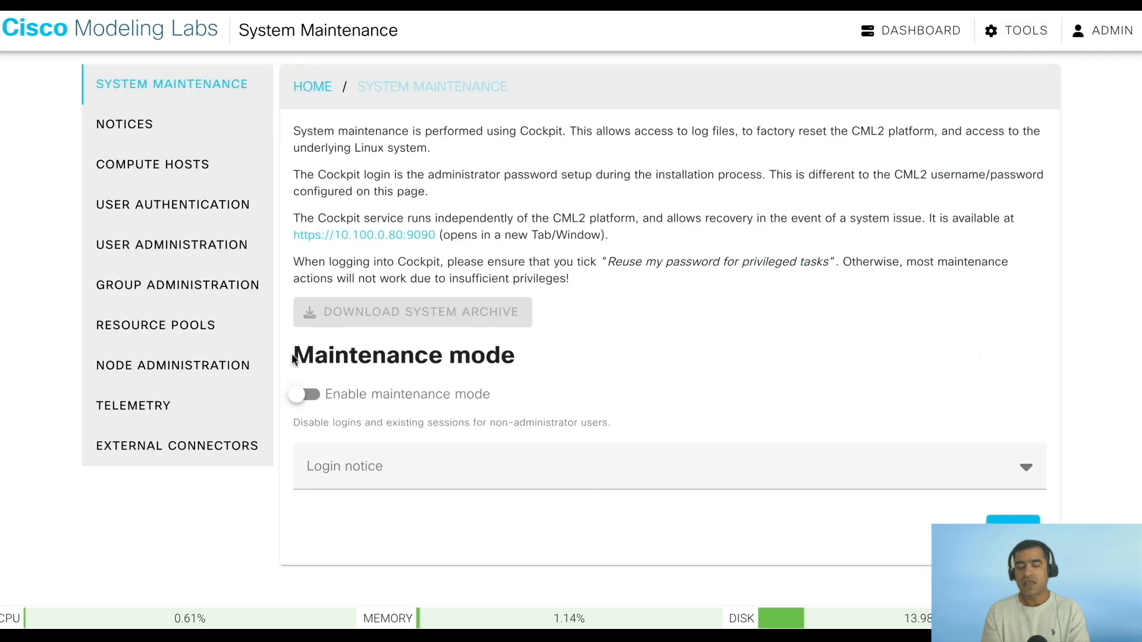
pyautogui.click(305, 395)
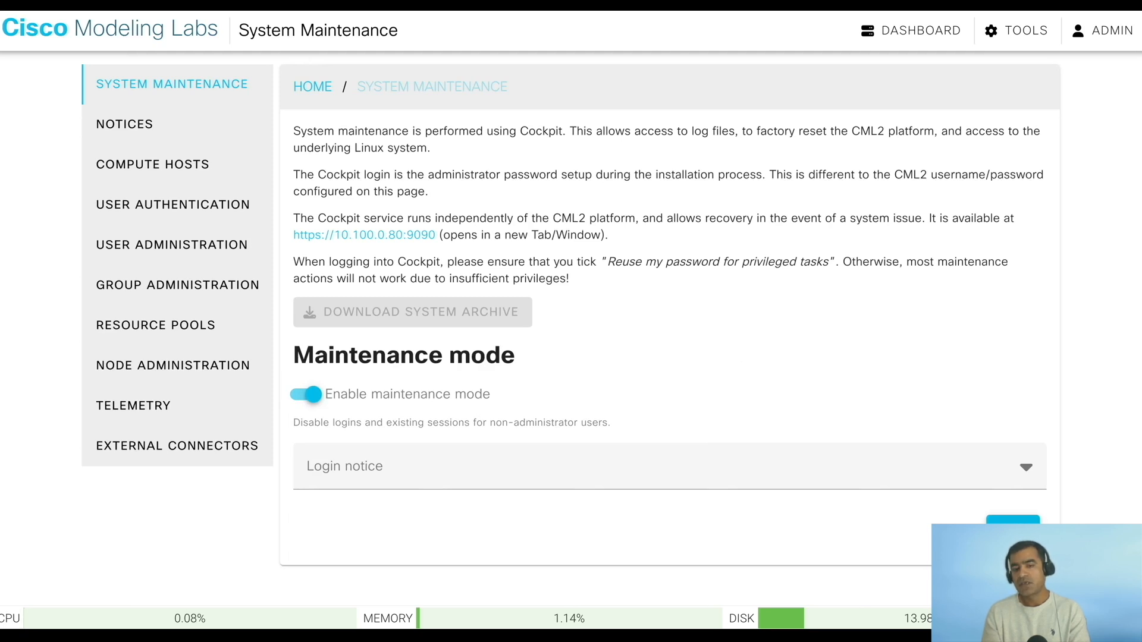
pyautogui.click(305, 394)
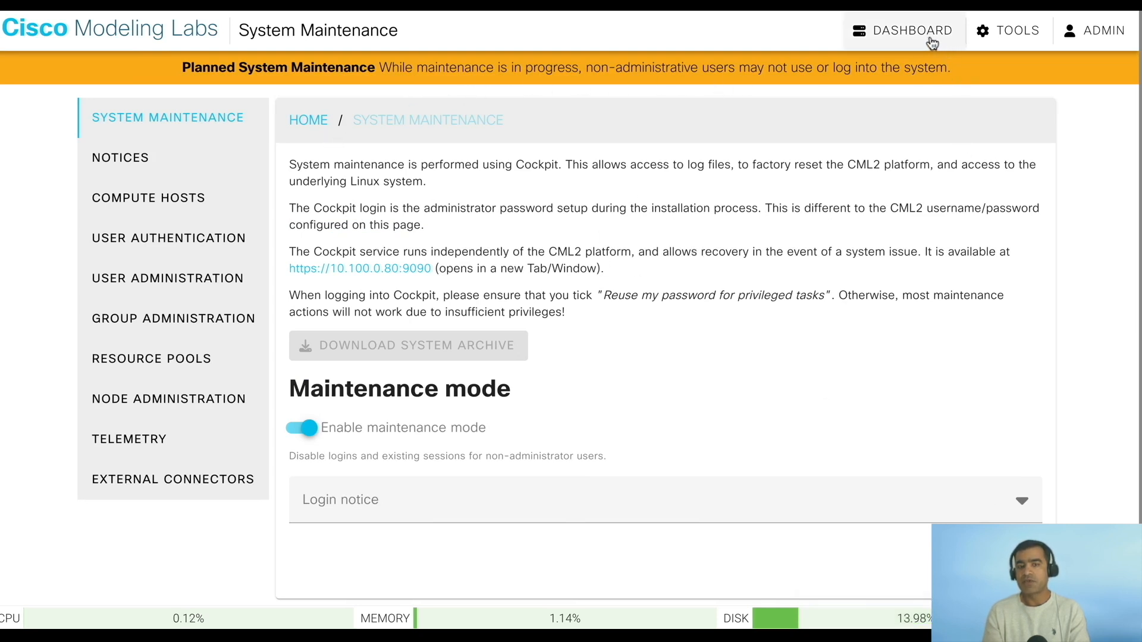
pyautogui.click(1015, 31)
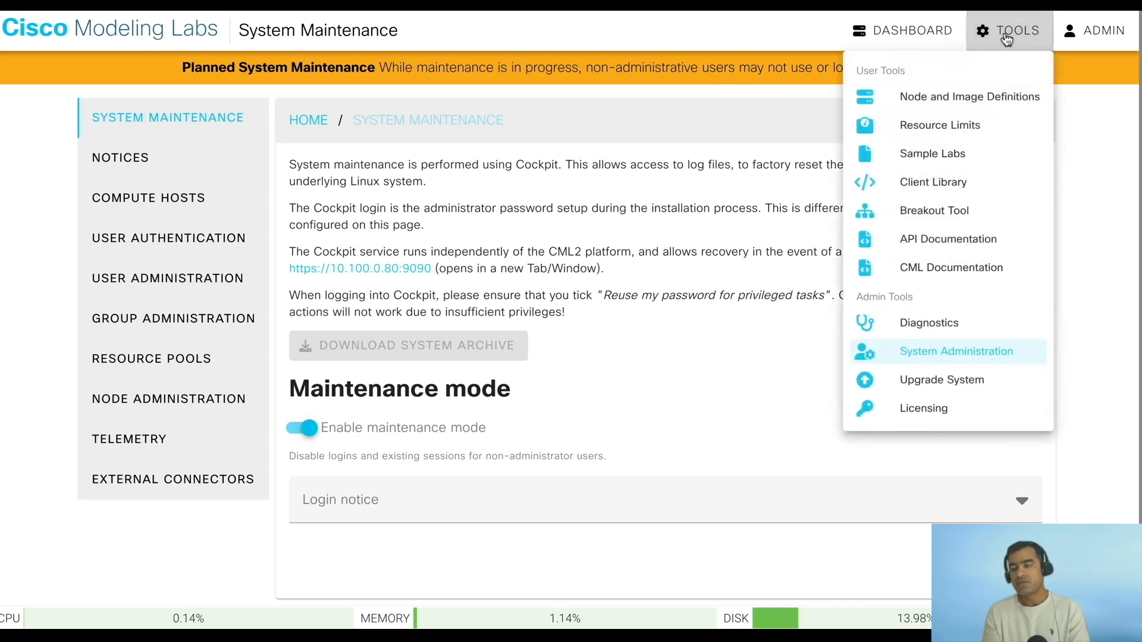
pyautogui.click(942, 380)
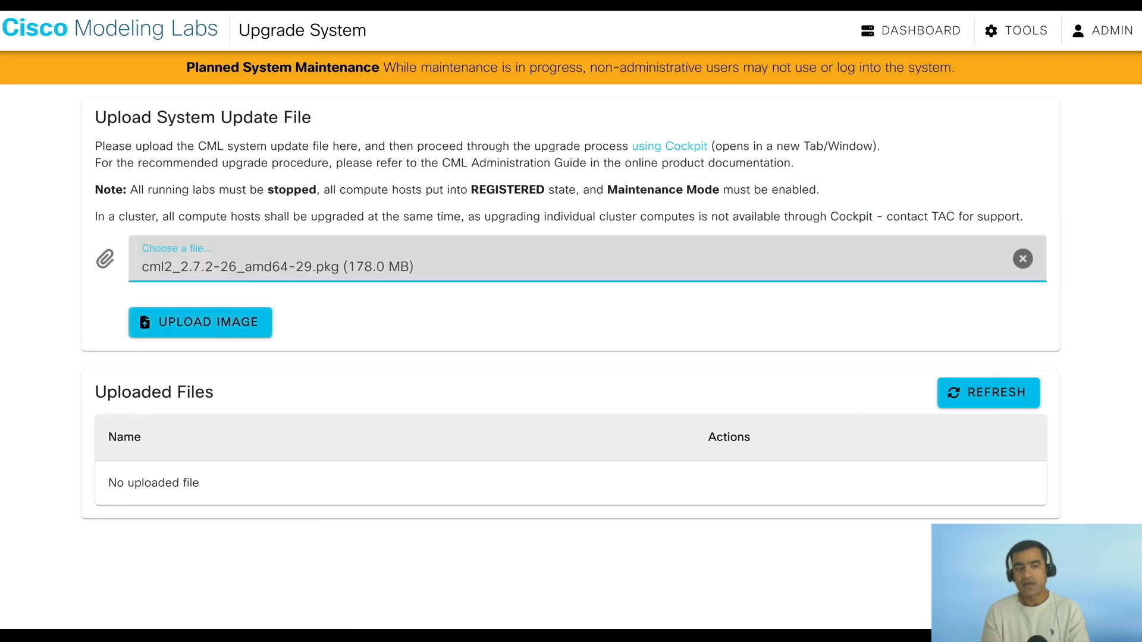
# - Upload the cml2_2.7.2-26_amd64-29.pkg package to the uploaded files list
pyautogui.click(200, 323)
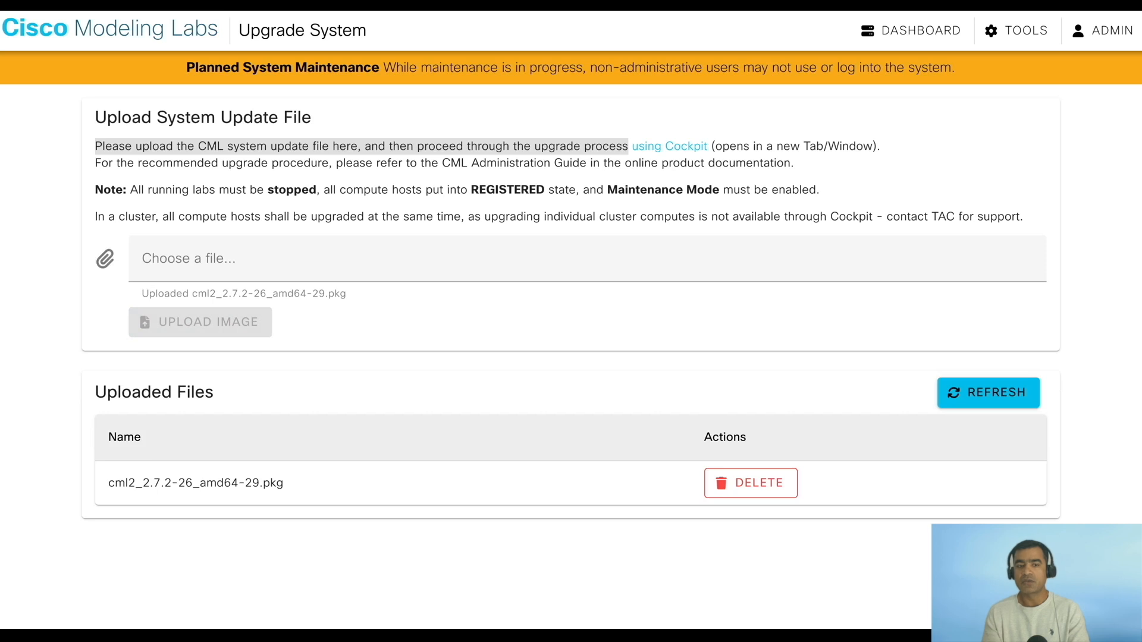
pyautogui.moveTo(407, 450)
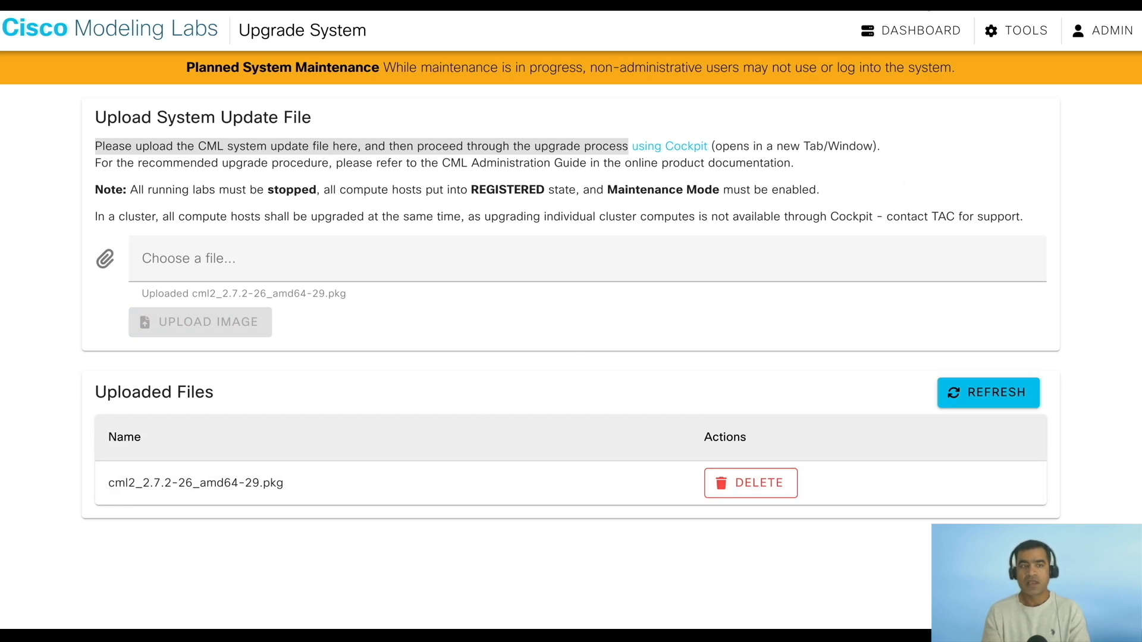
# - Review Cockpit's Software Upgrade instructions, cancel the upgrade confirmation, and return to CML
pyautogui.click(669, 146)
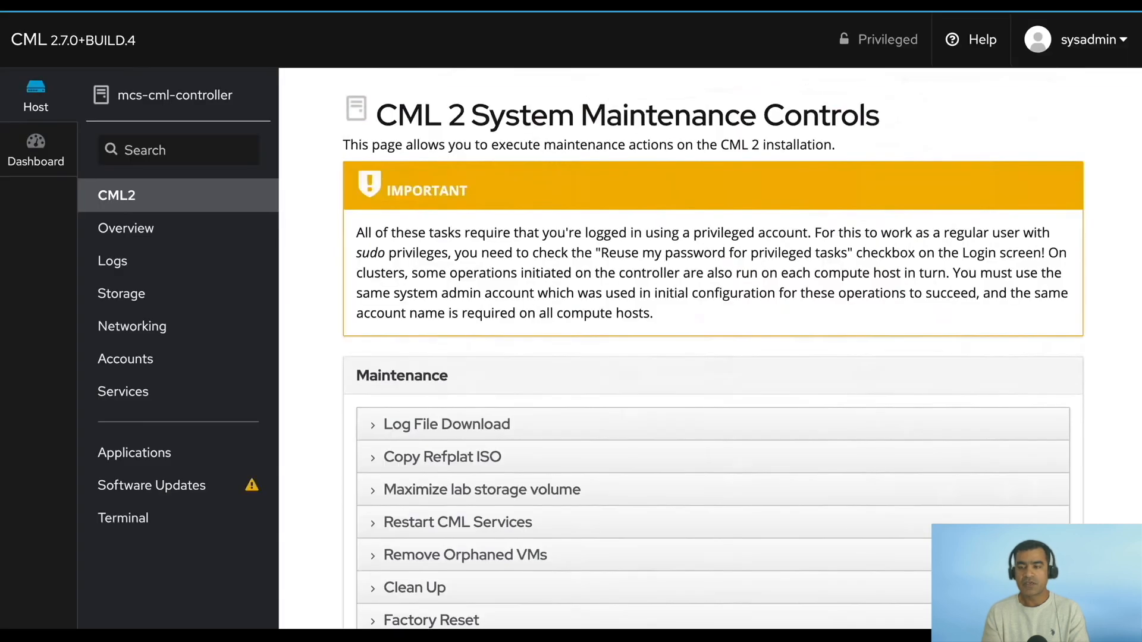
pyautogui.moveTo(113, 50)
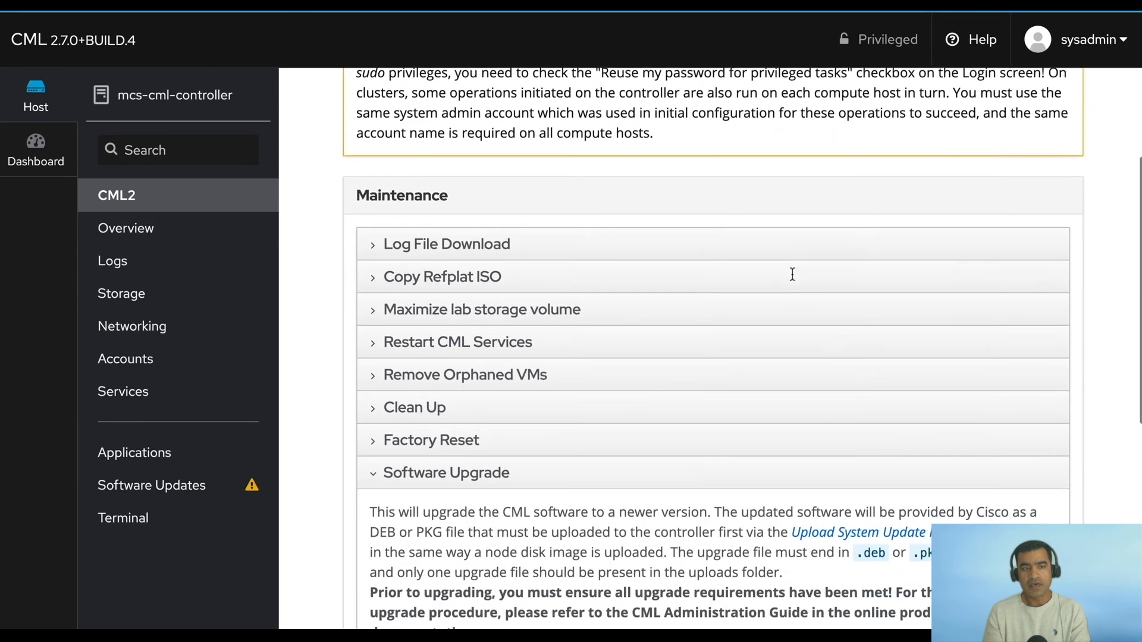
pyautogui.scroll(-3)
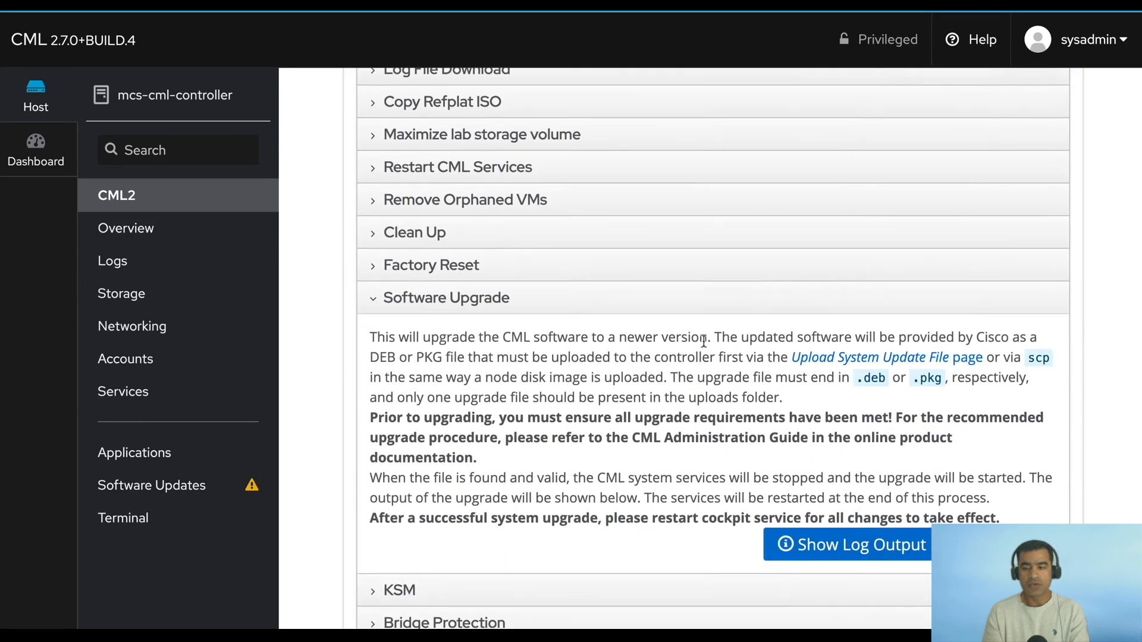
pyautogui.moveTo(829, 417)
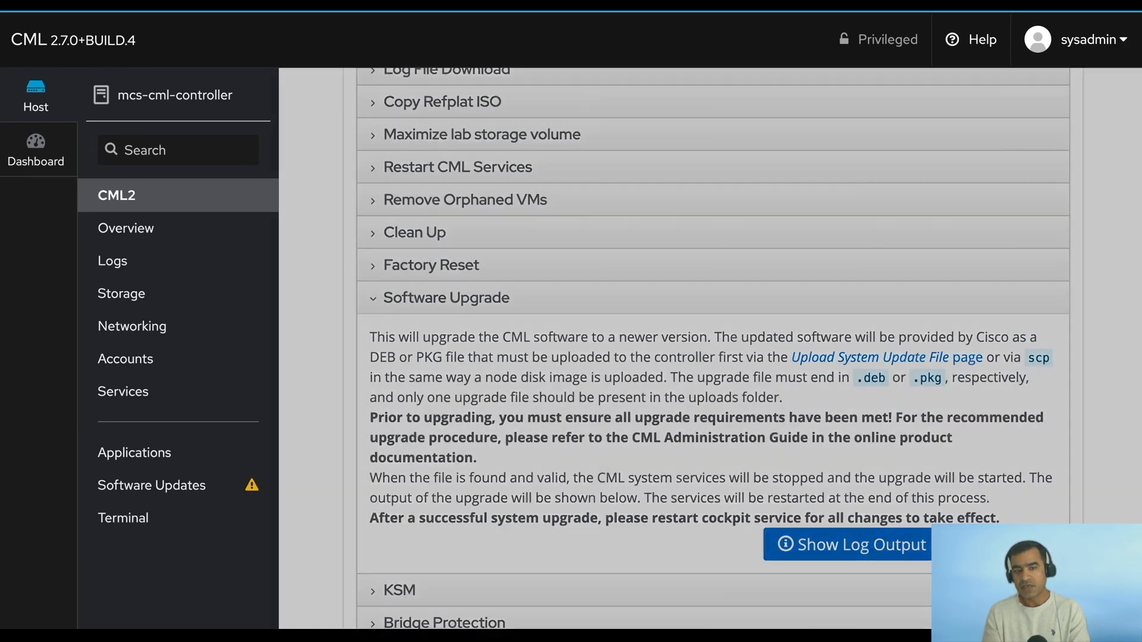
pyautogui.click(847, 545)
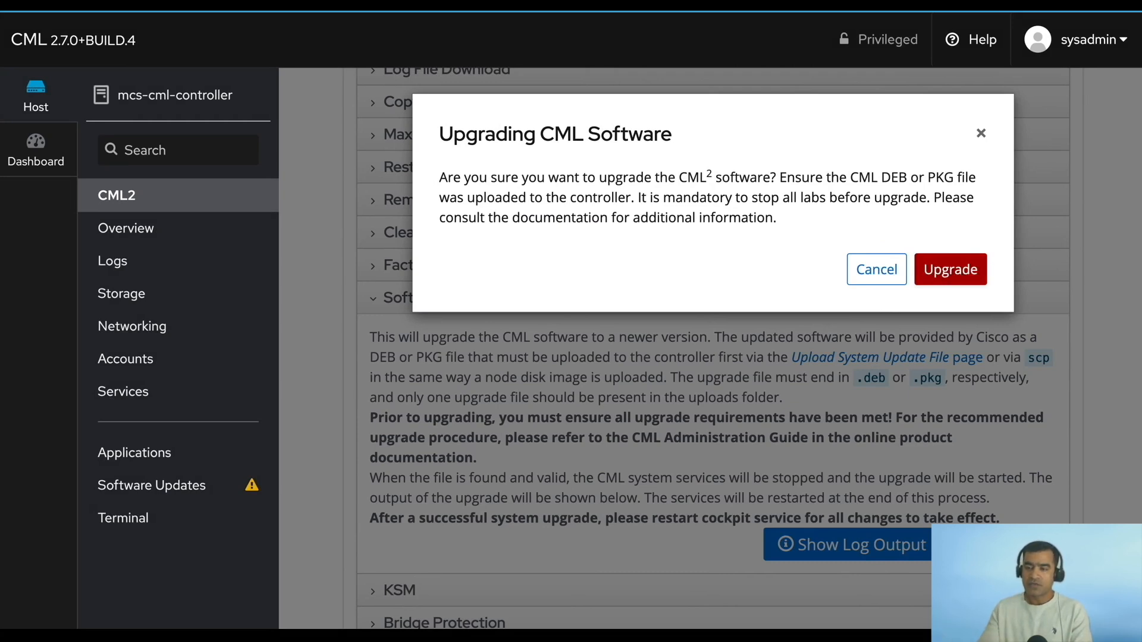
pyautogui.click(876, 270)
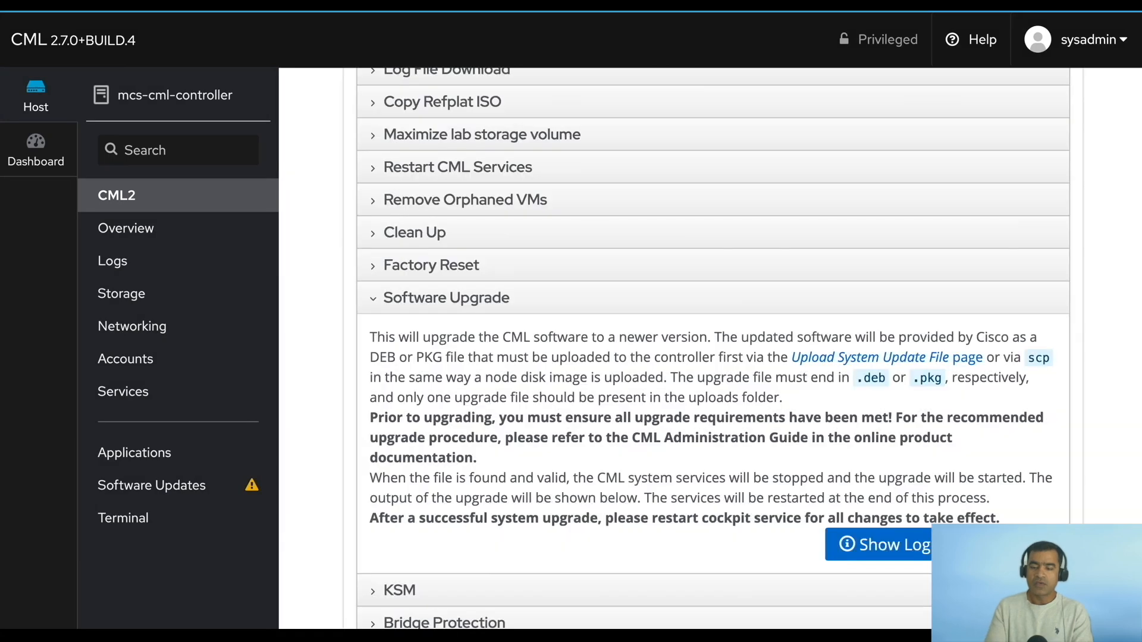
pyautogui.click(886, 544)
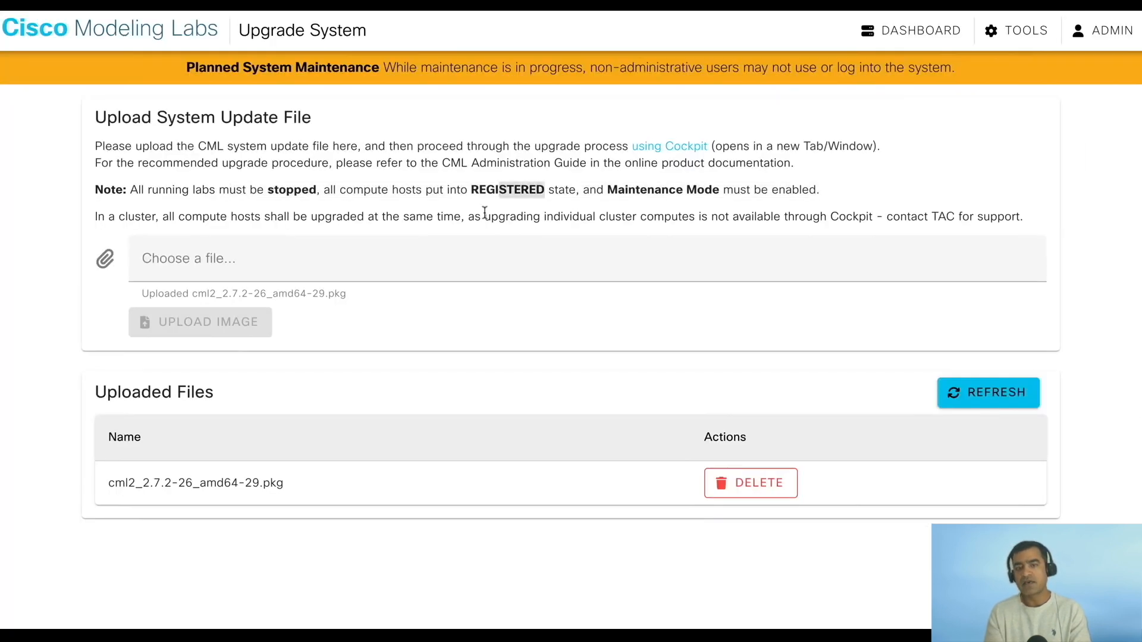
pyautogui.moveTo(895, 170)
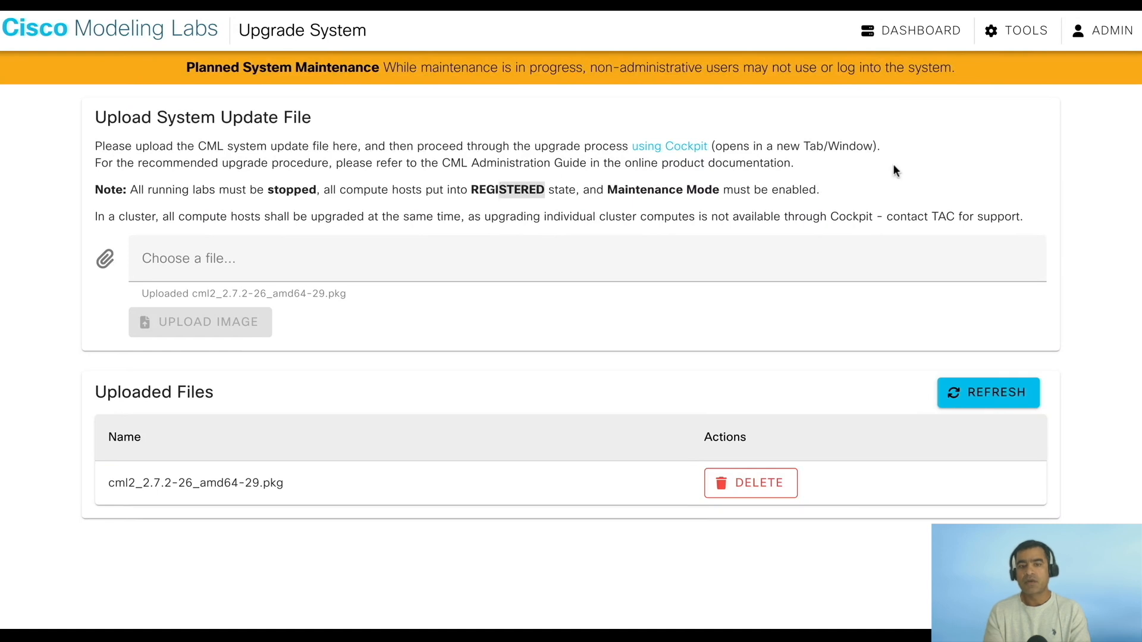
# - Check the mcs-cml-controller host is READY under Compute Hosts, then switch to Cockpit
pyautogui.click(1023, 31)
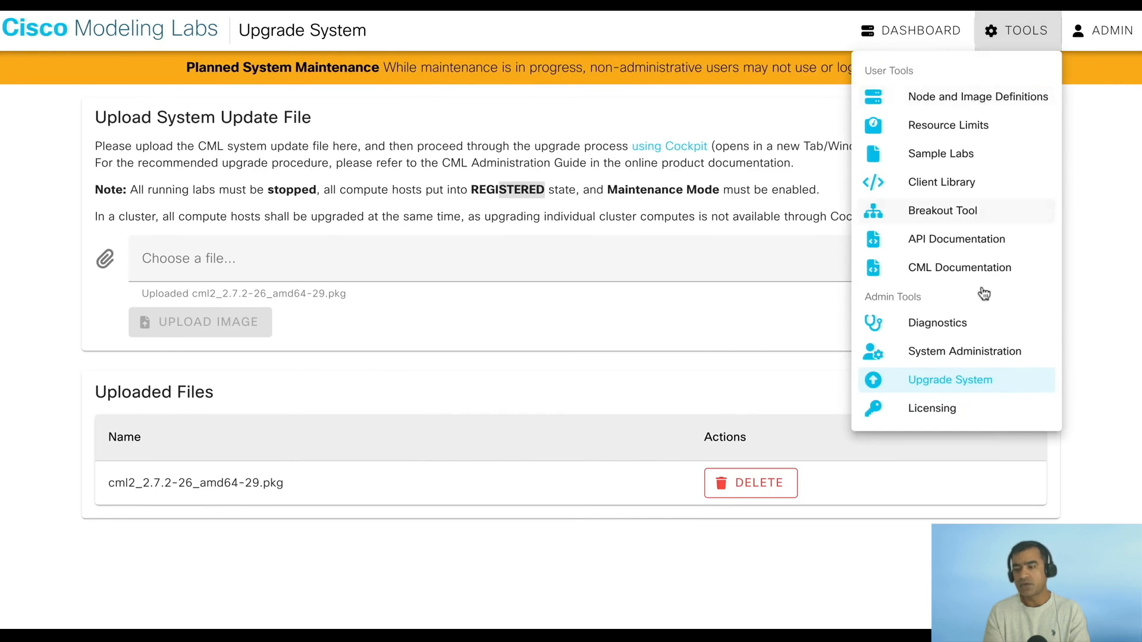
pyautogui.click(964, 351)
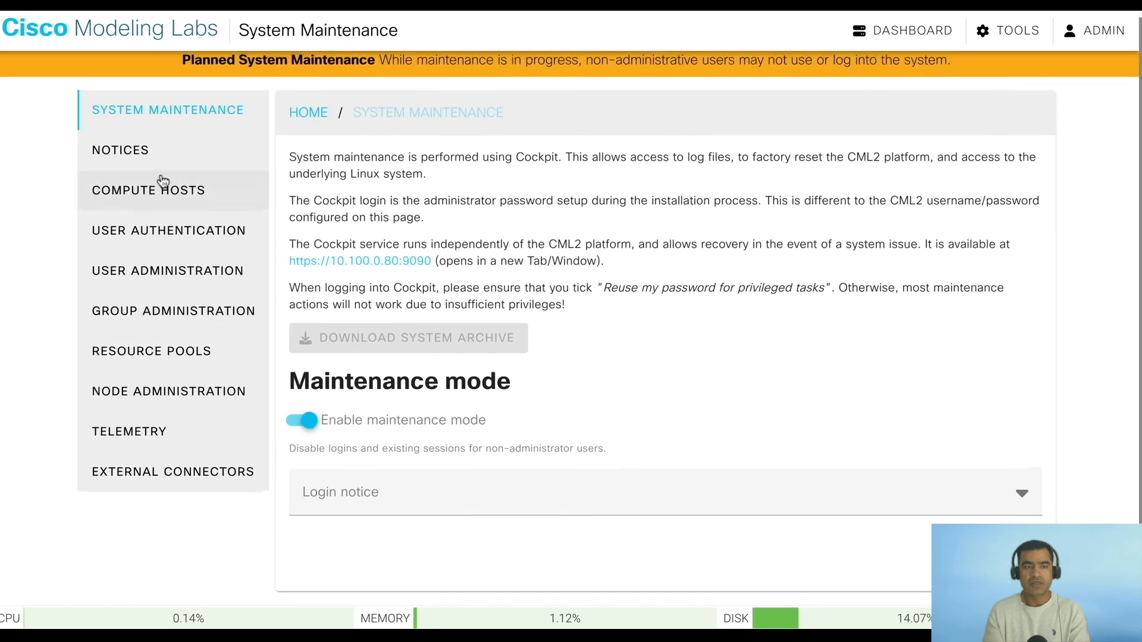
pyautogui.click(164, 190)
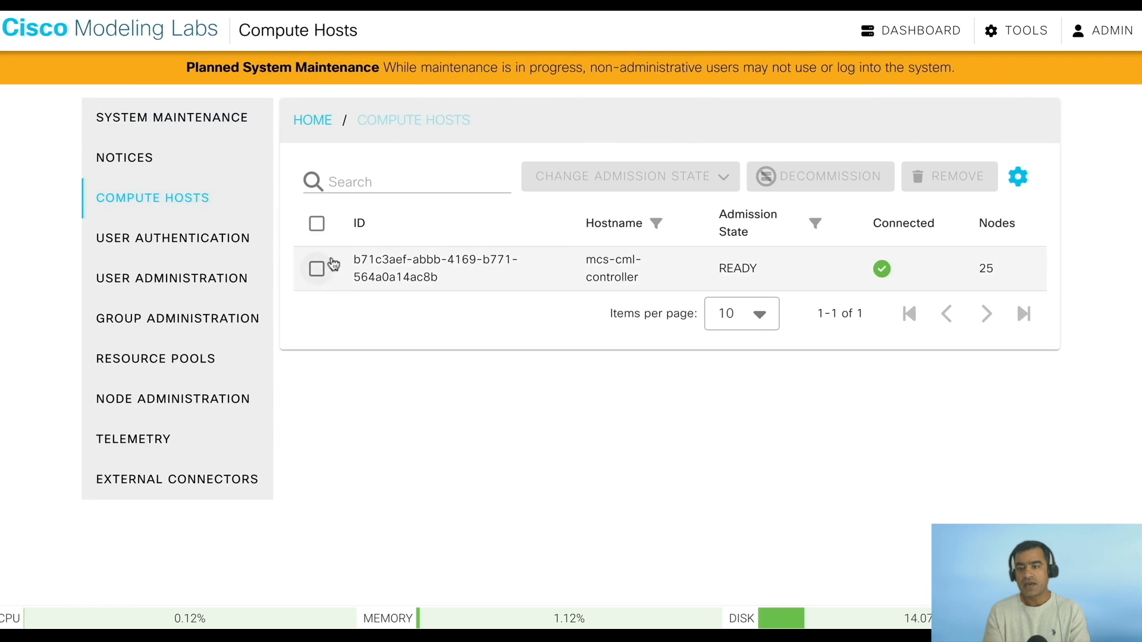
pyautogui.click(317, 268)
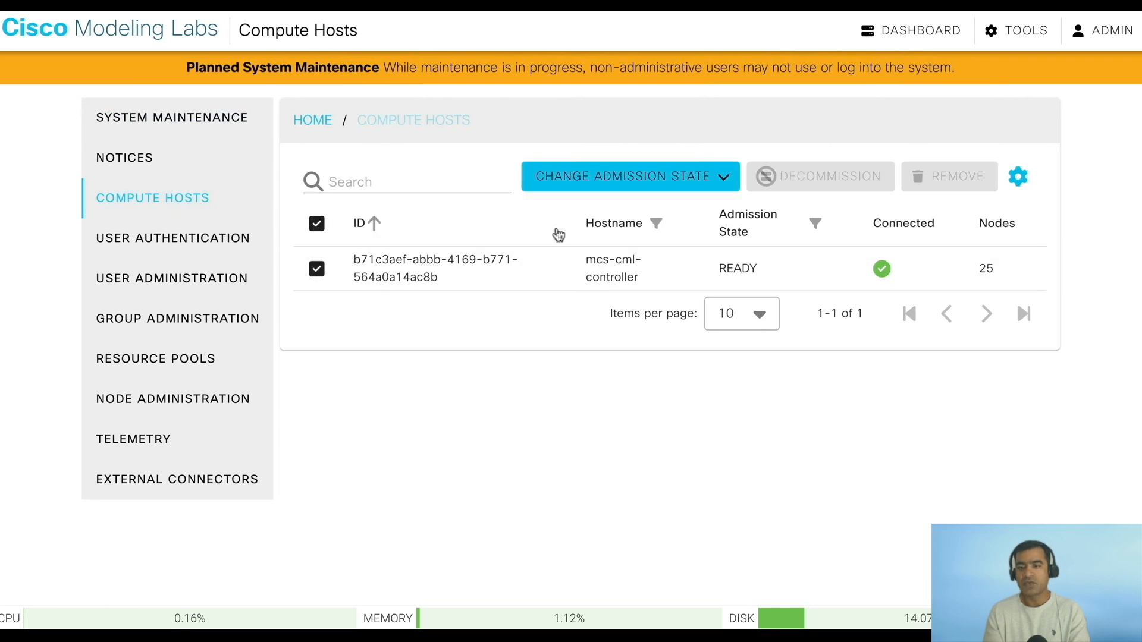
pyautogui.click(630, 176)
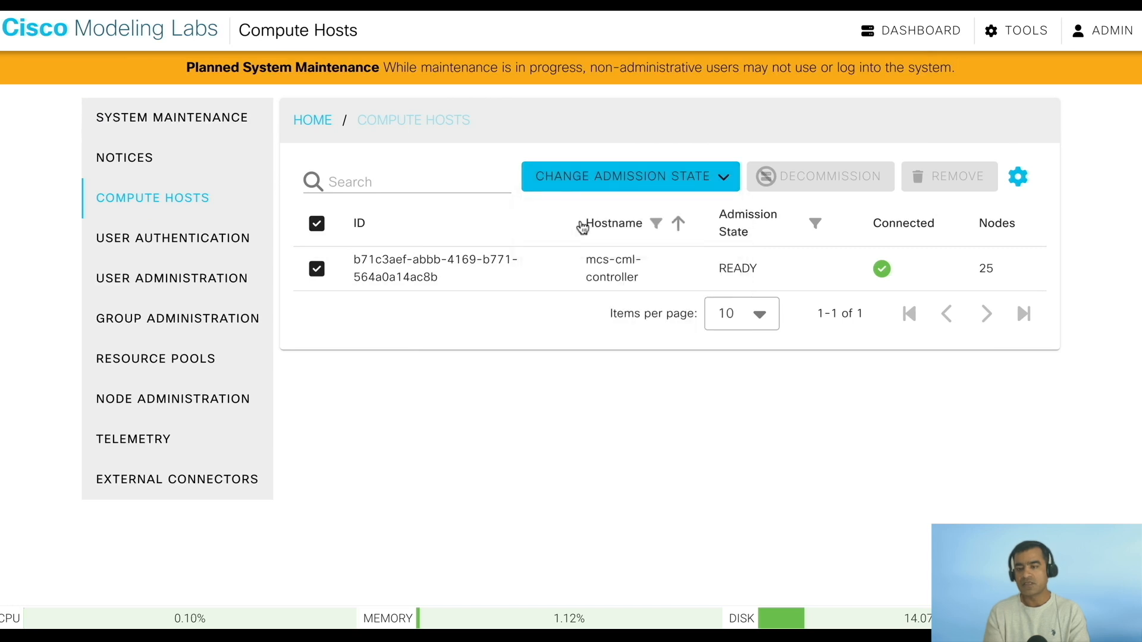
pyautogui.click(630, 176)
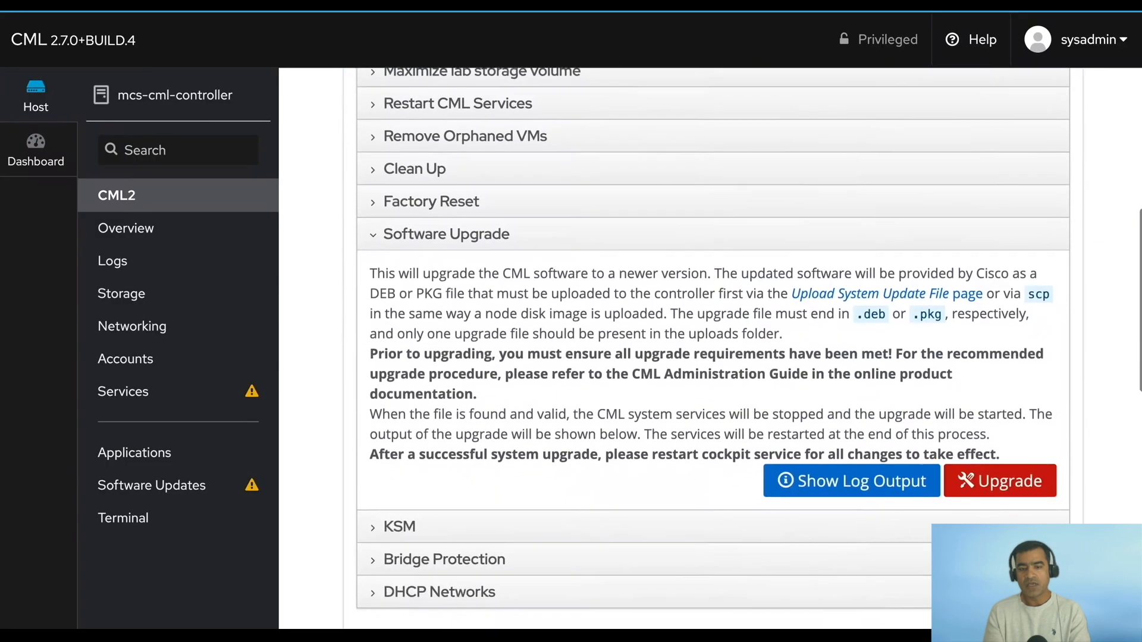
# - Confirm the CML upgrade to 2.7.2-26 in Cockpit and follow its log output
pyautogui.click(1000, 480)
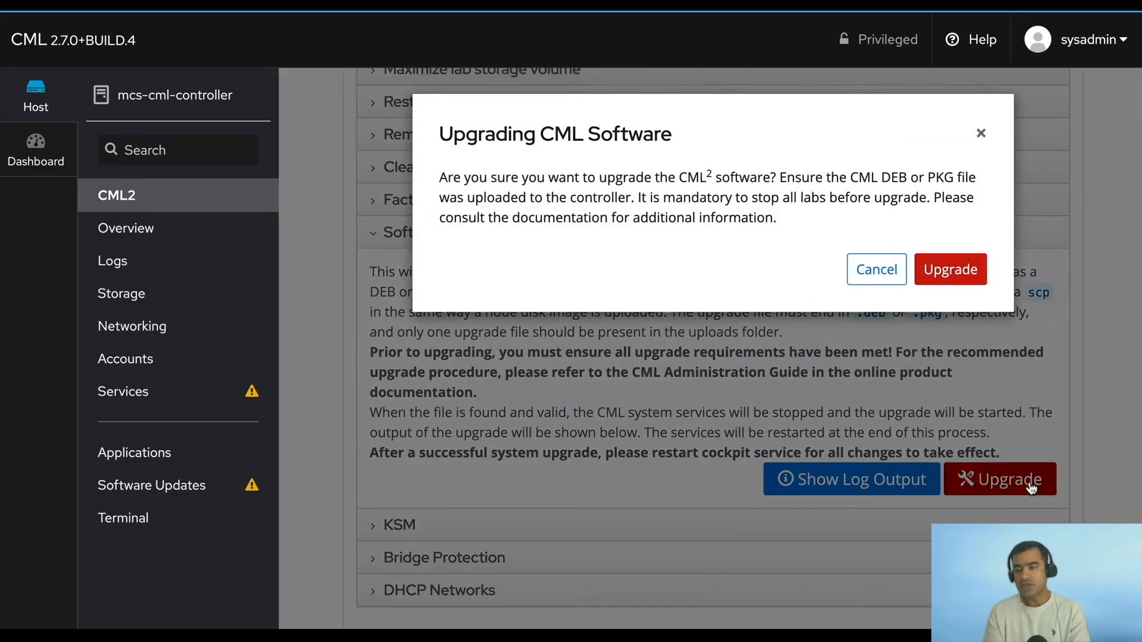
pyautogui.click(949, 268)
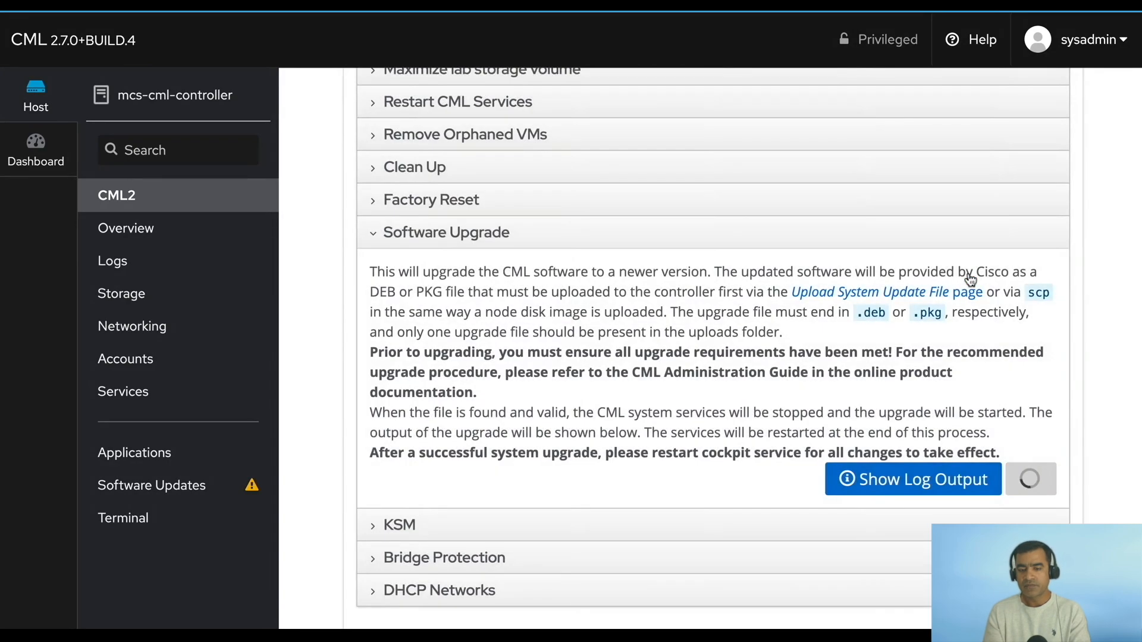
pyautogui.click(913, 479)
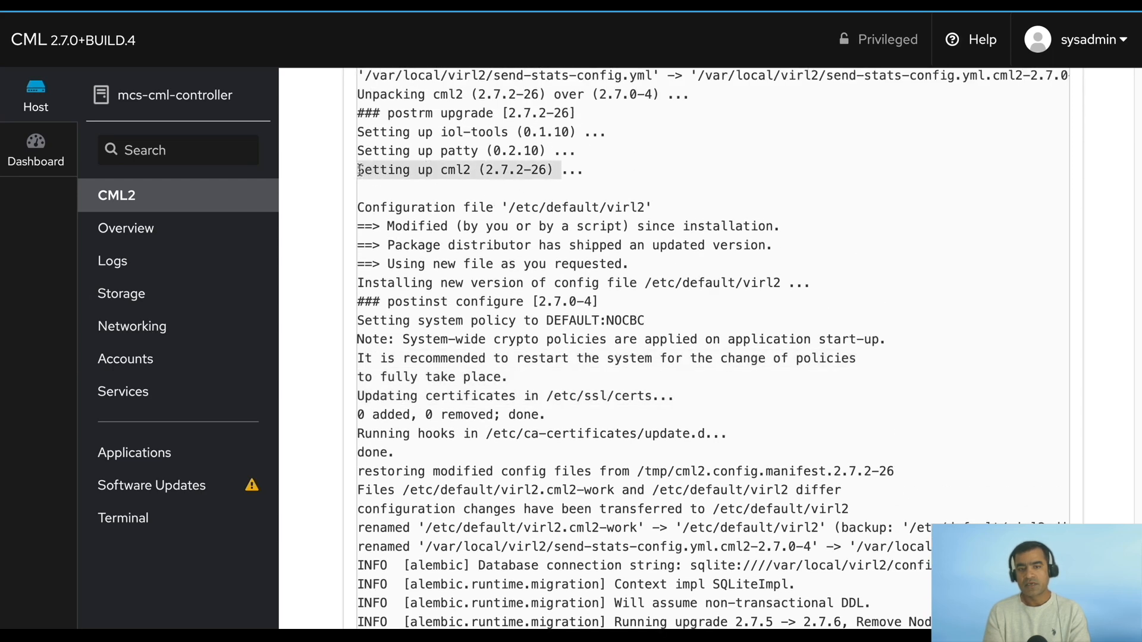
pyautogui.scroll(-3)
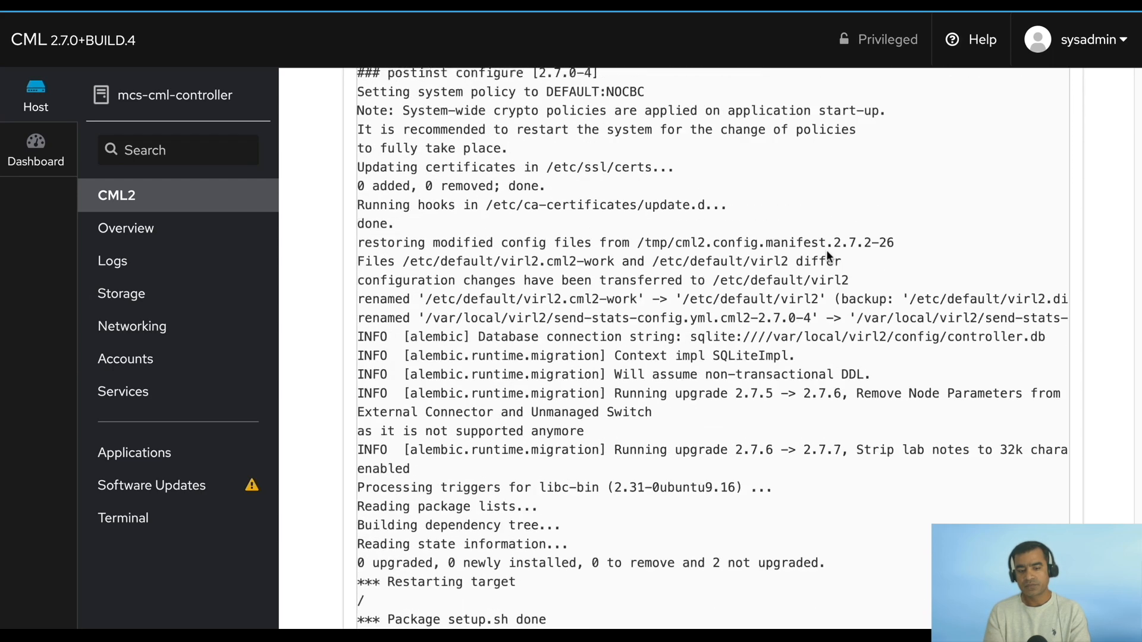
pyautogui.scroll(-3)
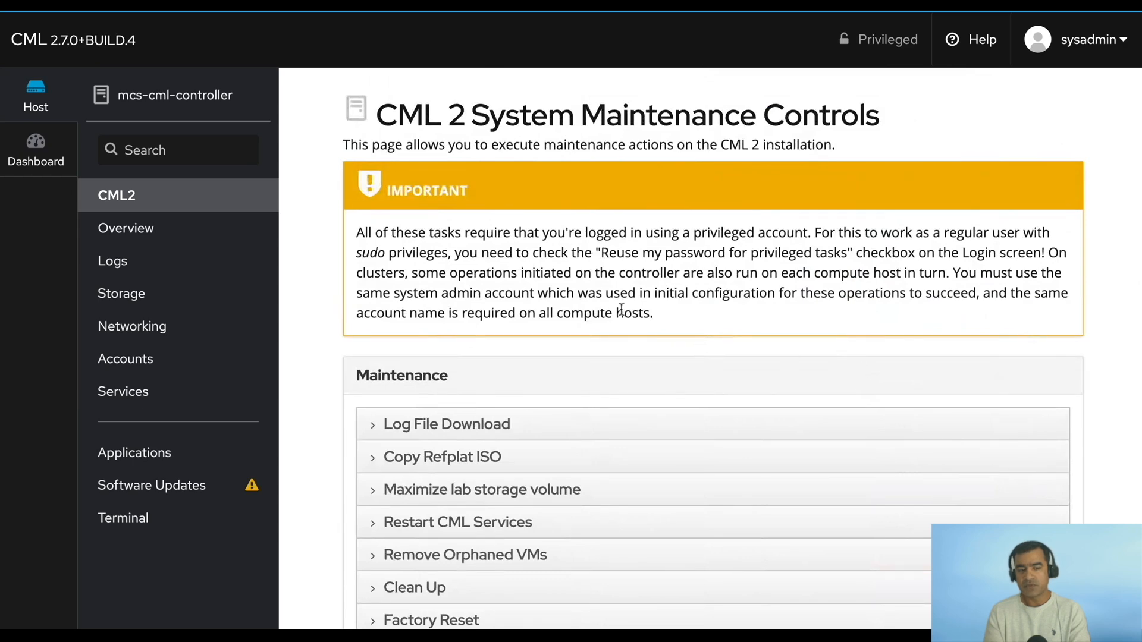
pyautogui.moveTo(152, 235)
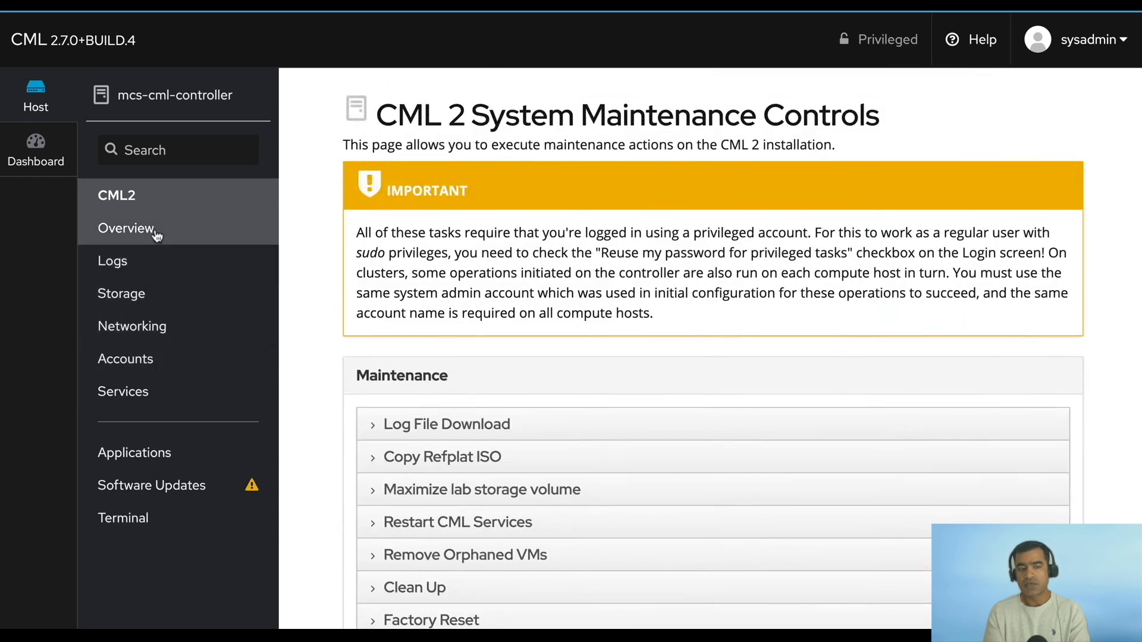
# - Restart the controller from Cockpit's Overview with a 1-minute delay
pyautogui.click(126, 228)
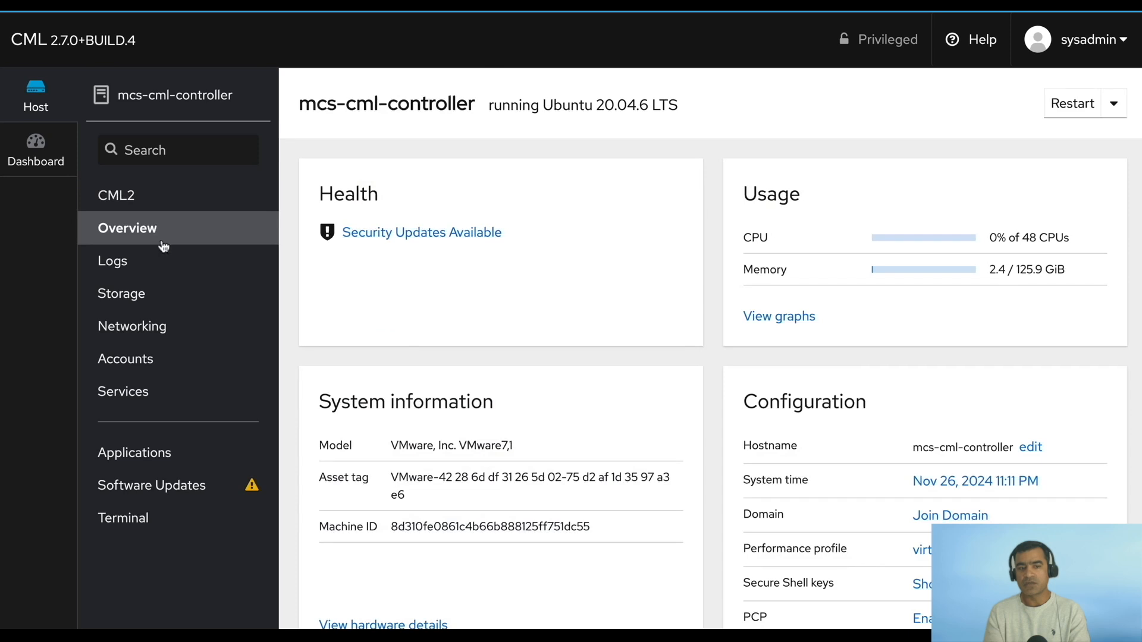
pyautogui.click(1074, 103)
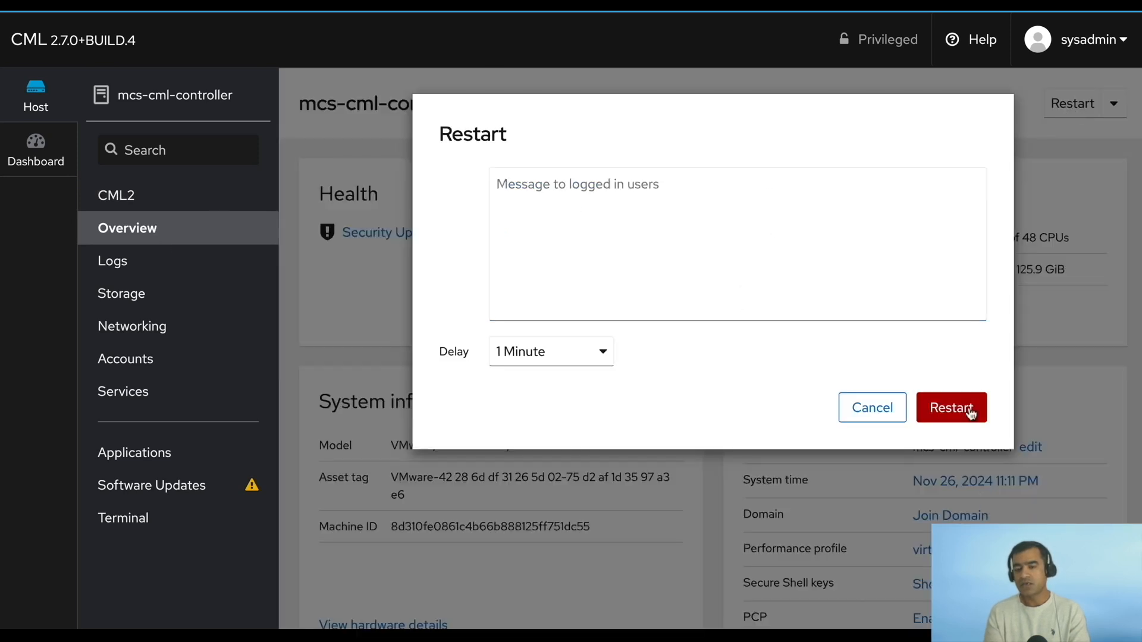
pyautogui.click(951, 407)
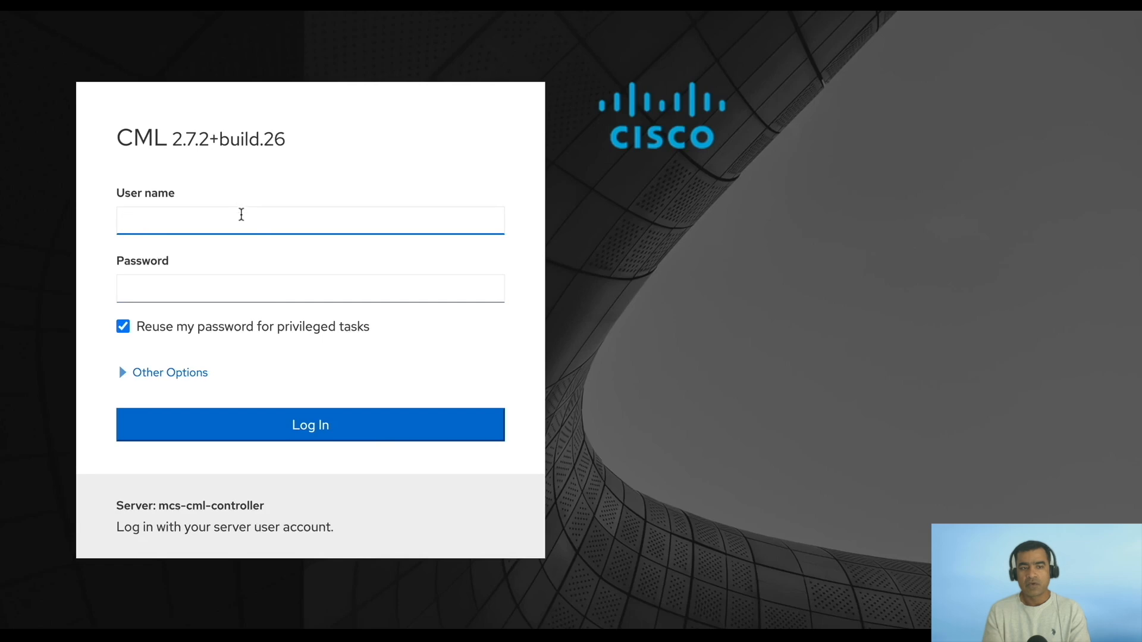
# - Log in as sysadmin, dismiss the Telemetry popup, and open System Maintenance
pyautogui.write('sysadmin')
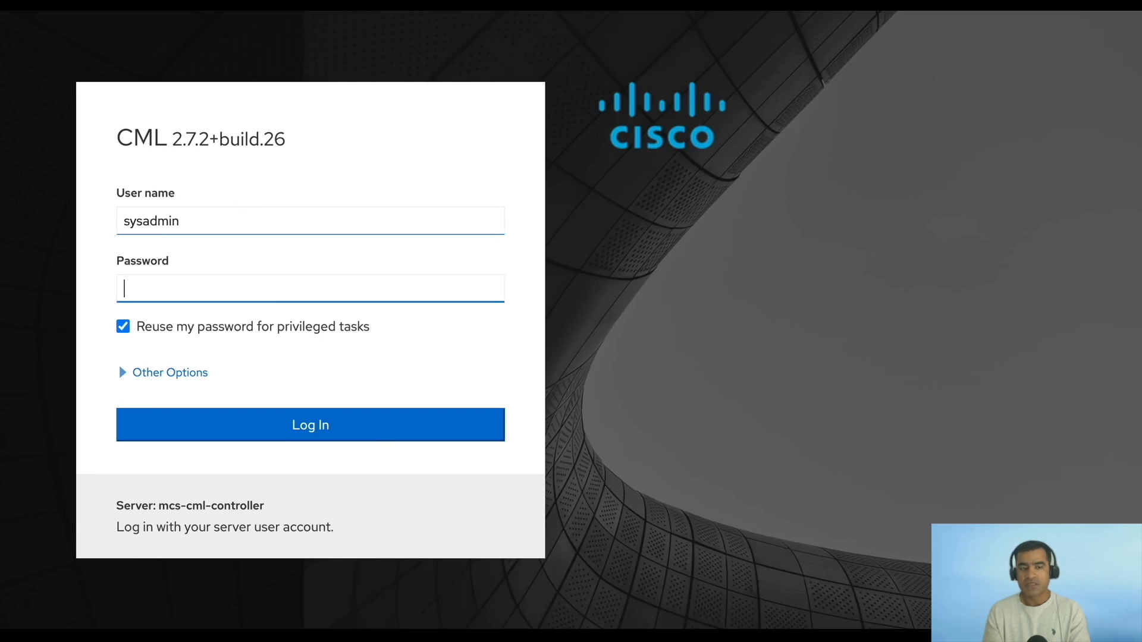
pyautogui.click(310, 425)
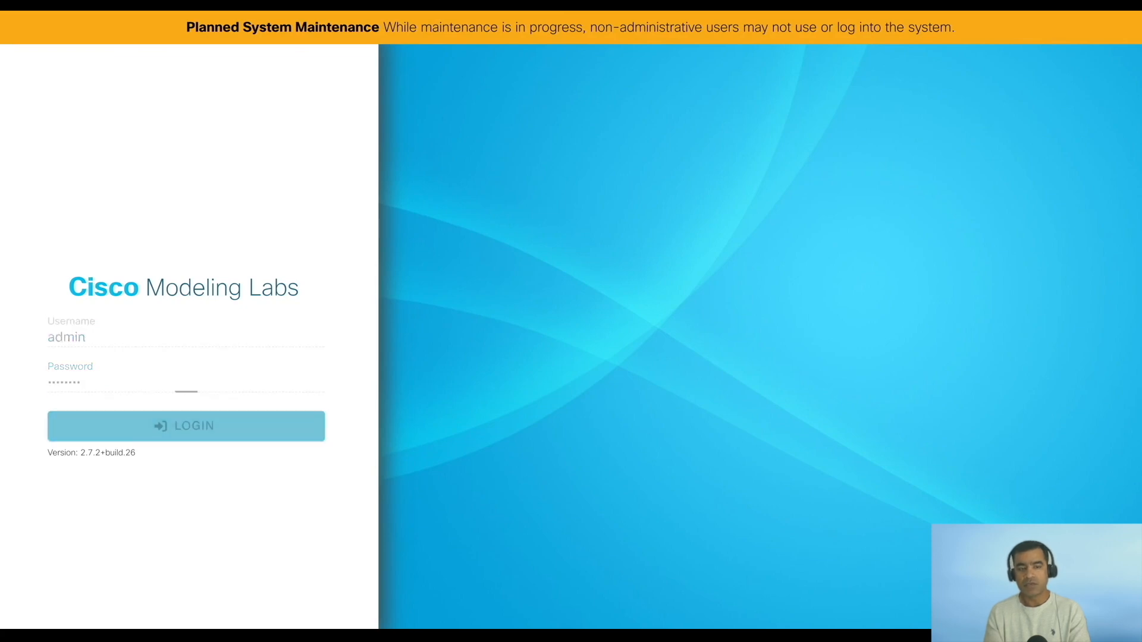
pyautogui.click(186, 426)
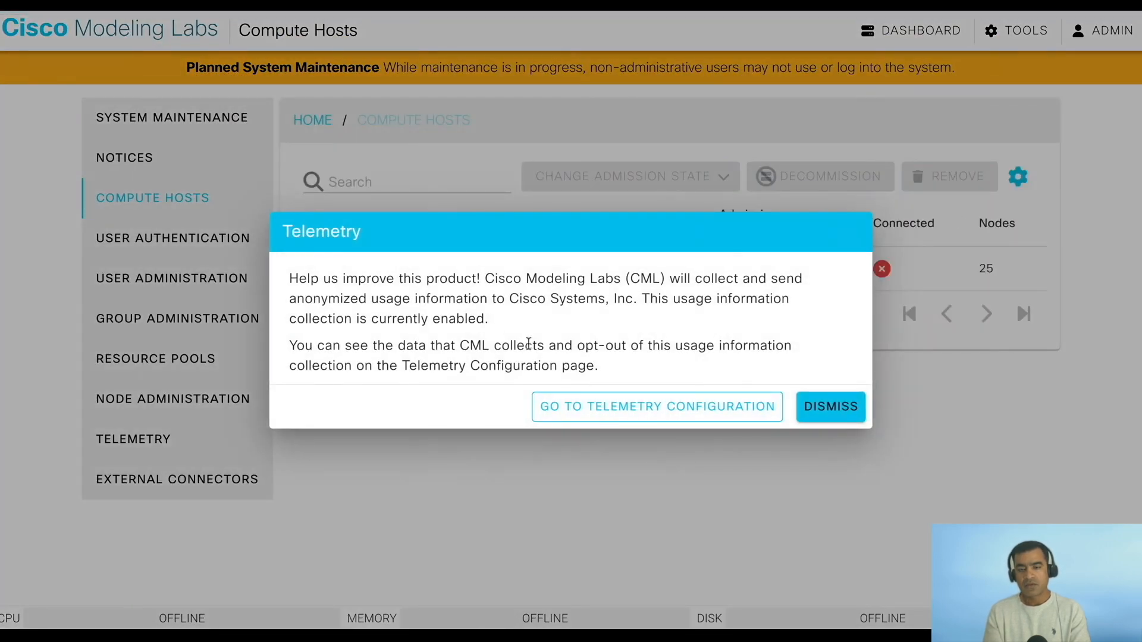
pyautogui.moveTo(823, 417)
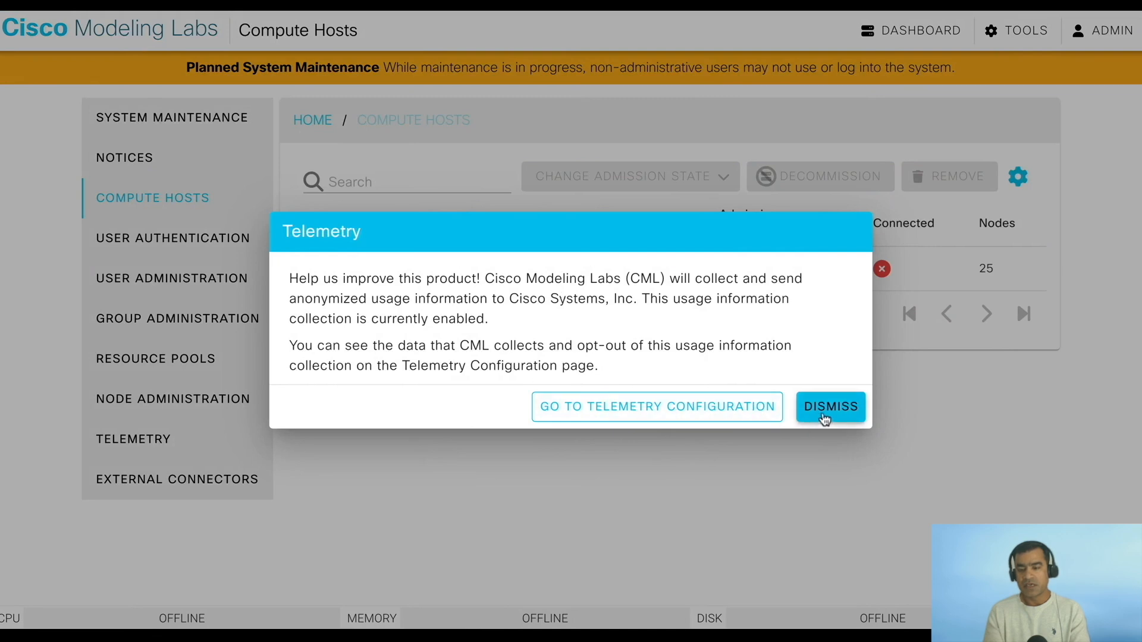
pyautogui.click(830, 406)
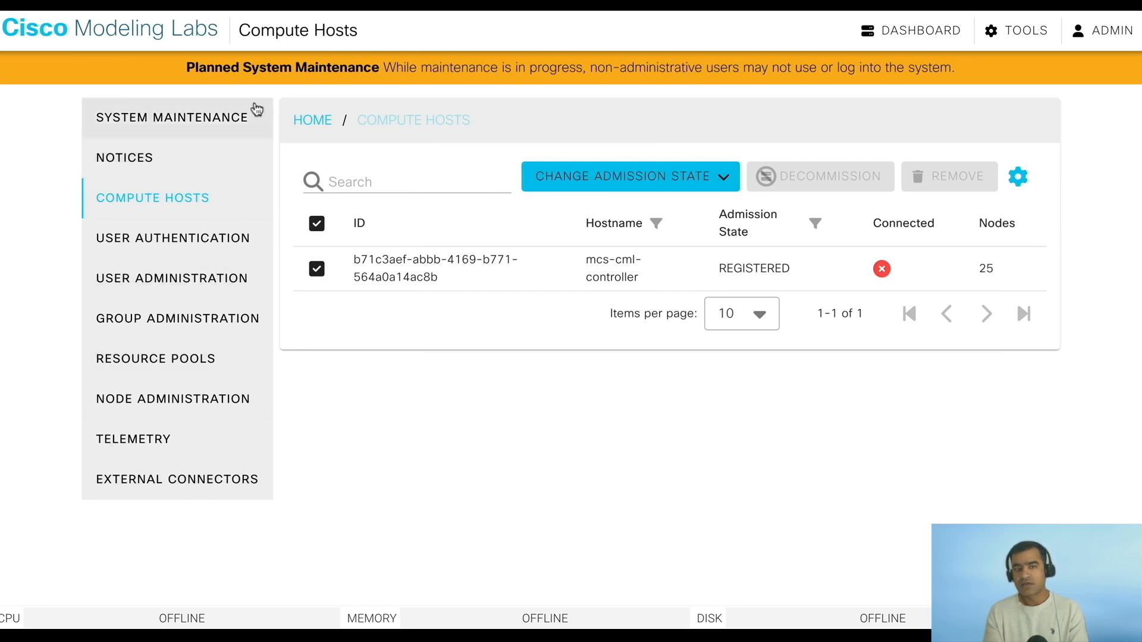
pyautogui.click(171, 117)
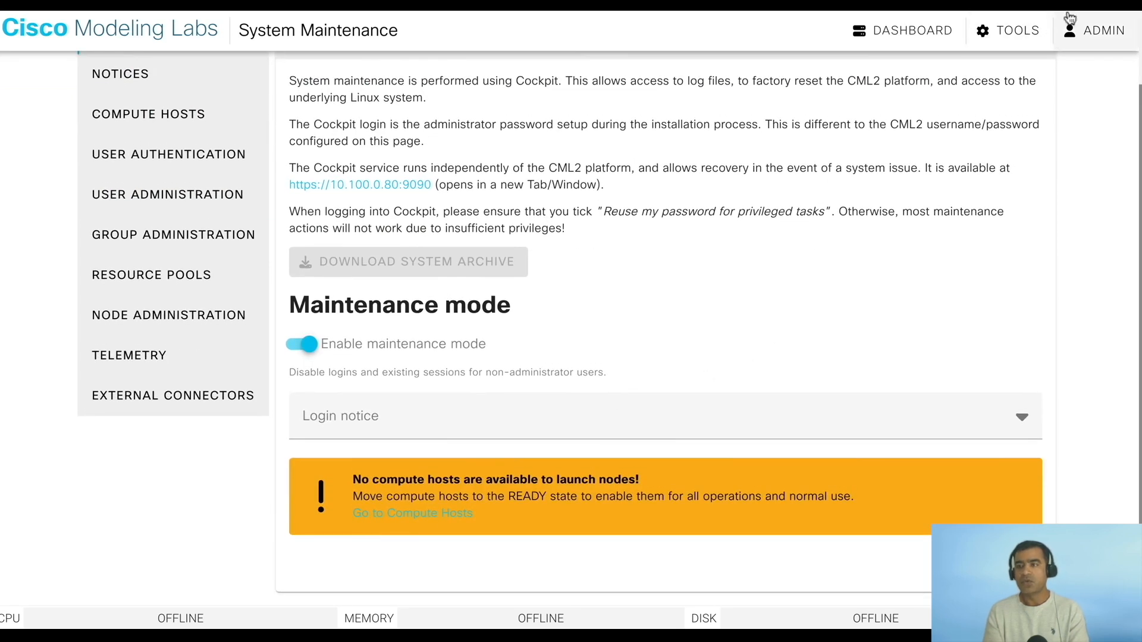
# - Upload cml2_2.8.0-6_amd64-32.pkg from the Tools > Upgrade System page
pyautogui.click(1017, 30)
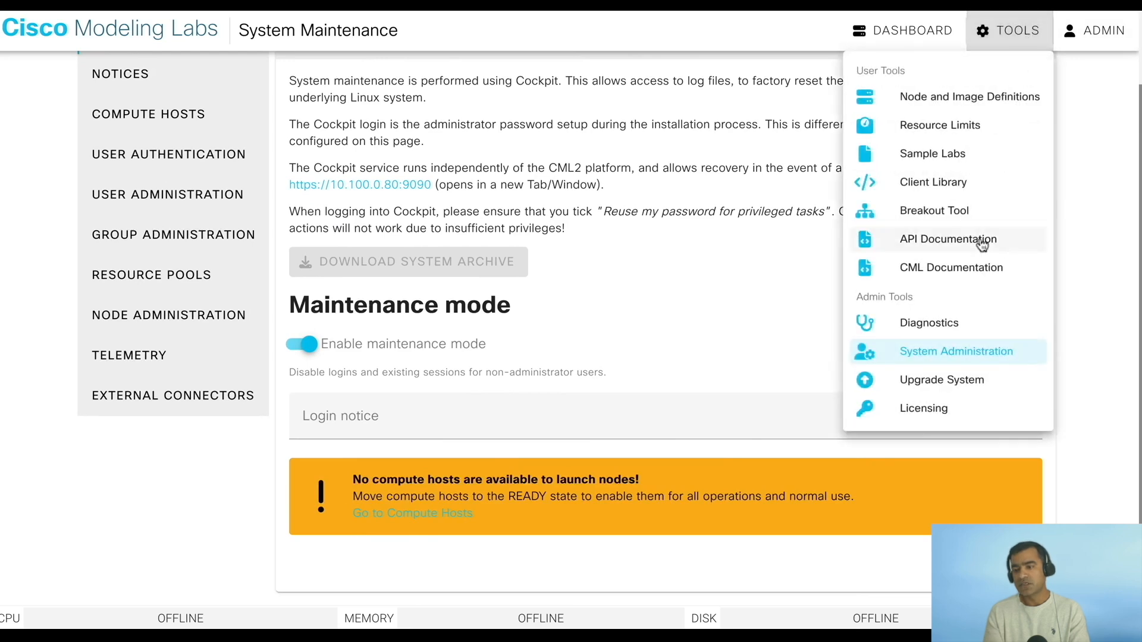
pyautogui.click(942, 379)
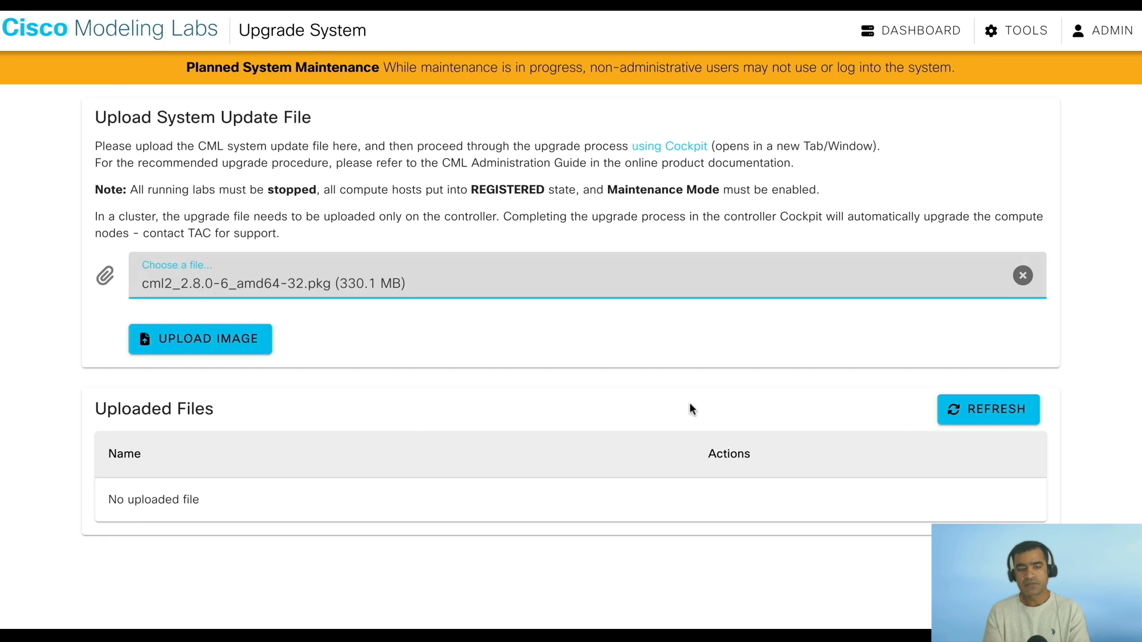
pyautogui.click(201, 339)
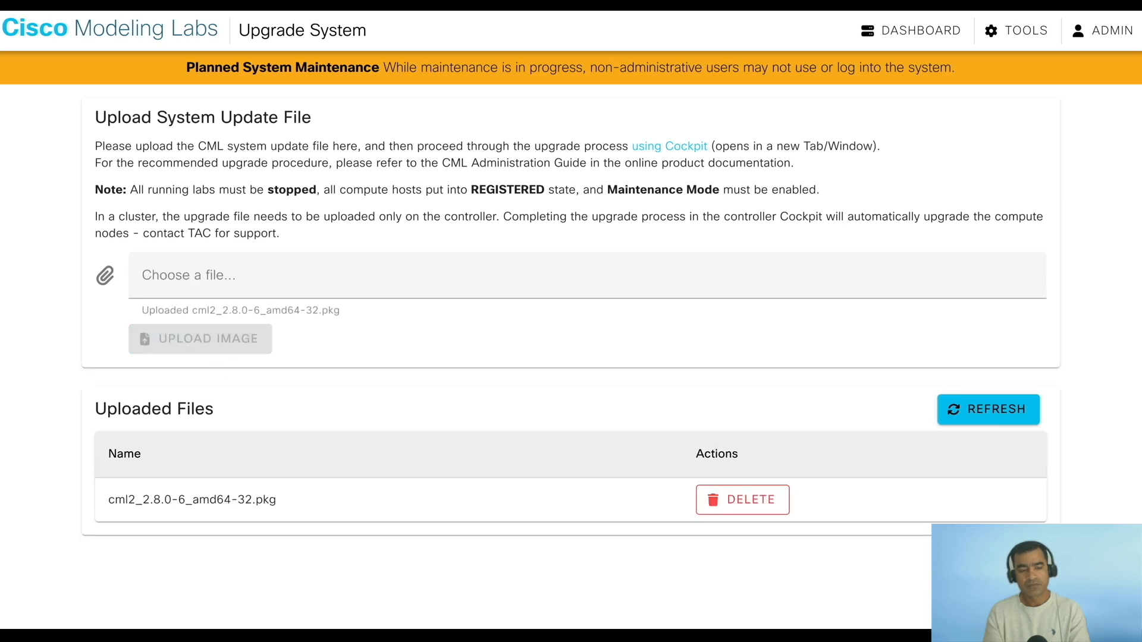
# - Start the Copy Refplat ISO action from Cockpit's CML2 page
pyautogui.click(667, 146)
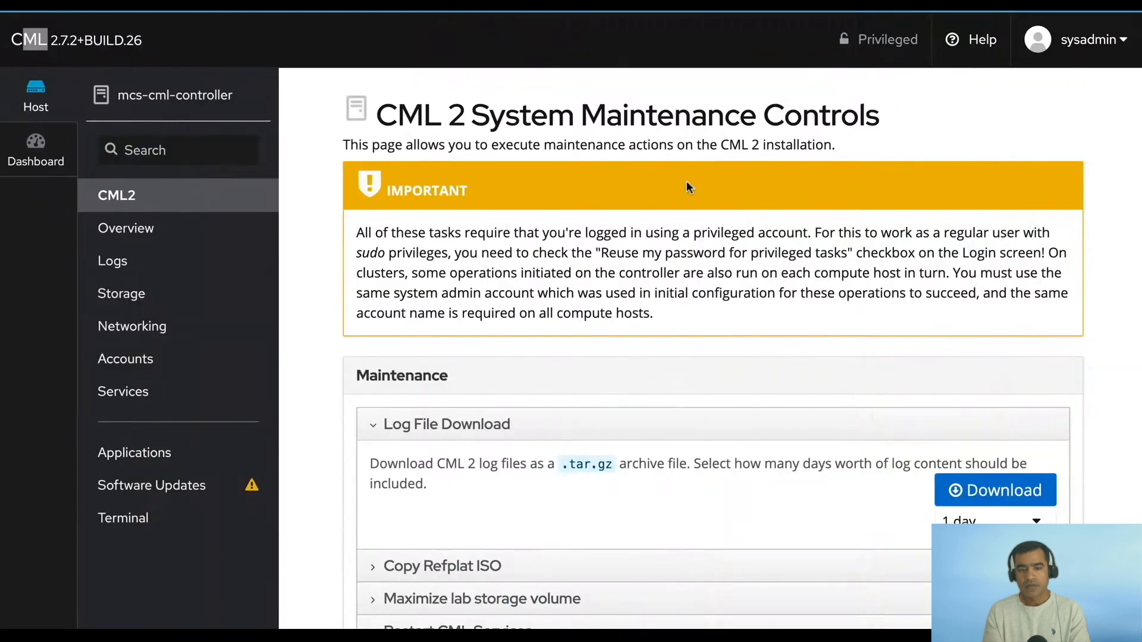
pyautogui.scroll(-3)
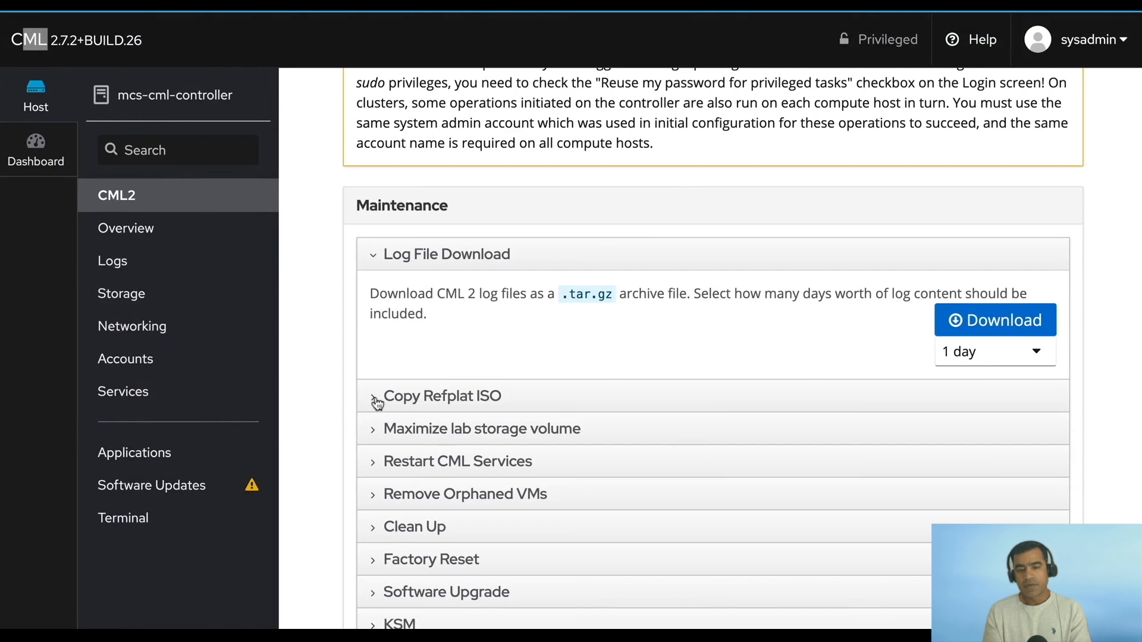
pyautogui.click(442, 396)
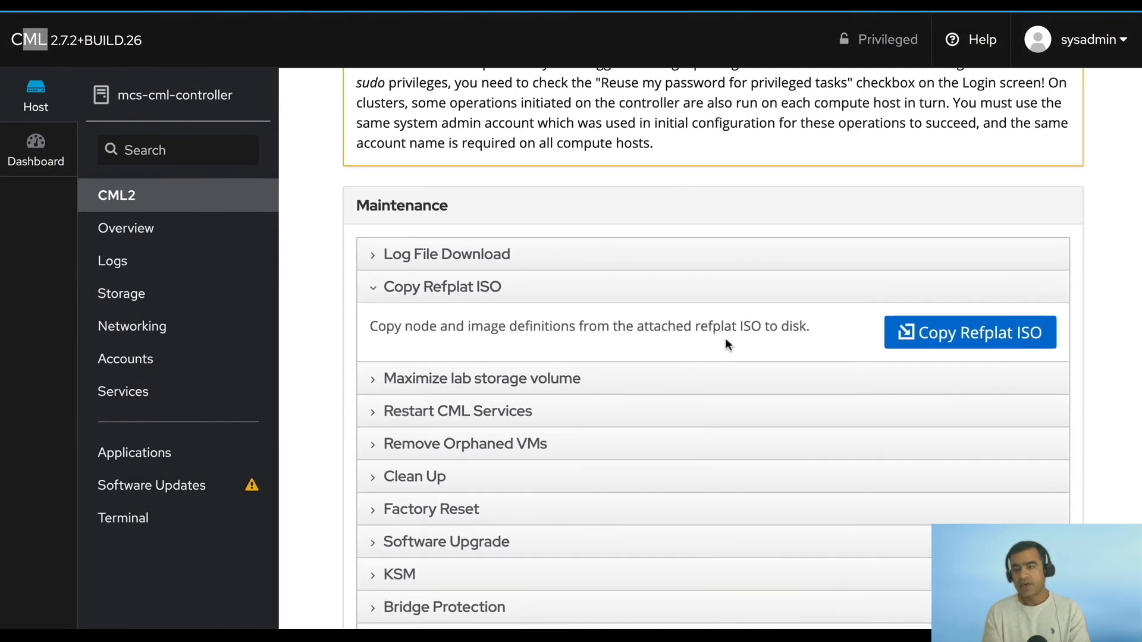
pyautogui.moveTo(950, 344)
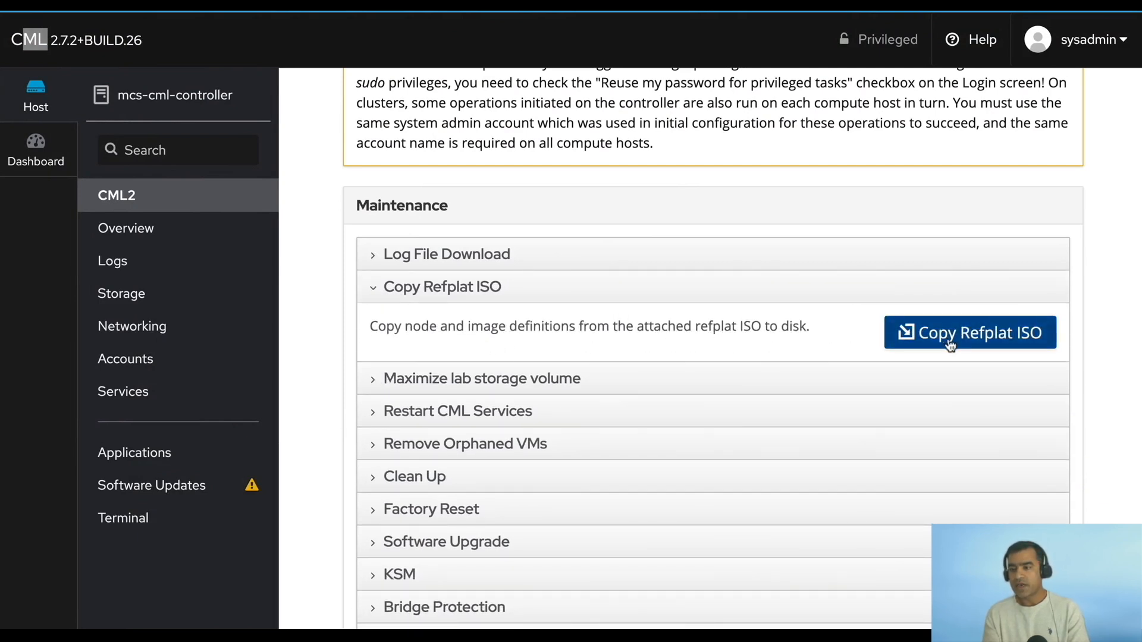
pyautogui.click(969, 332)
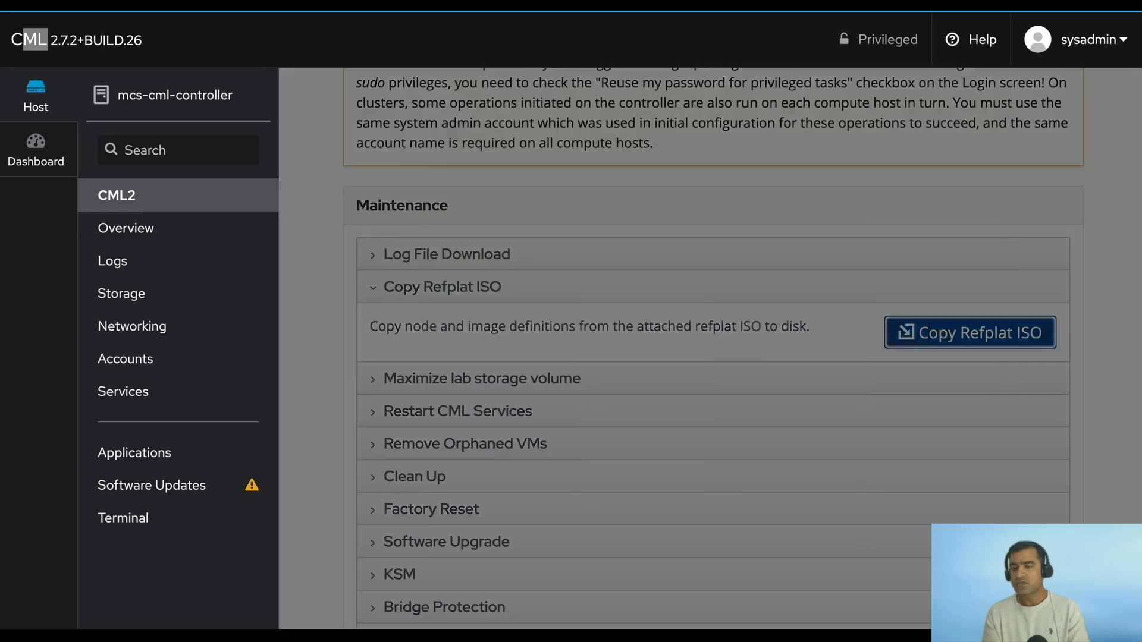
pyautogui.click(970, 332)
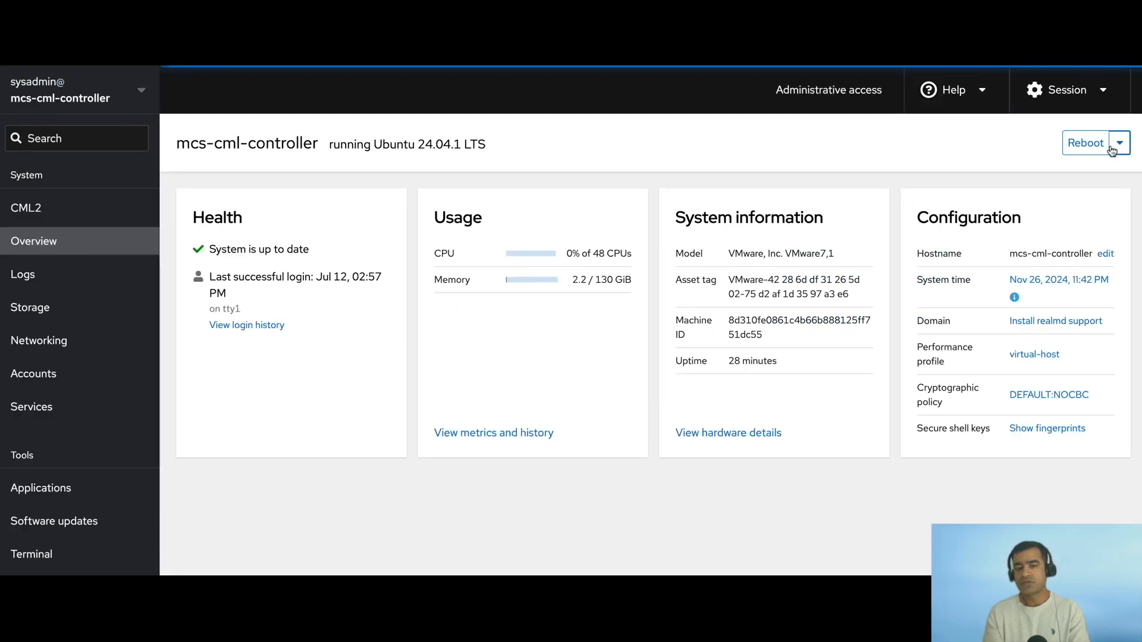
# - Schedule a reboot with a 1-minute delay and the message '2.8 upgrade'
pyautogui.click(1120, 142)
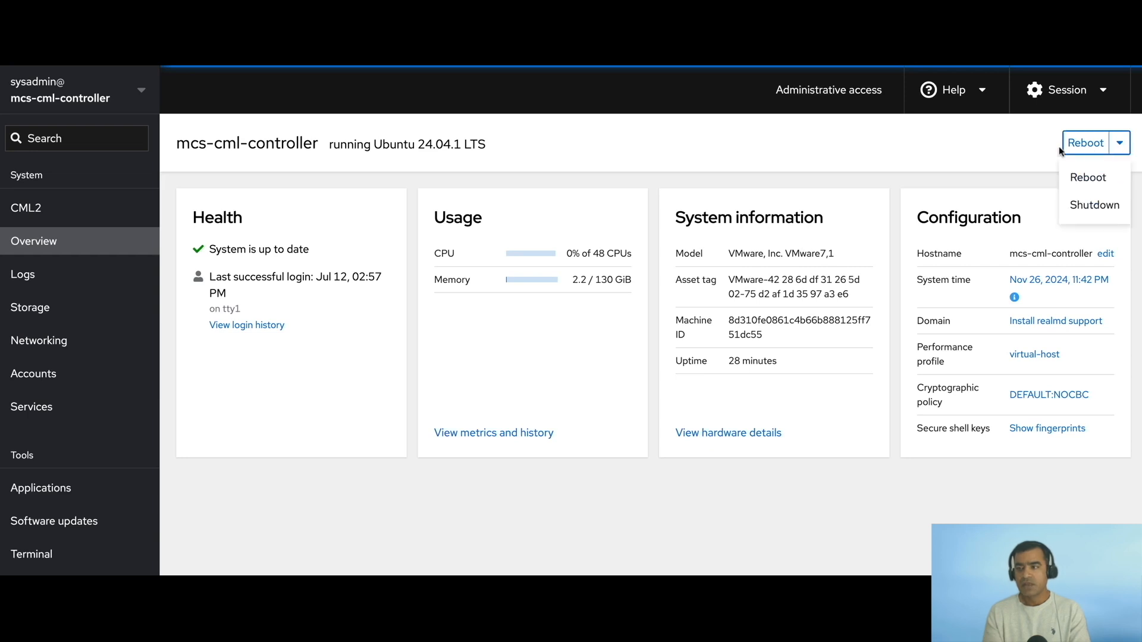
pyautogui.click(1087, 177)
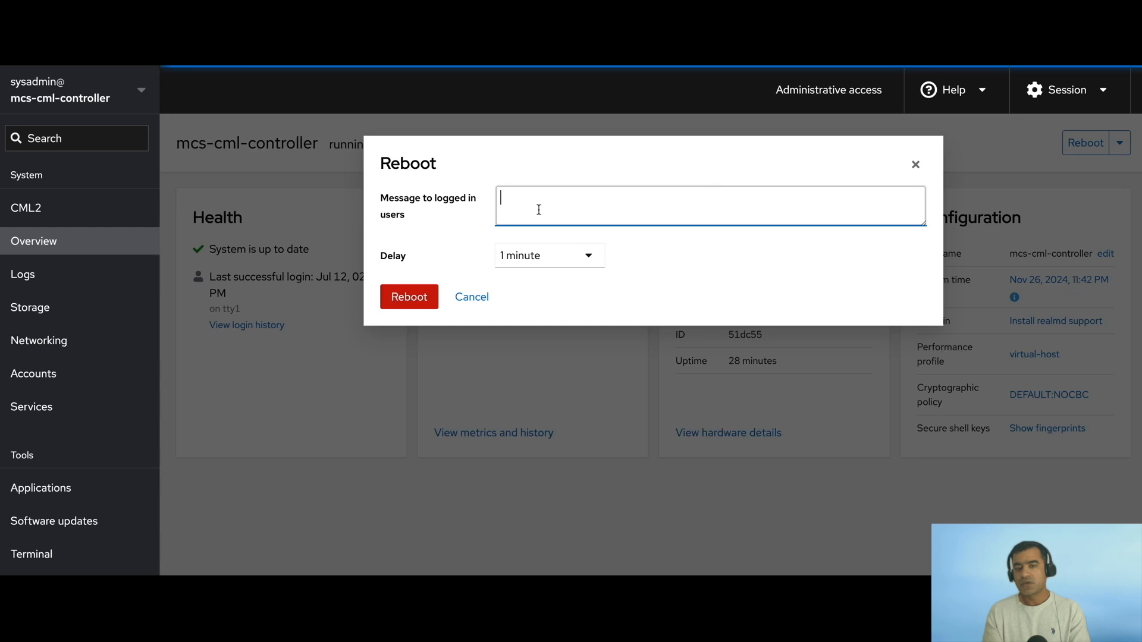
pyautogui.write('2.8 upg')
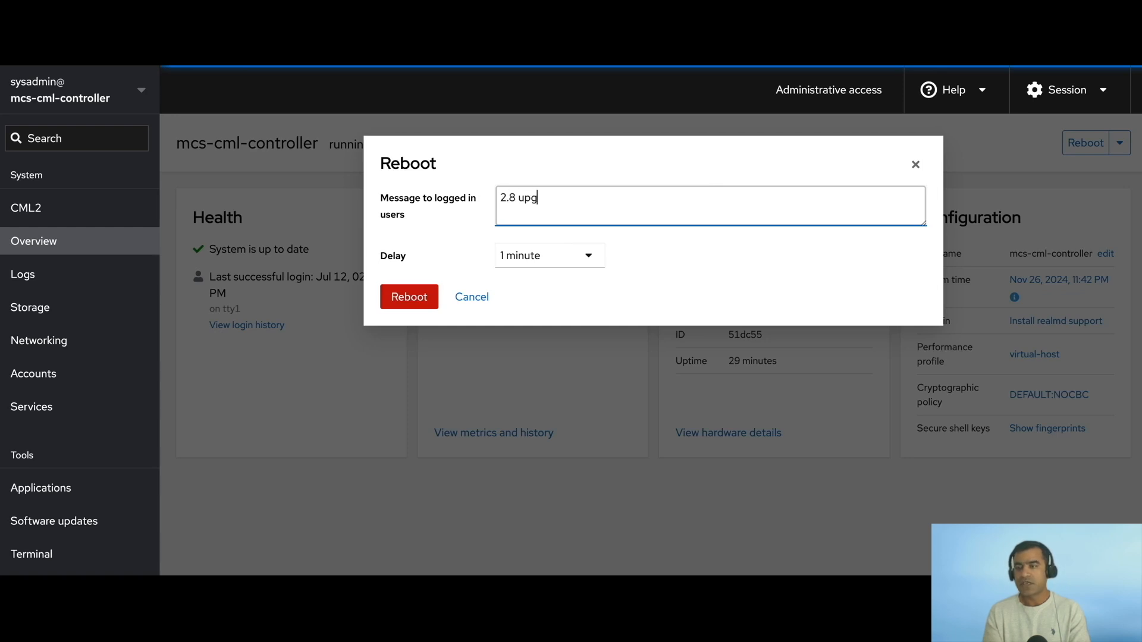
pyautogui.write('rade')
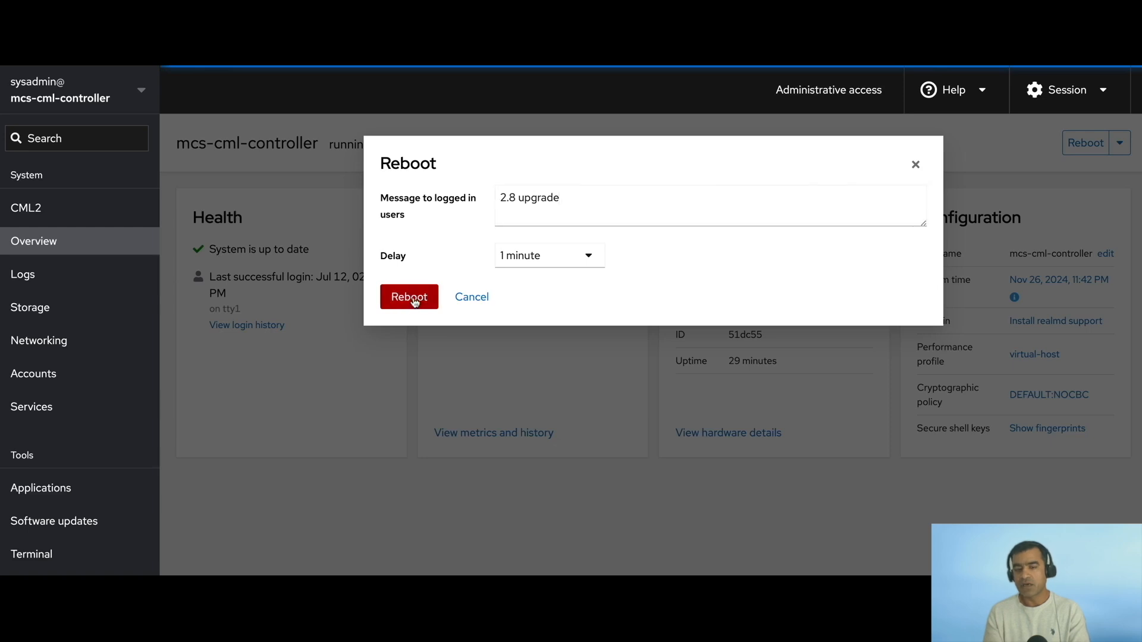
pyautogui.click(409, 297)
pyautogui.write('sy')
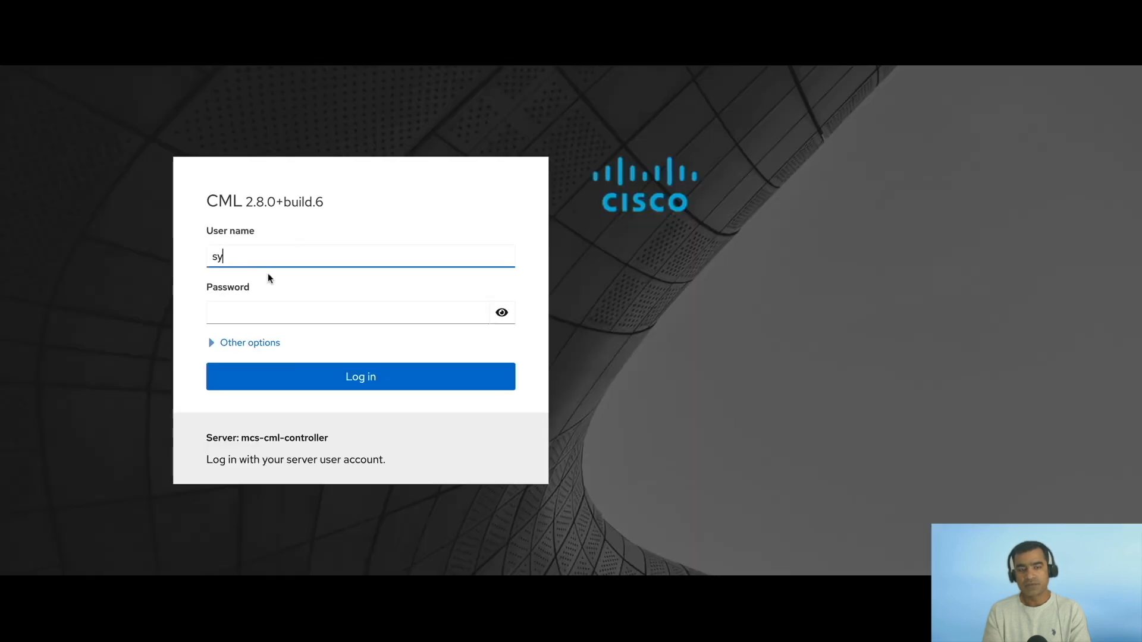
# - Log in to Cockpit as sysadmin and expand Copy Refplat ISO on the CML2 page
pyautogui.click(361, 376)
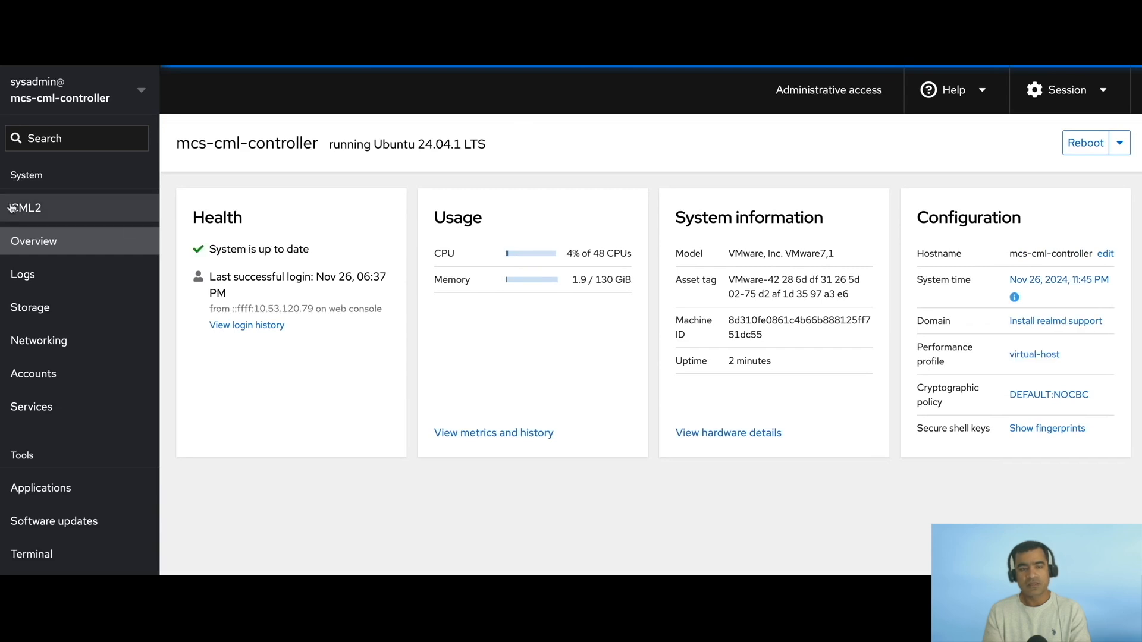
pyautogui.click(23, 207)
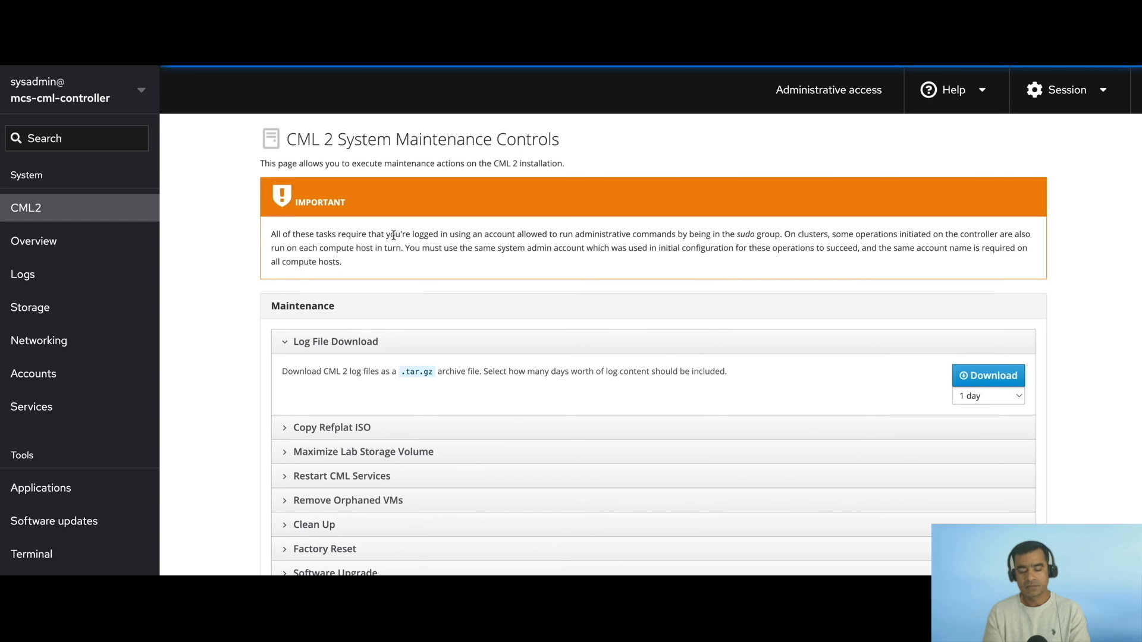
pyautogui.moveTo(343, 429)
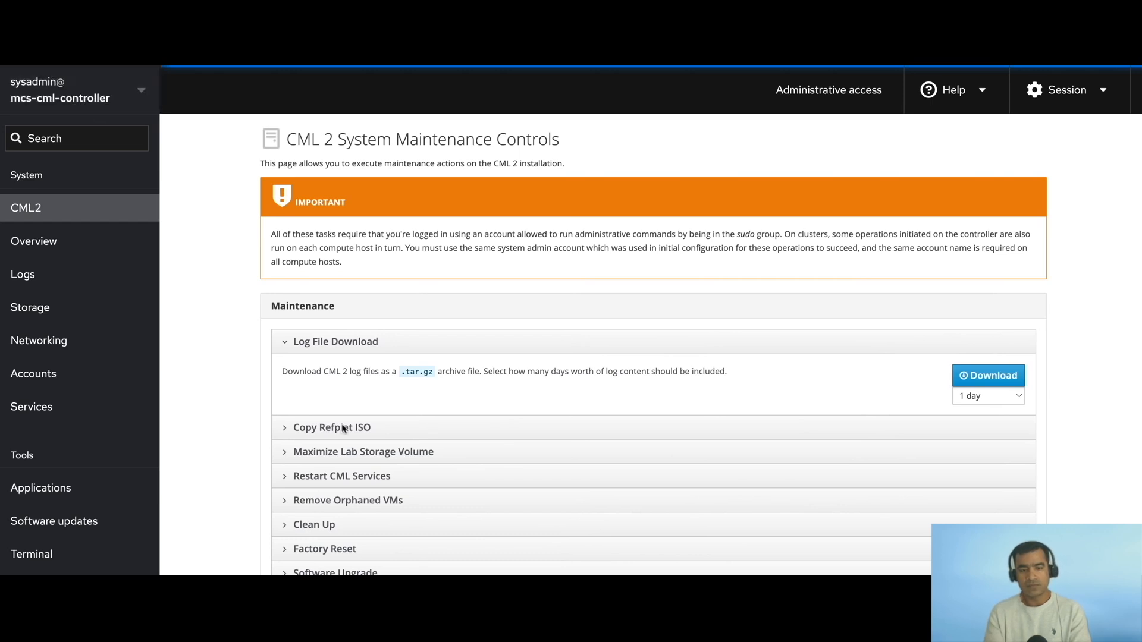
pyautogui.click(331, 427)
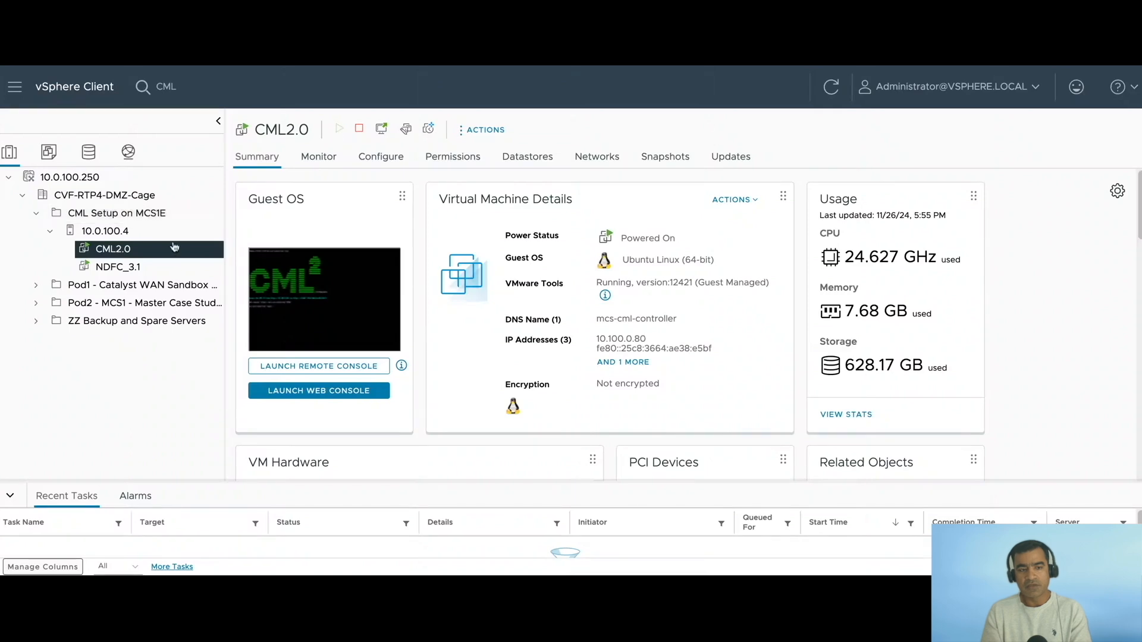
# - Open Edit Settings for the CML2.0 VM and expand CD/DVD drive 1
pyautogui.click(486, 129)
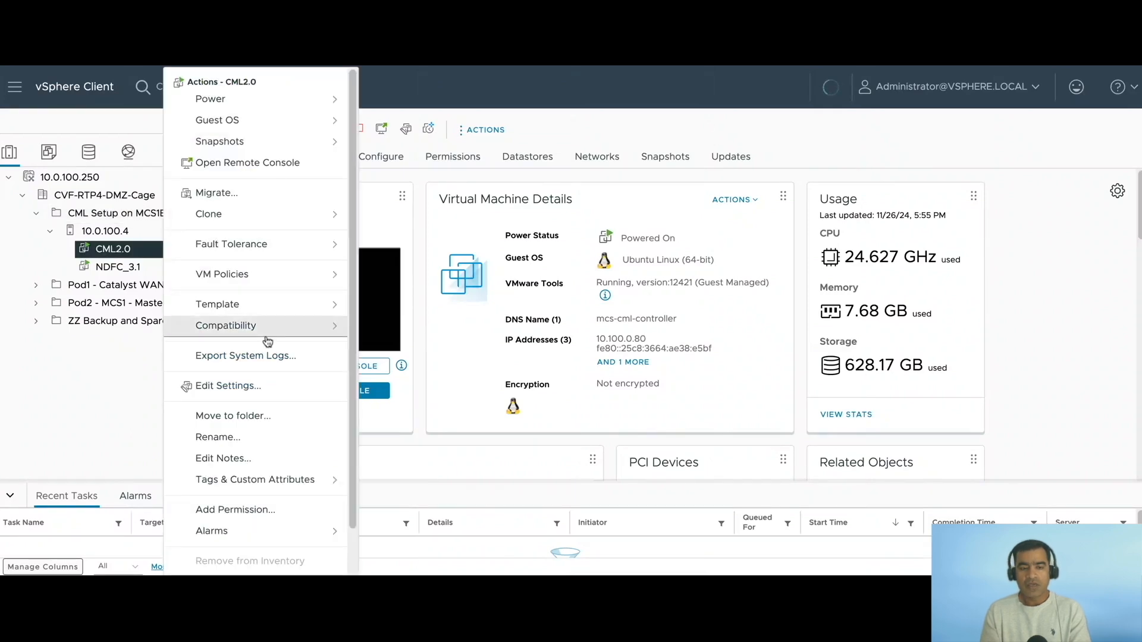
pyautogui.click(227, 385)
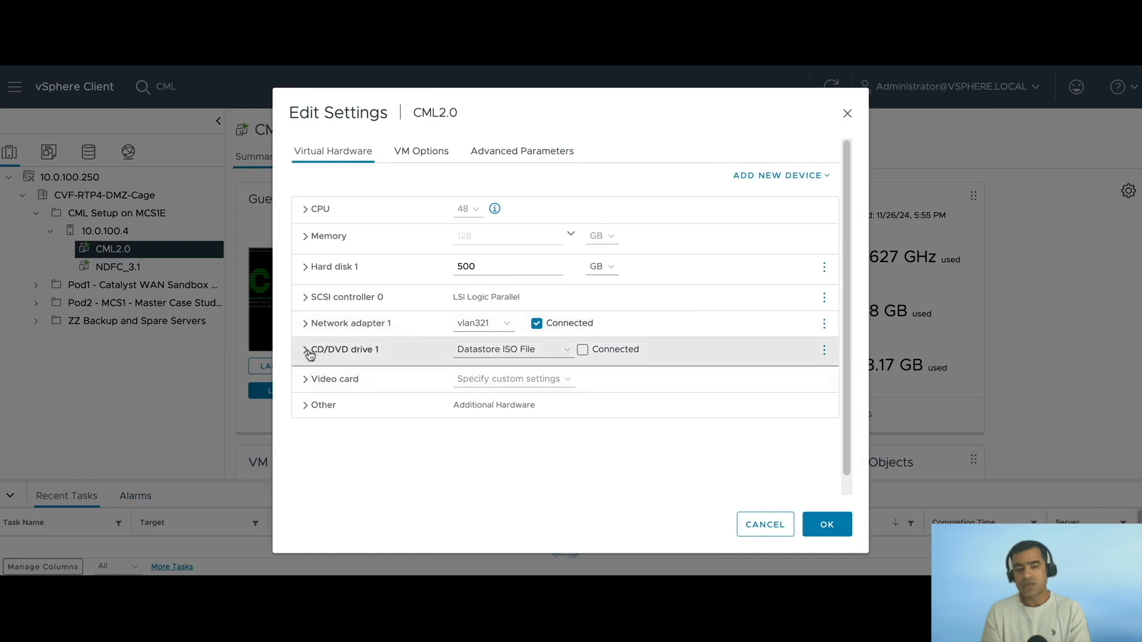
pyautogui.click(305, 350)
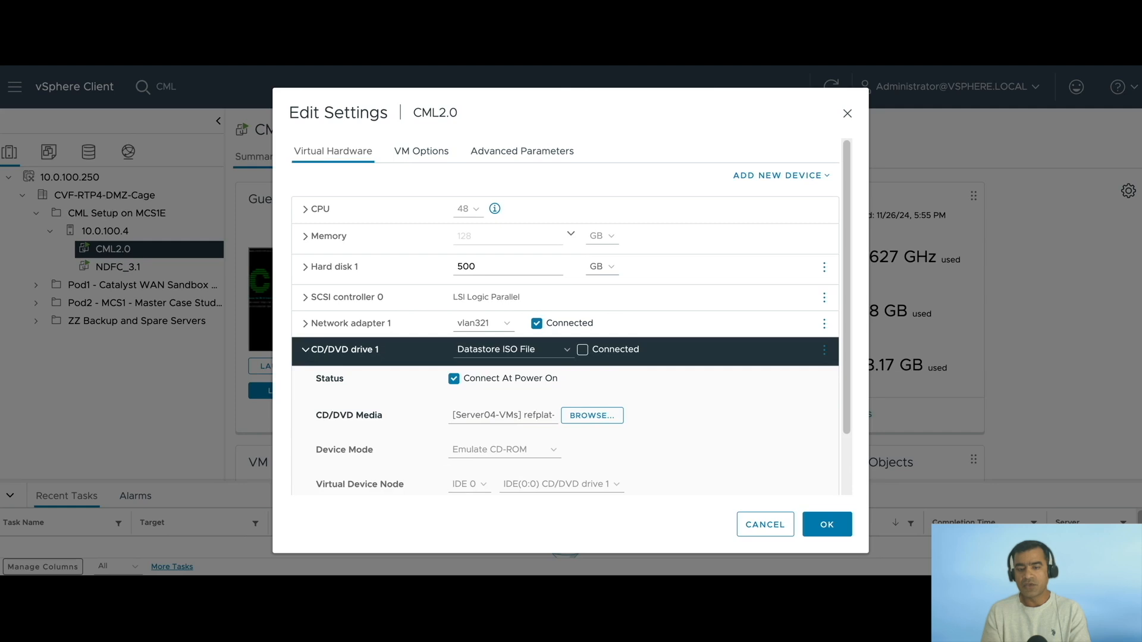
pyautogui.moveTo(590, 471)
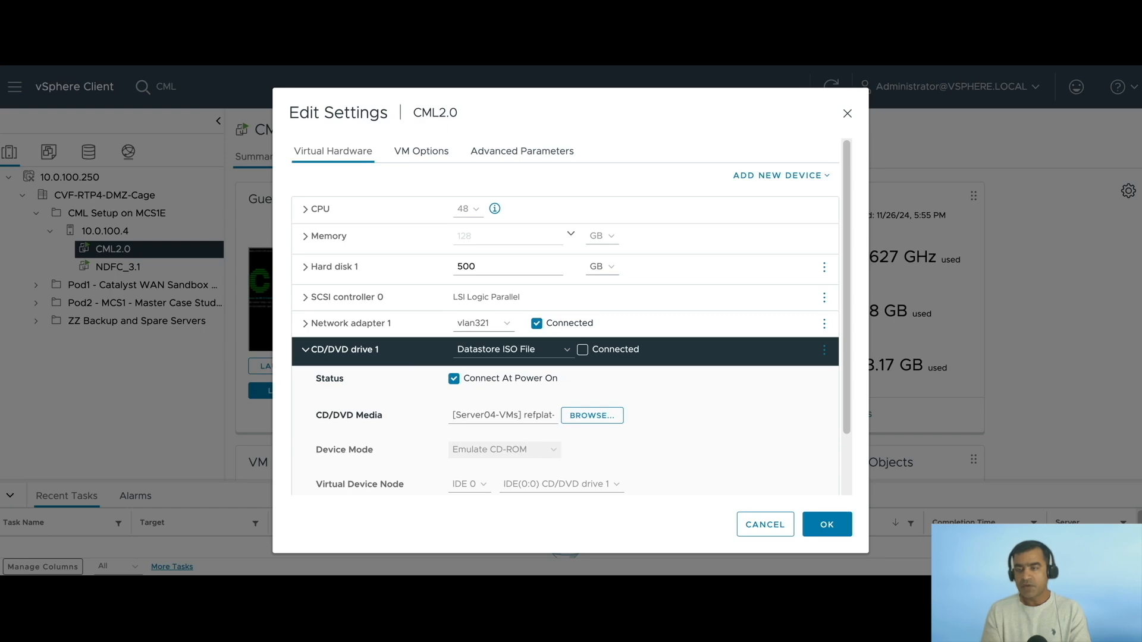
pyautogui.moveTo(737, 548)
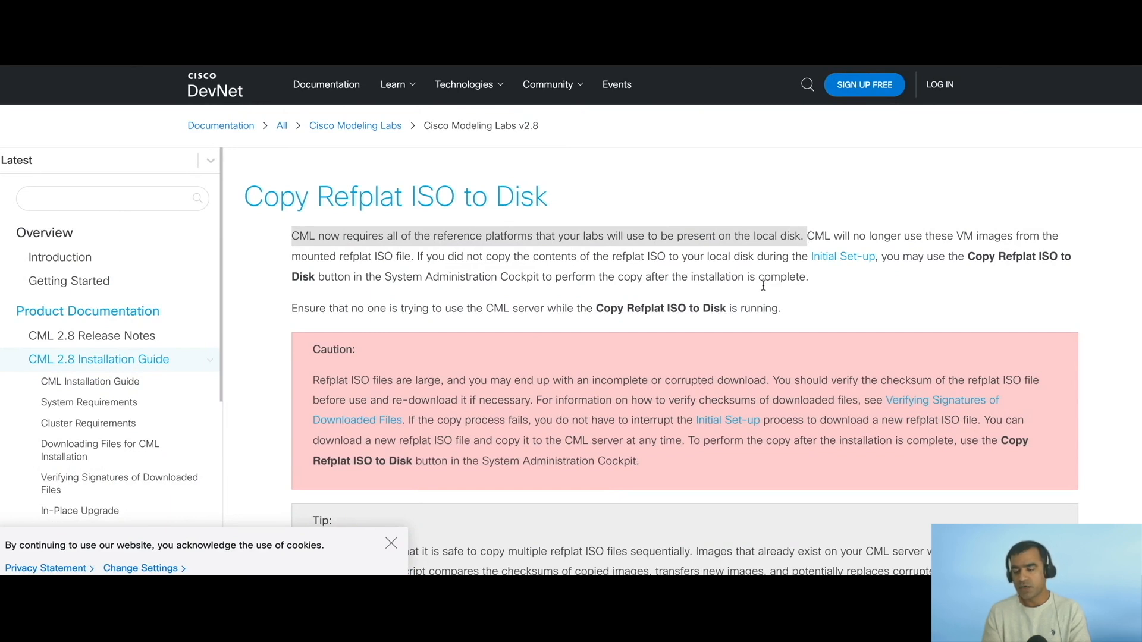
pyautogui.moveTo(841, 300)
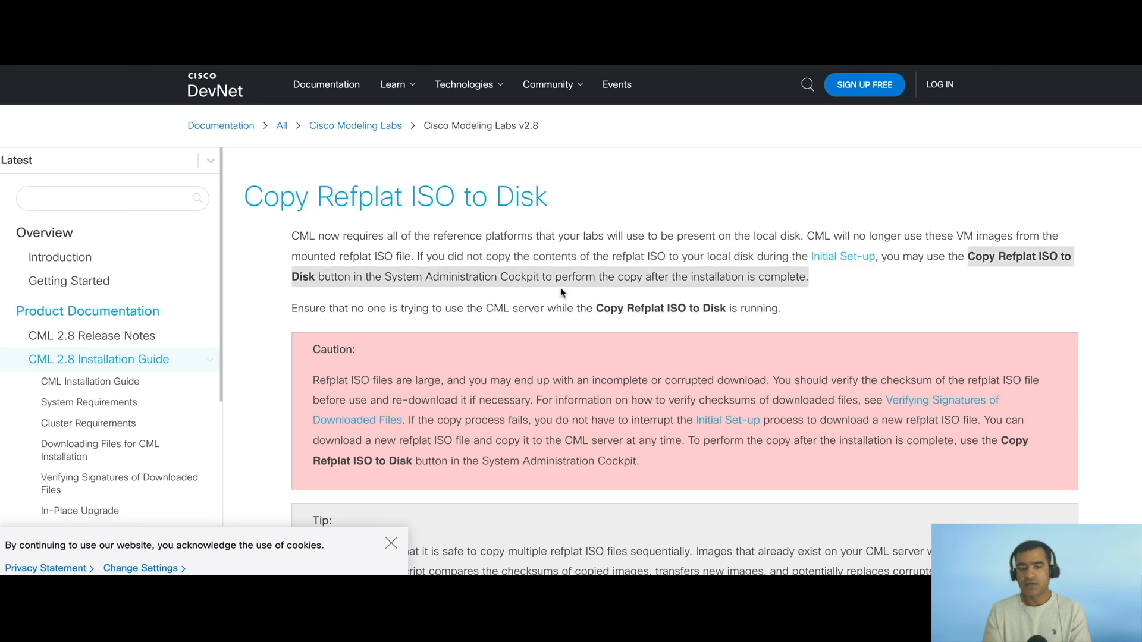
# - Scroll through the Copy Refplat ISO guide, highlighting the multiple-ISO tip and expand step
pyautogui.scroll(-3)
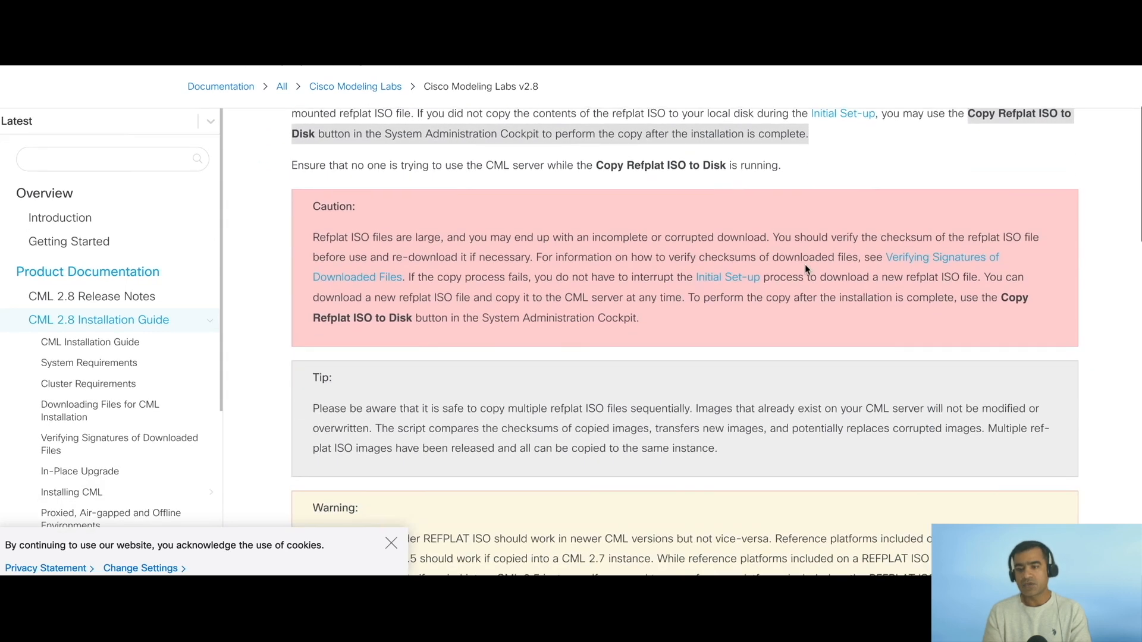
pyautogui.scroll(-3)
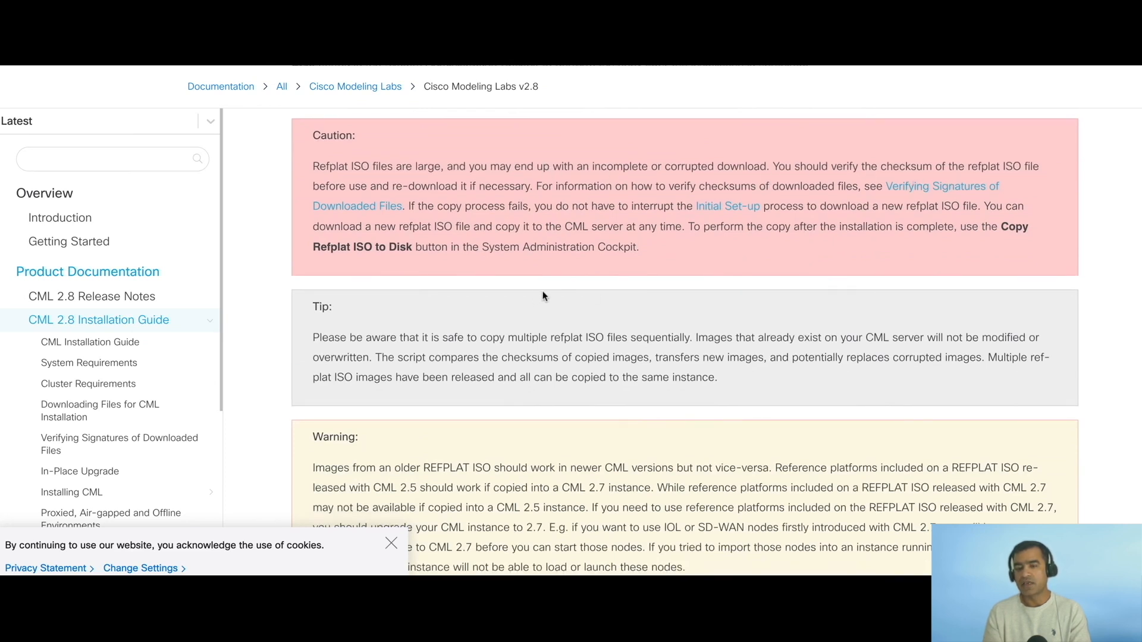
pyautogui.scroll(-3)
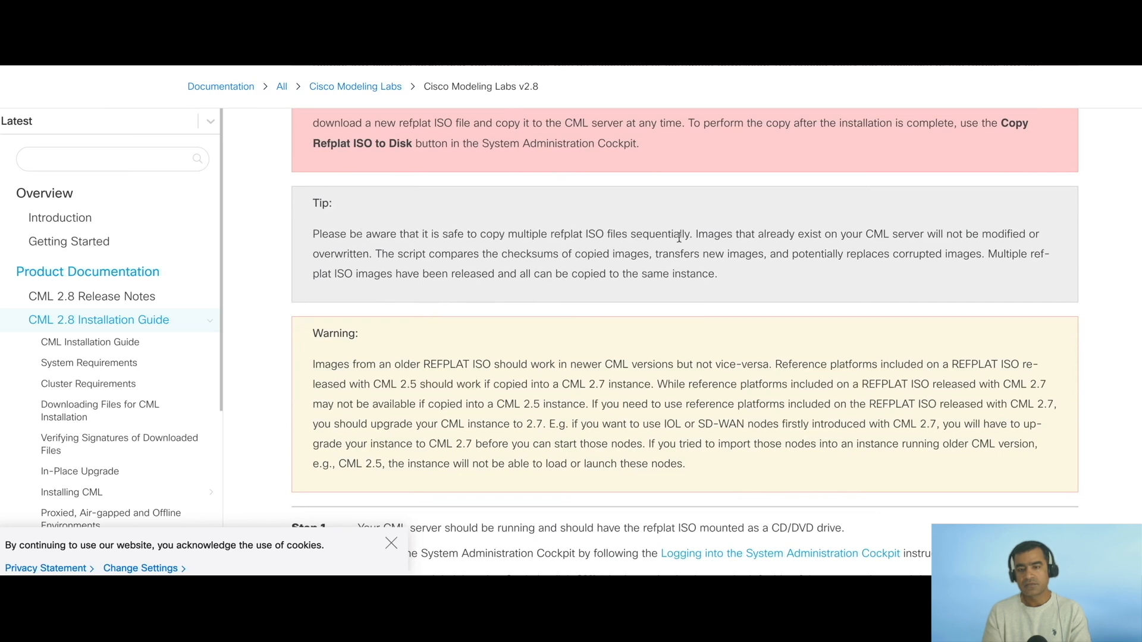
pyautogui.moveTo(313, 233); pyautogui.dragTo(692, 233)
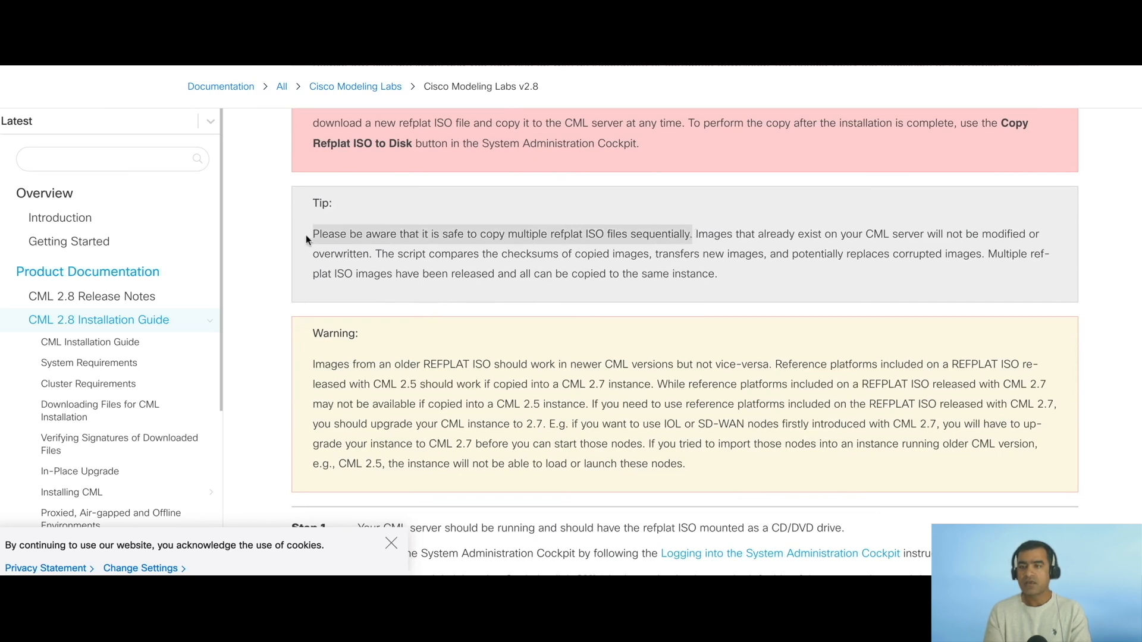
pyautogui.moveTo(685, 226)
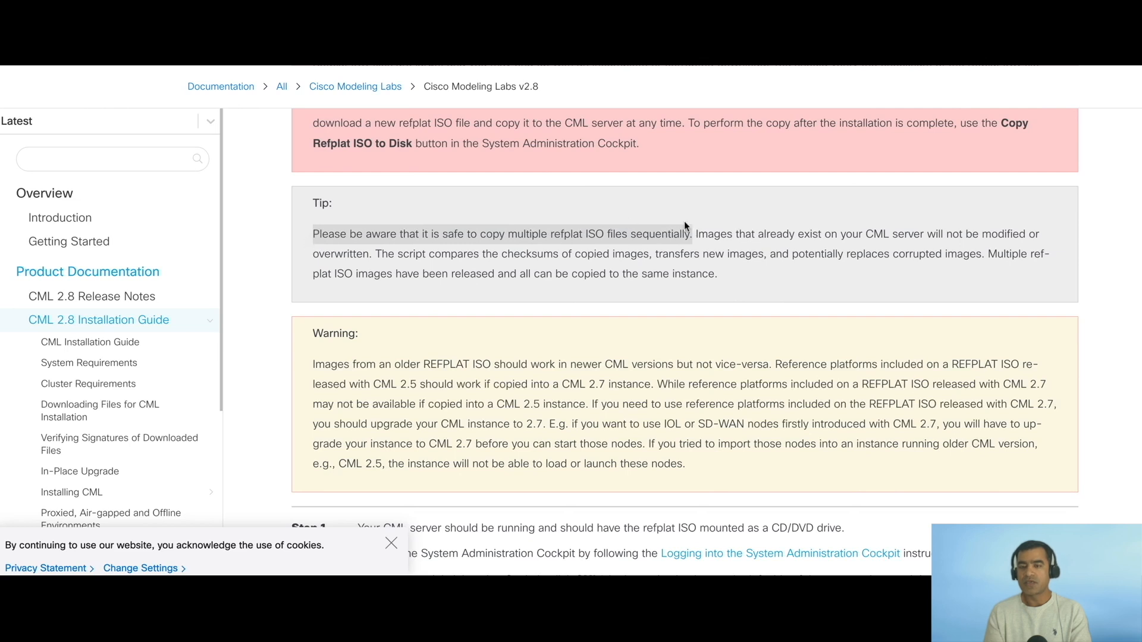
pyautogui.moveTo(977, 234)
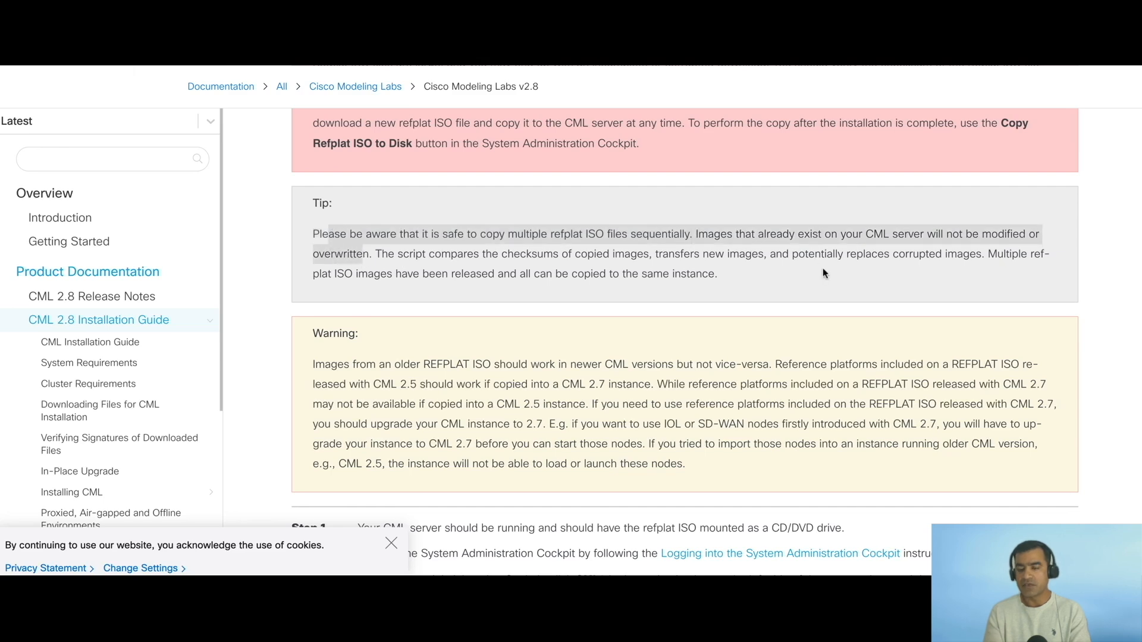
pyautogui.scroll(-3)
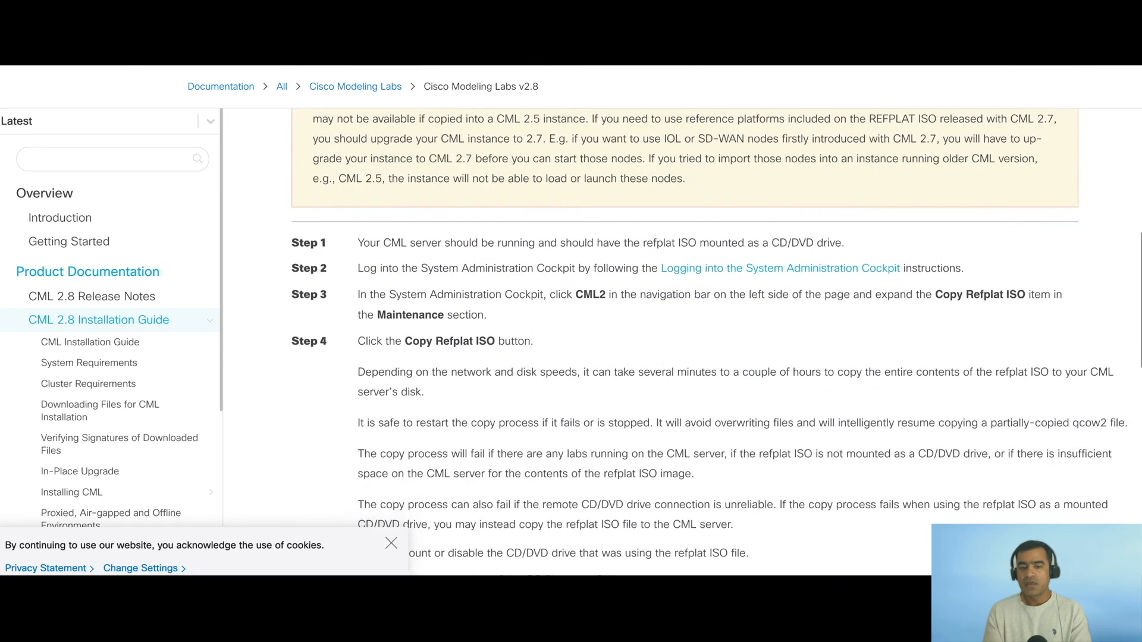
pyautogui.moveTo(549, 352)
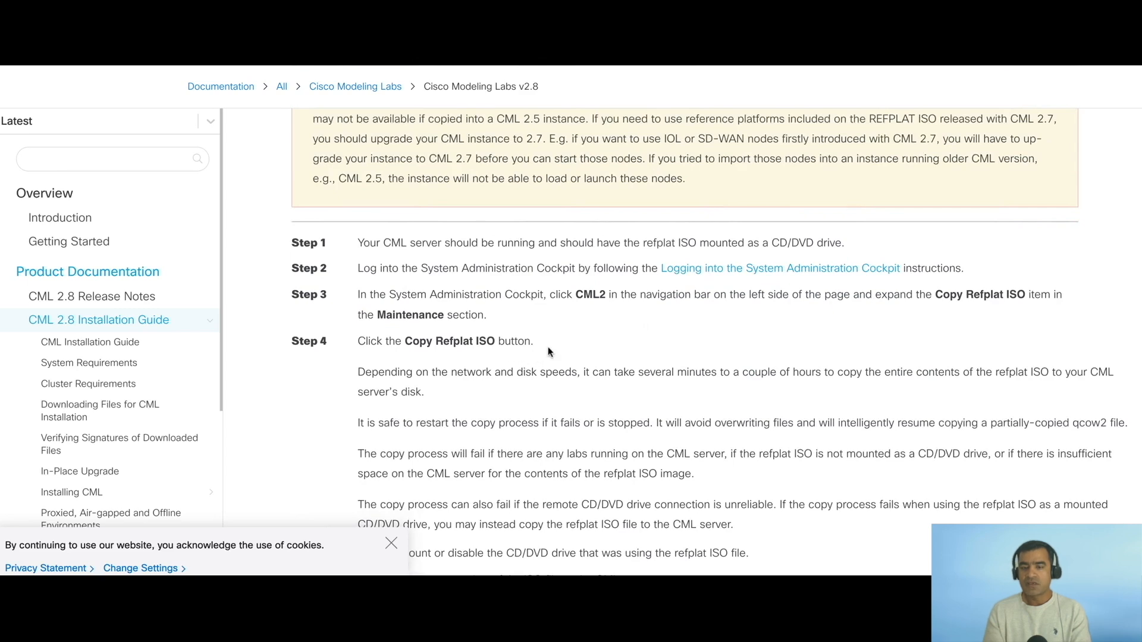
pyautogui.moveTo(357, 294); pyautogui.dragTo(951, 294)
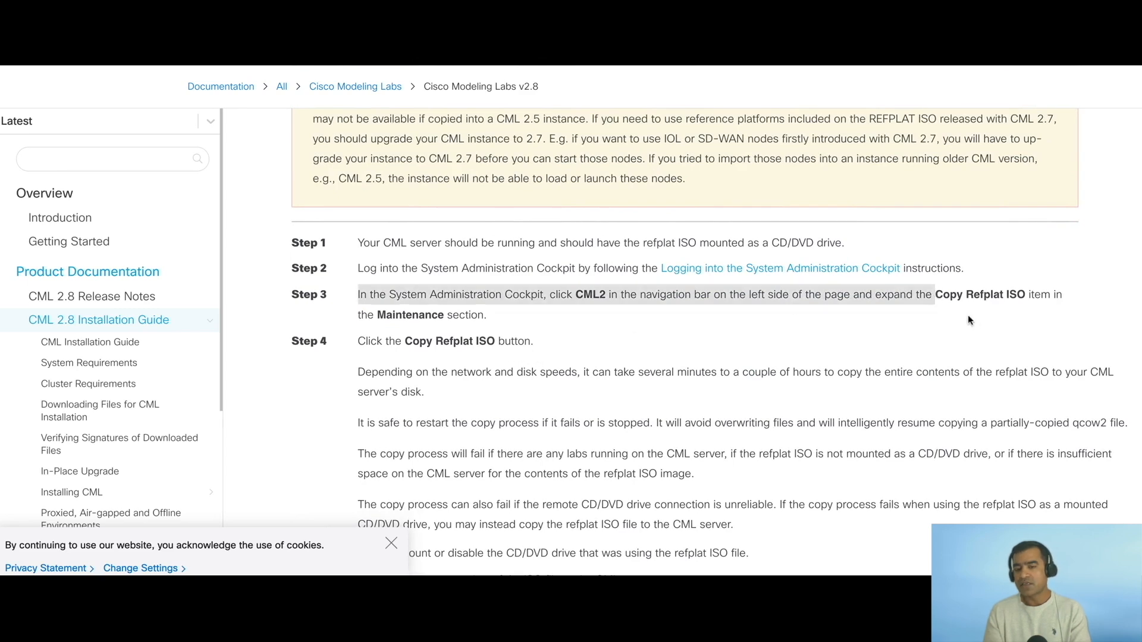
pyautogui.scroll(-3)
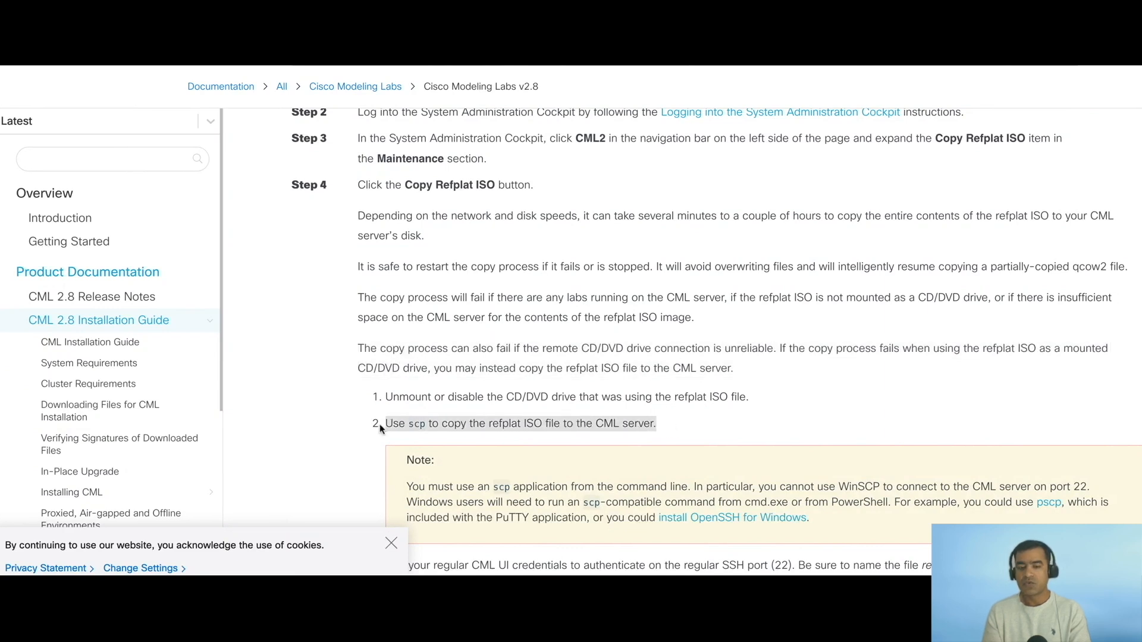
pyautogui.moveTo(581, 425)
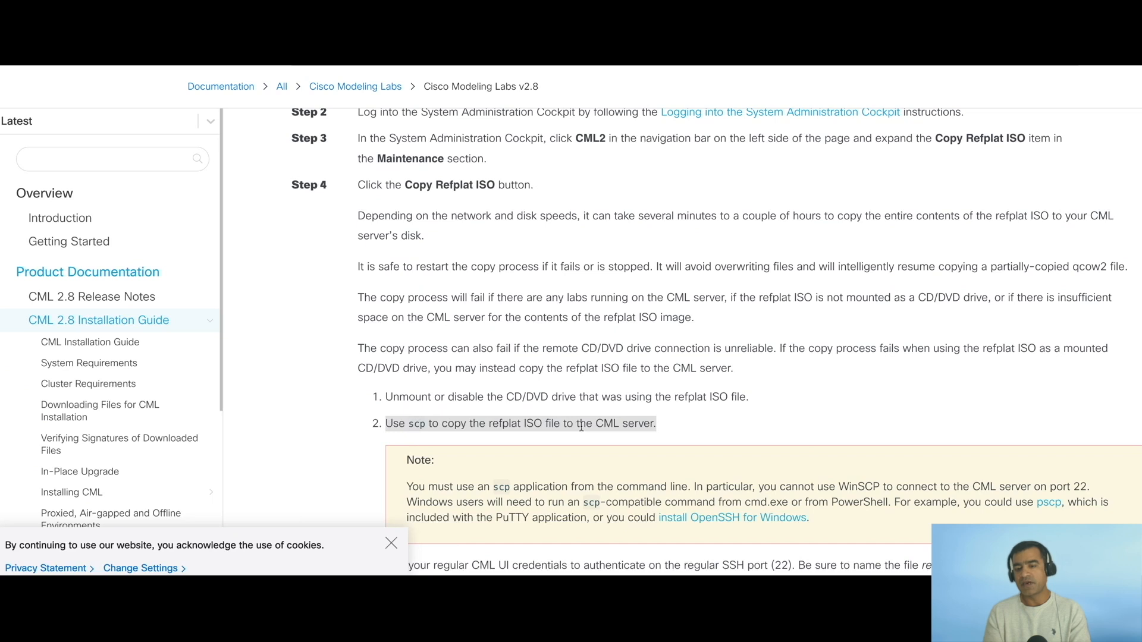
pyautogui.moveTo(516, 391)
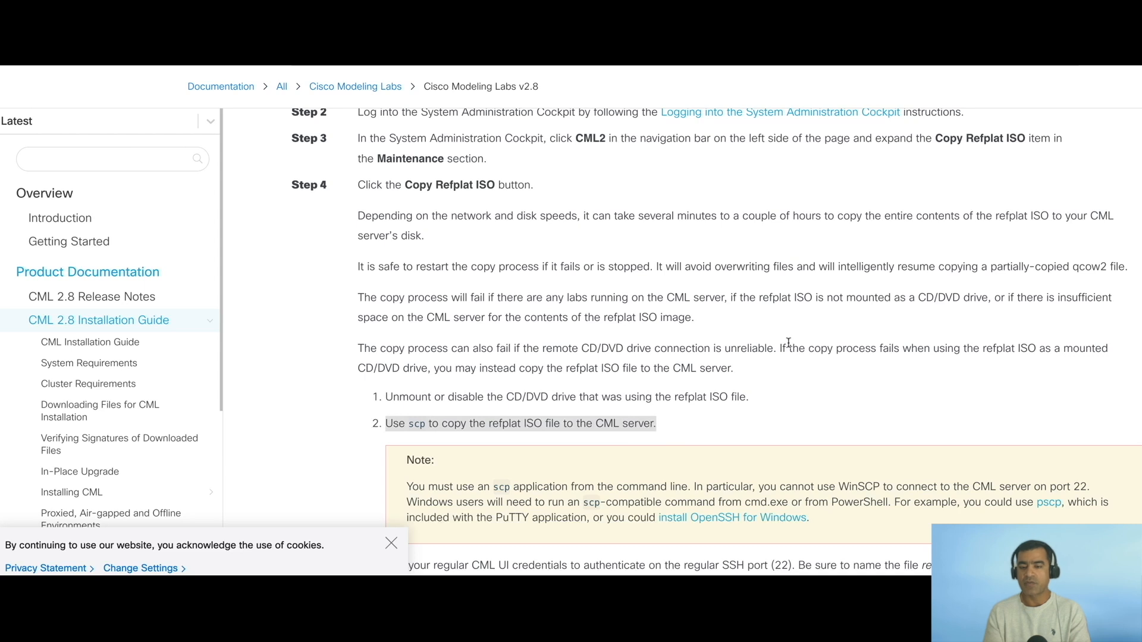
pyautogui.scroll(-3)
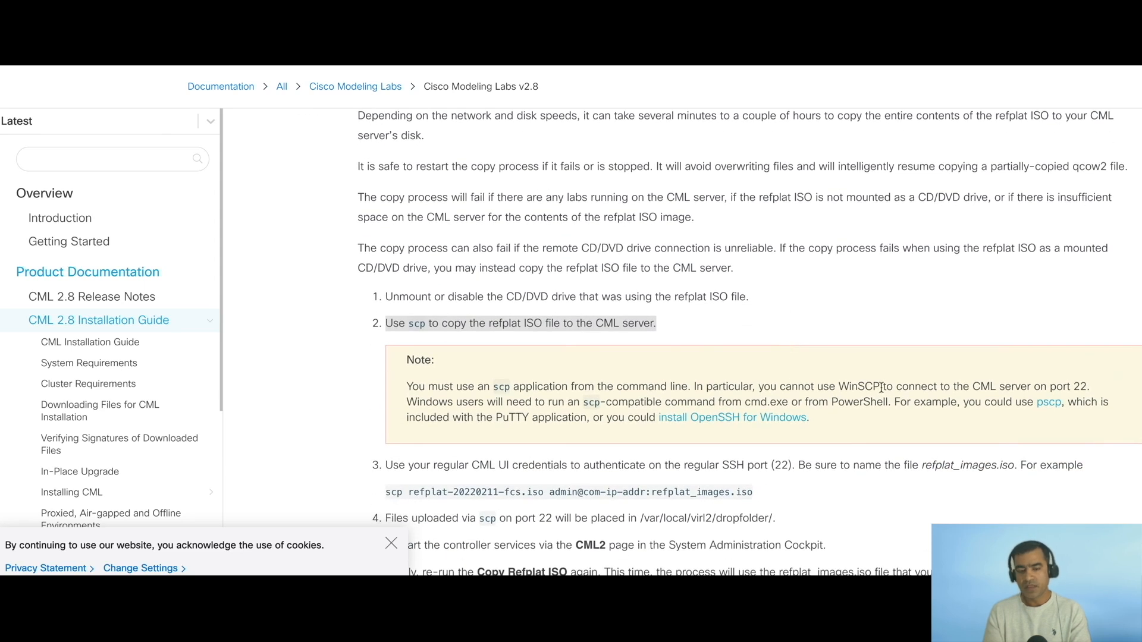
pyautogui.moveTo(902, 408)
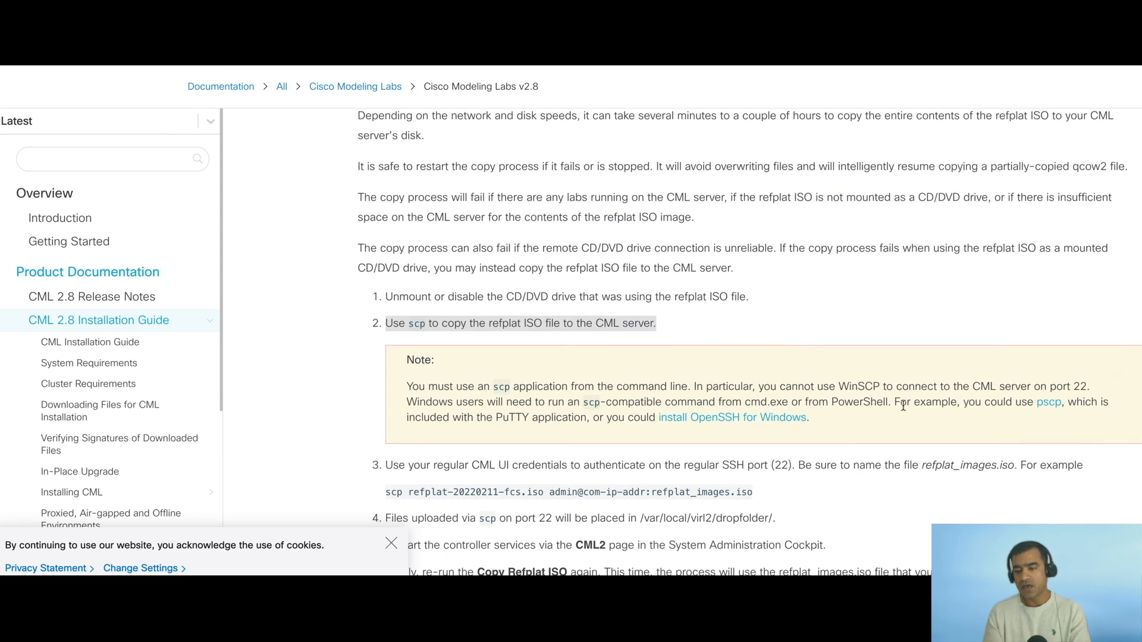
pyautogui.scroll(-3)
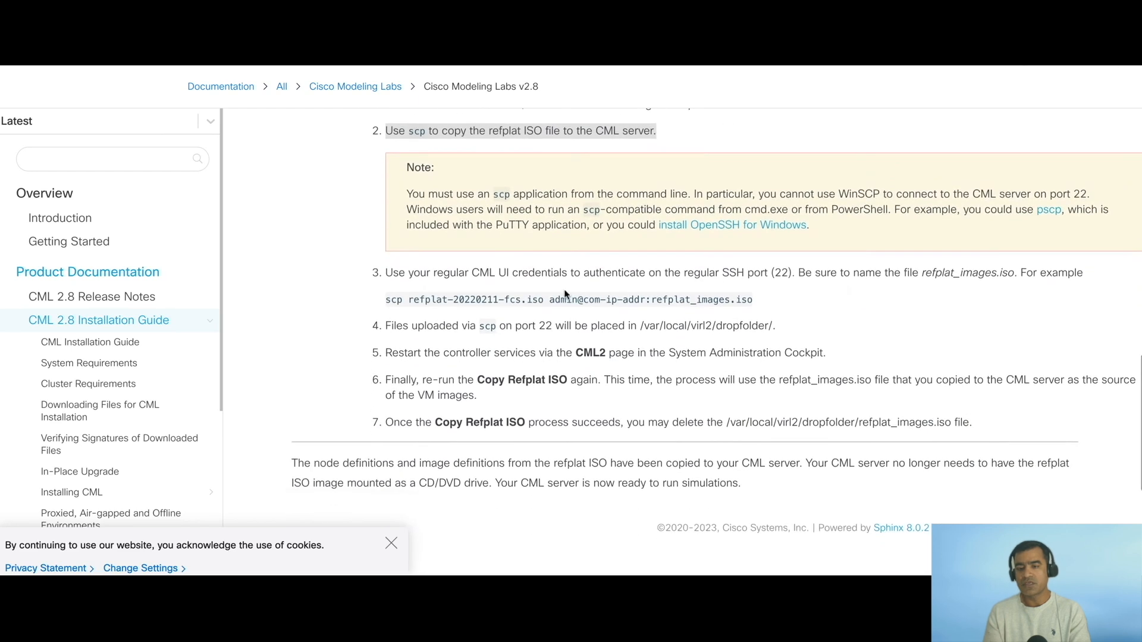
pyautogui.moveTo(831, 274)
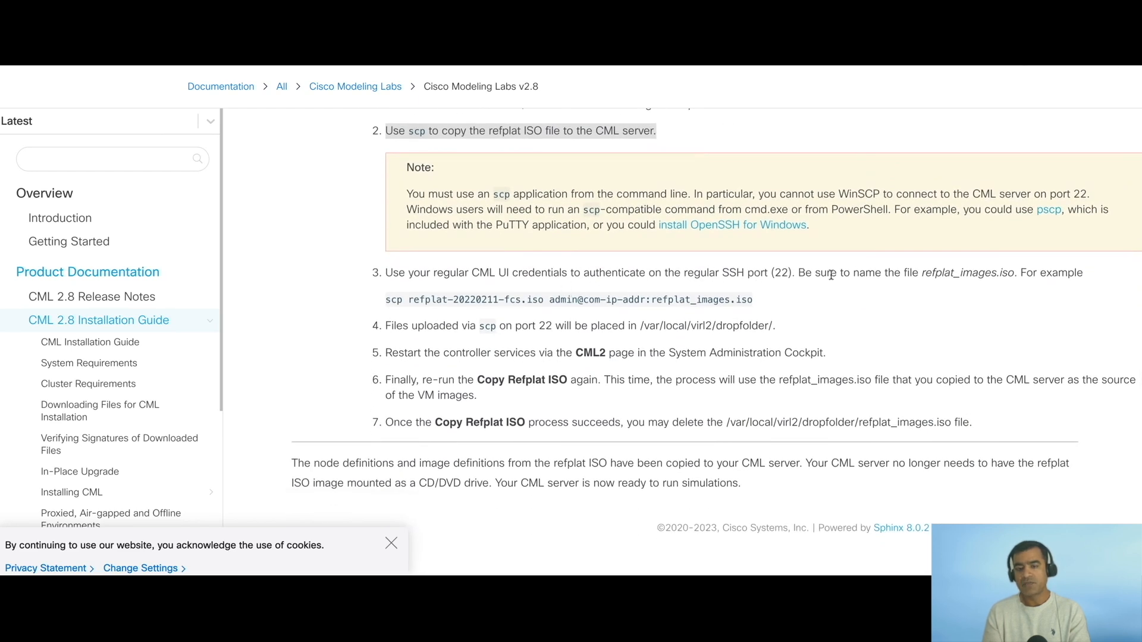
pyautogui.moveTo(1094, 293)
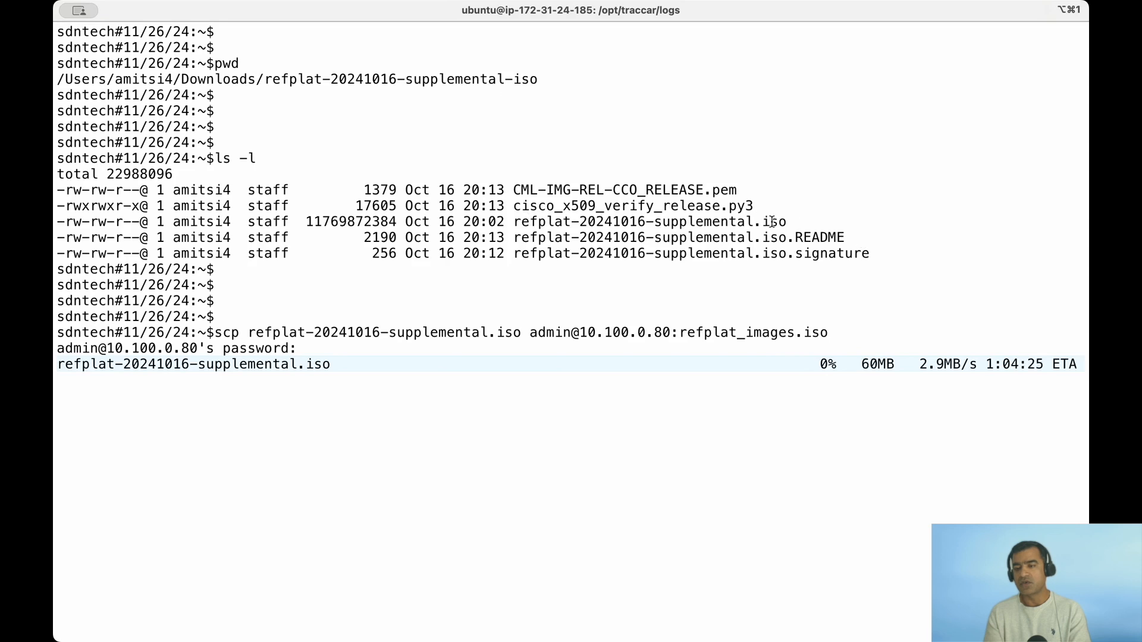
# - Highlight the refplat-20241016-supplemental.iso file name in the scp command
pyautogui.moveTo(405, 221); pyautogui.dragTo(786, 221)
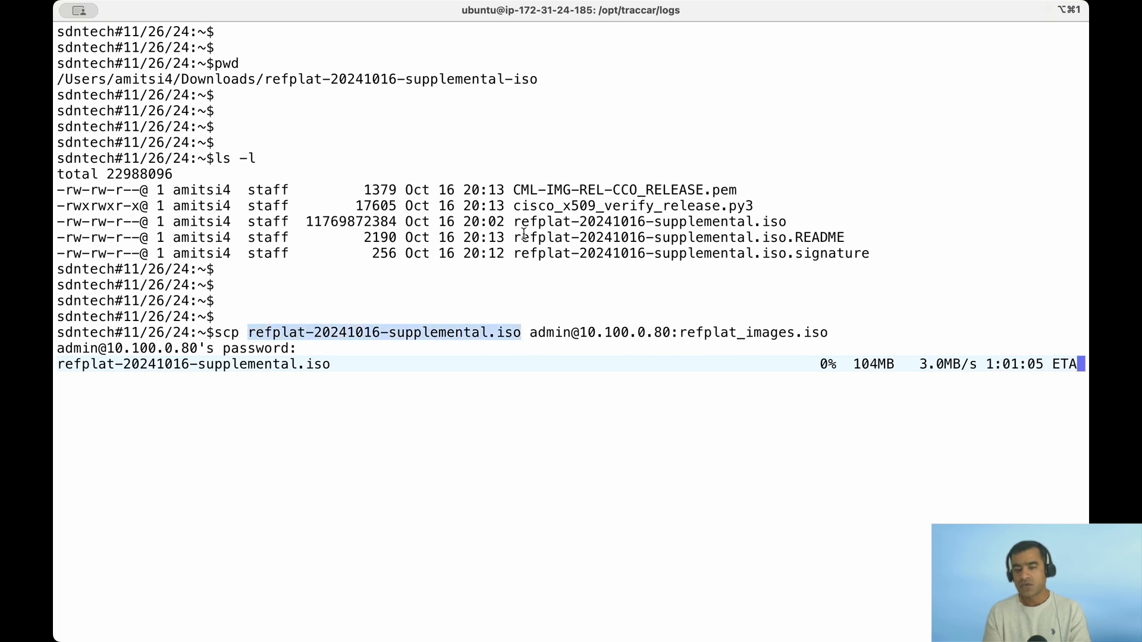
pyautogui.moveTo(797, 221)
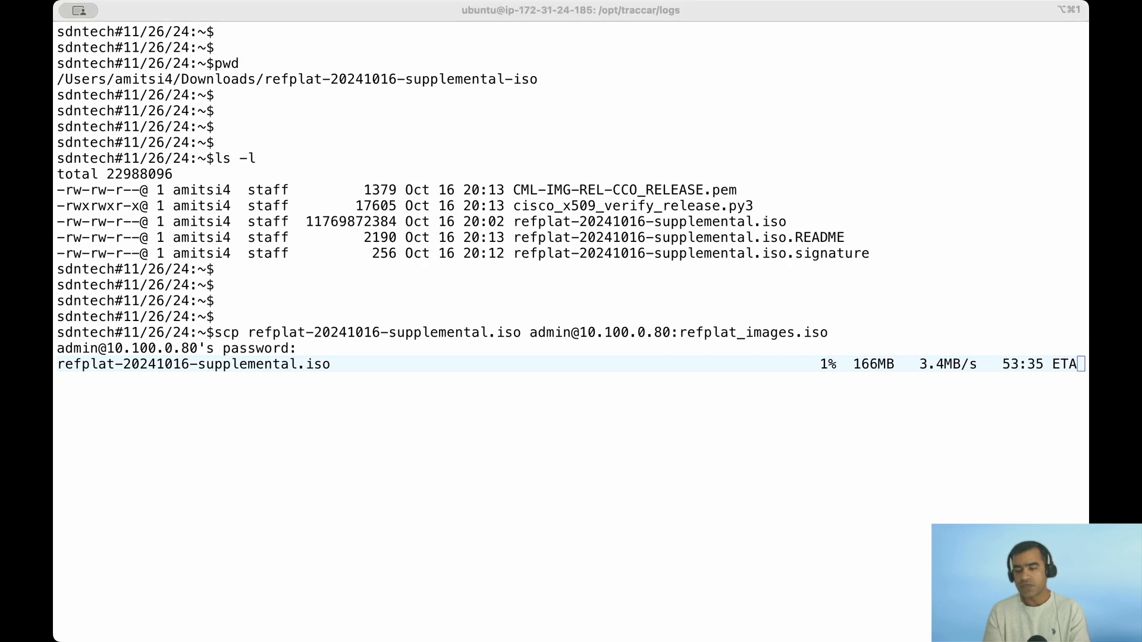
pyautogui.moveTo(831, 594)
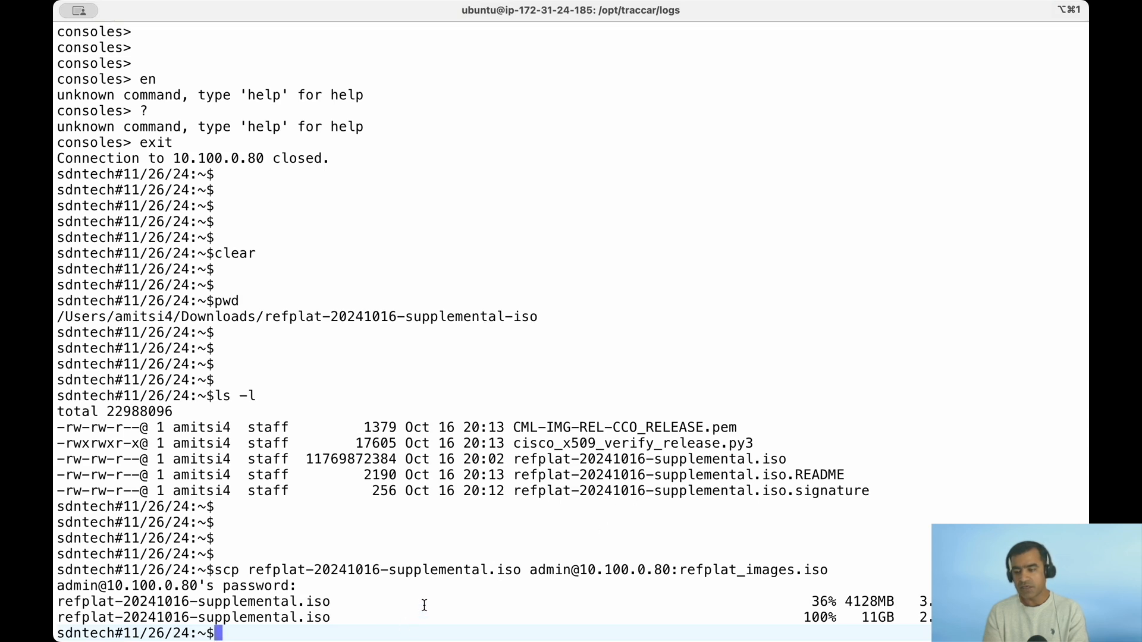
pyautogui.moveTo(819, 31)
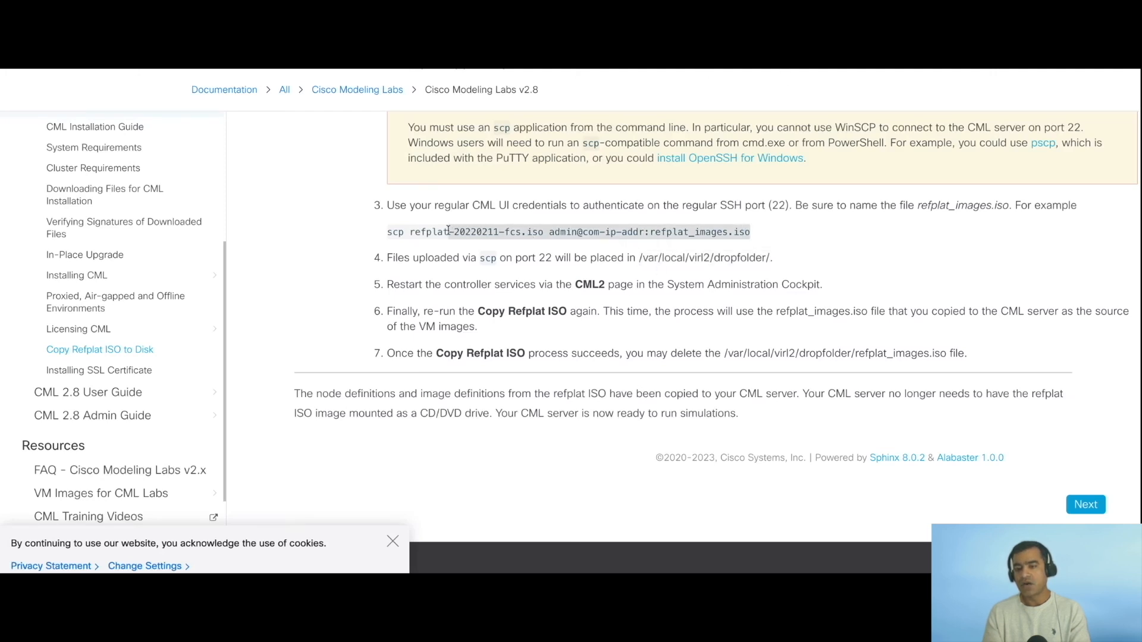
pyautogui.moveTo(753, 258)
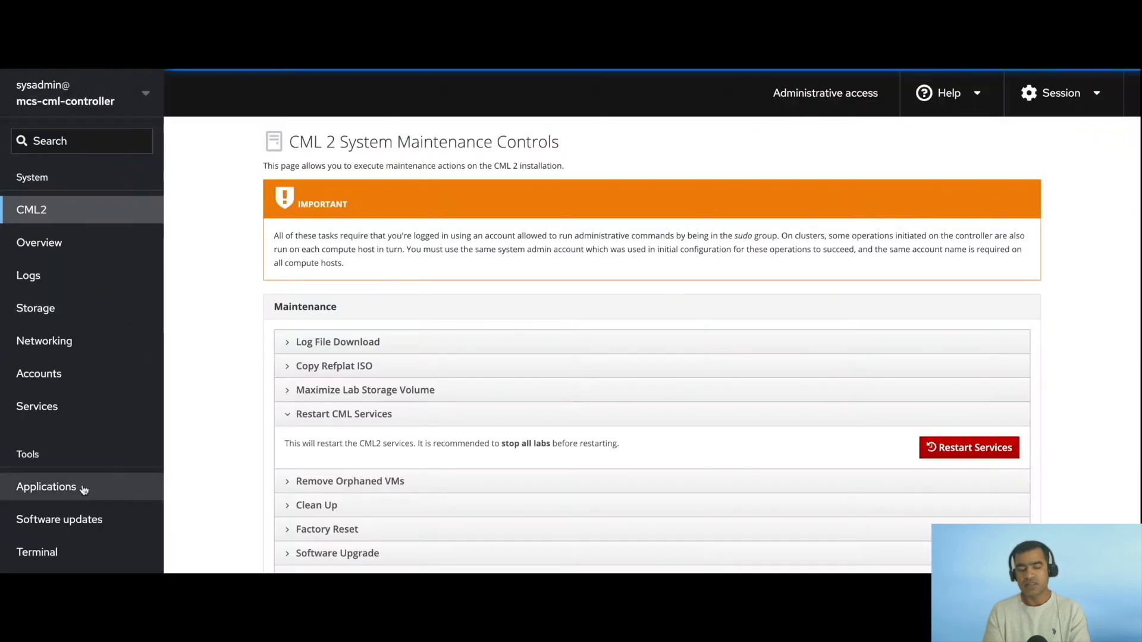
pyautogui.moveTo(85, 558)
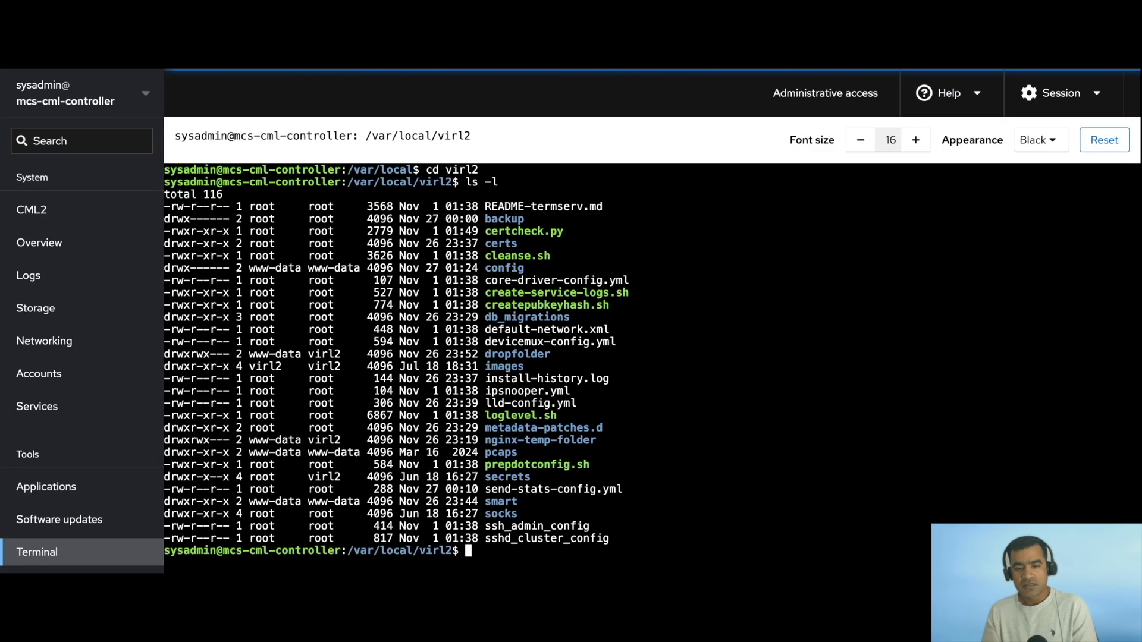
# - Try cd dropfolder, check the server date, and return to the CML2 controls
pyautogui.write('cd dropfolder/')
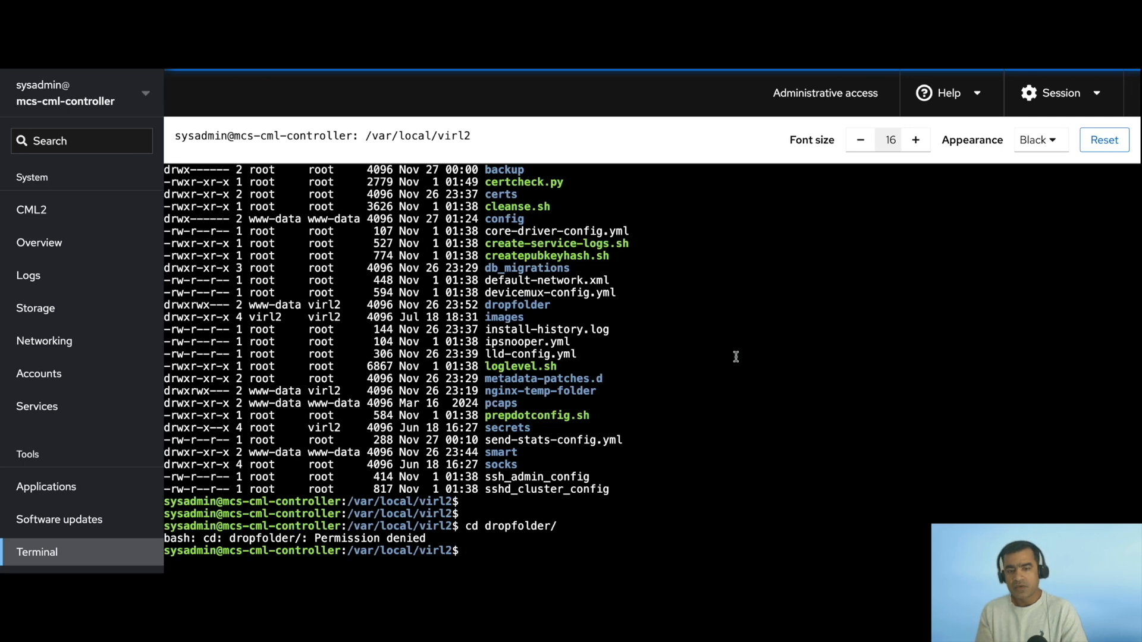
pyautogui.write('datetime')
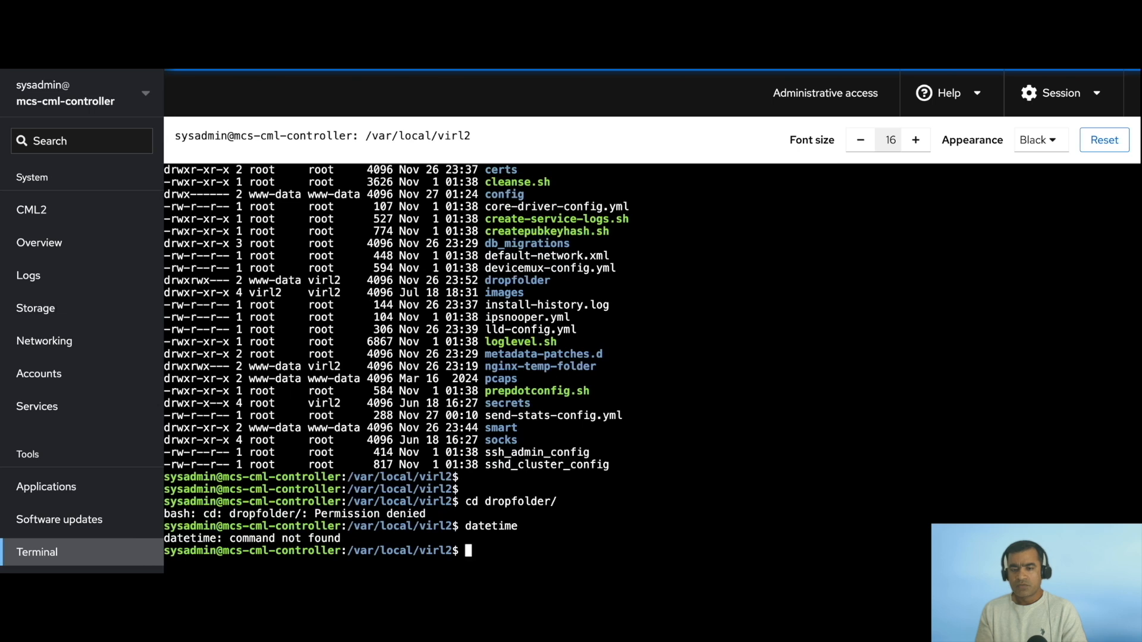
pyautogui.write('date')
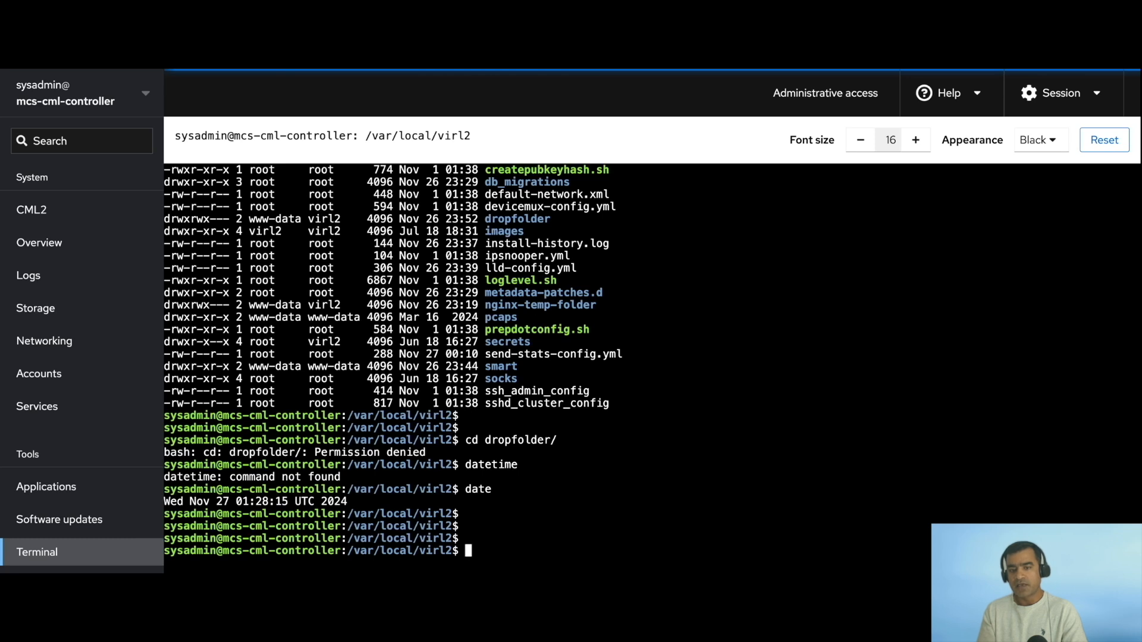
pyautogui.moveTo(682, 407)
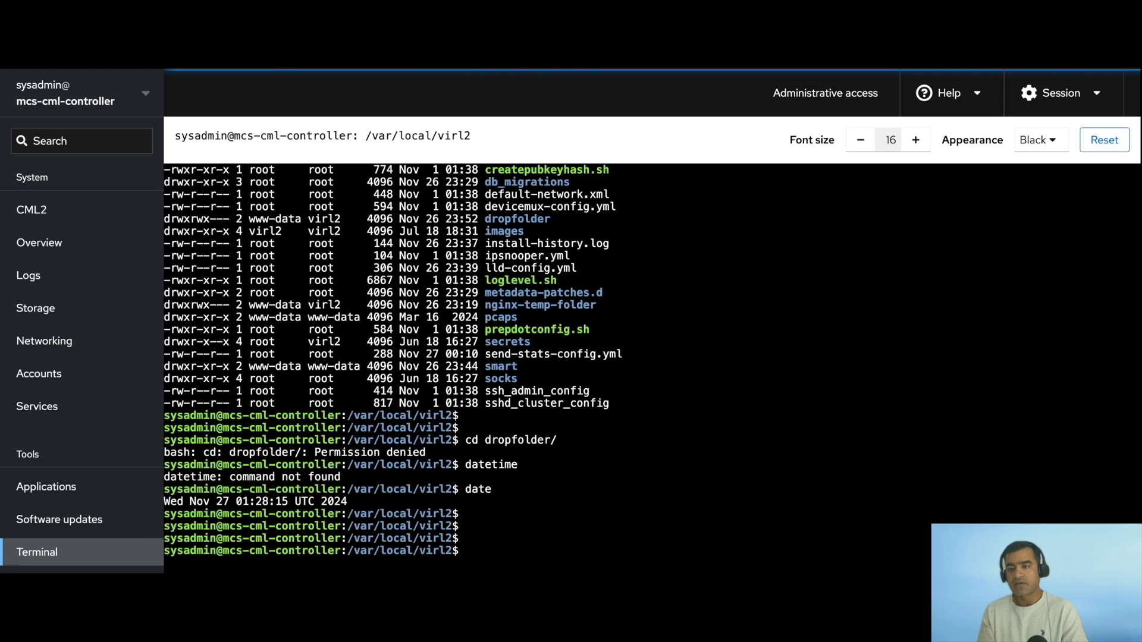
pyautogui.moveTo(58, 301)
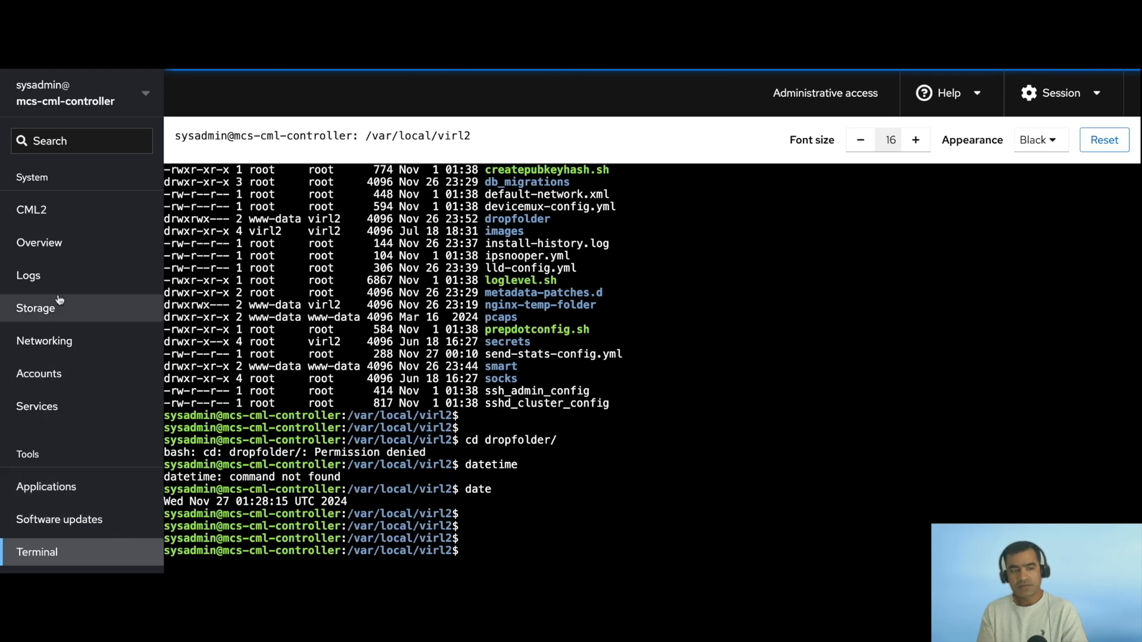
pyautogui.click(29, 210)
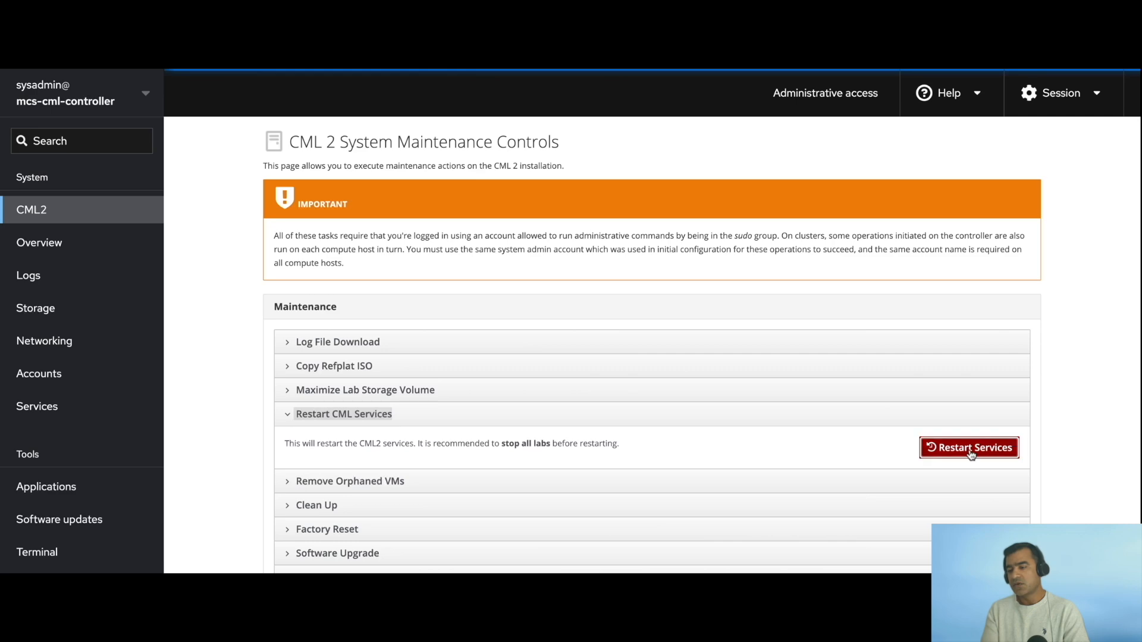
# - Confirm Restart Services, then run and confirm Copy Refplat ISO on the CML2 page
pyautogui.click(969, 447)
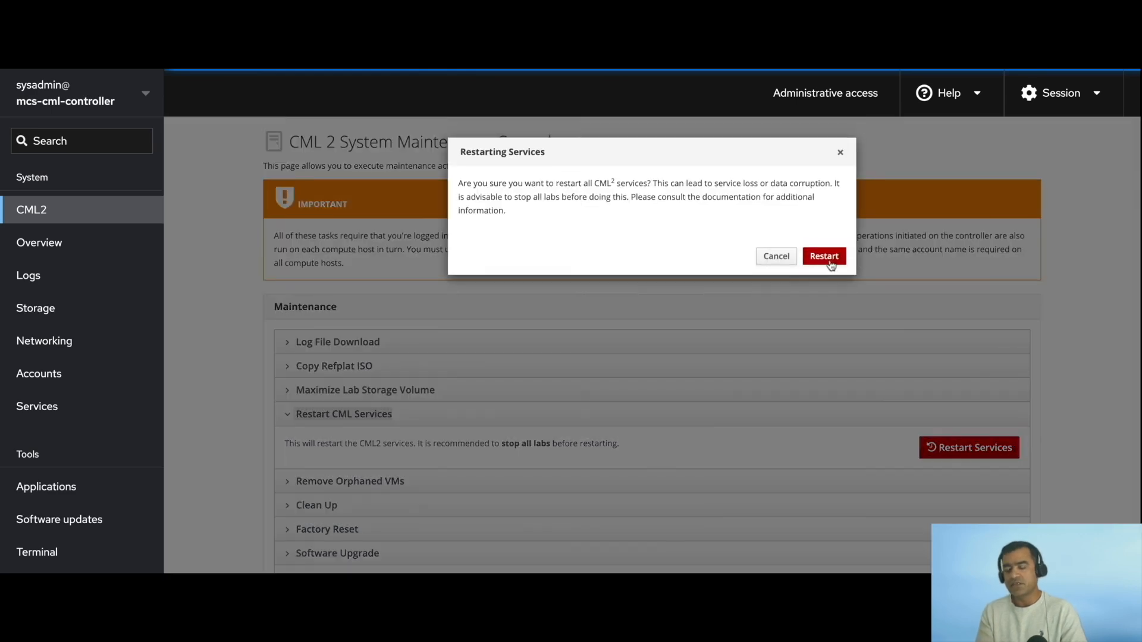
pyautogui.click(823, 256)
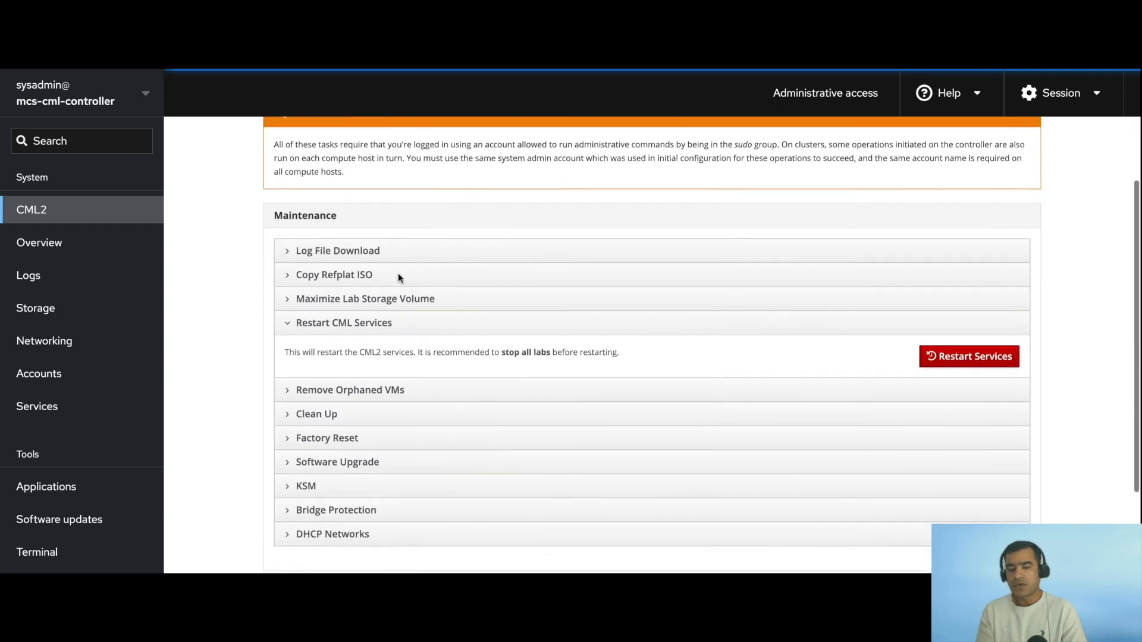
pyautogui.click(334, 274)
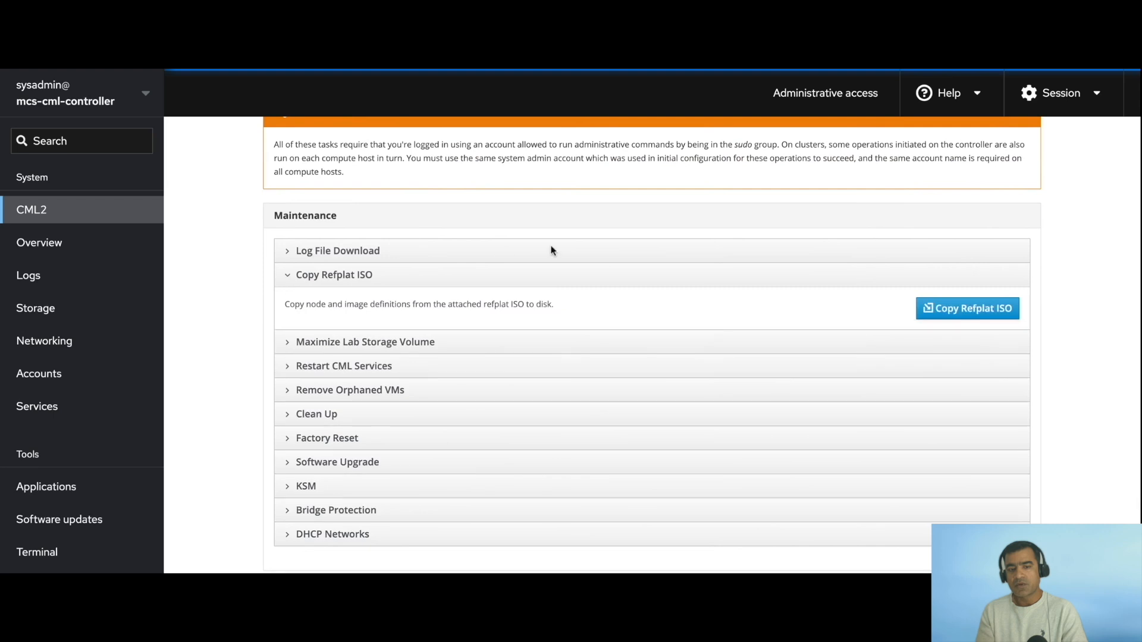
pyautogui.click(966, 308)
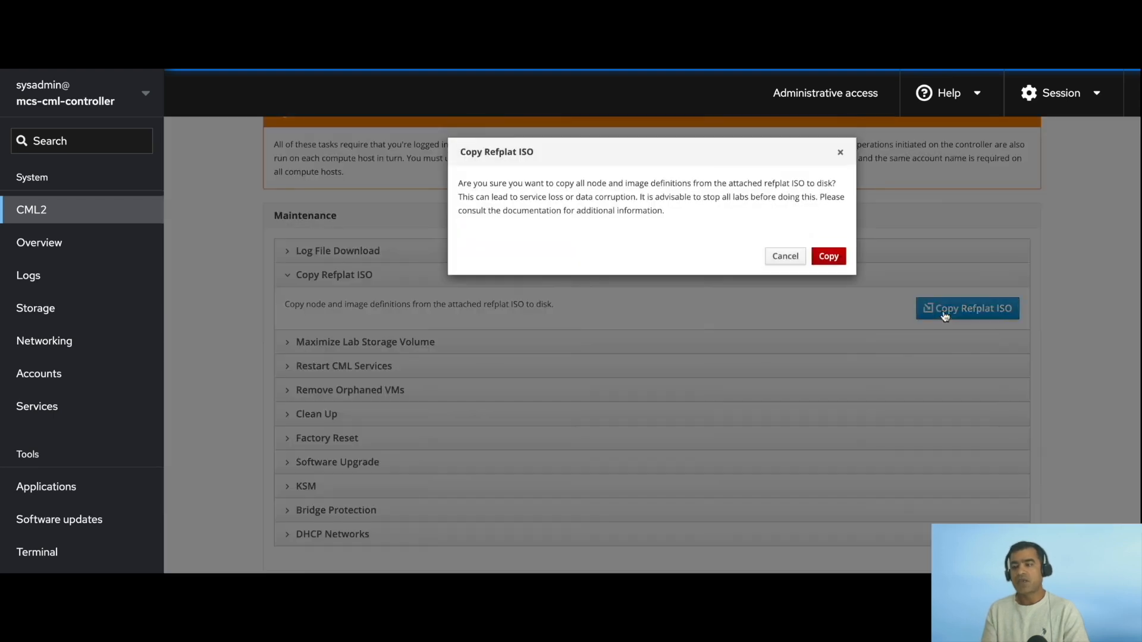
pyautogui.click(827, 256)
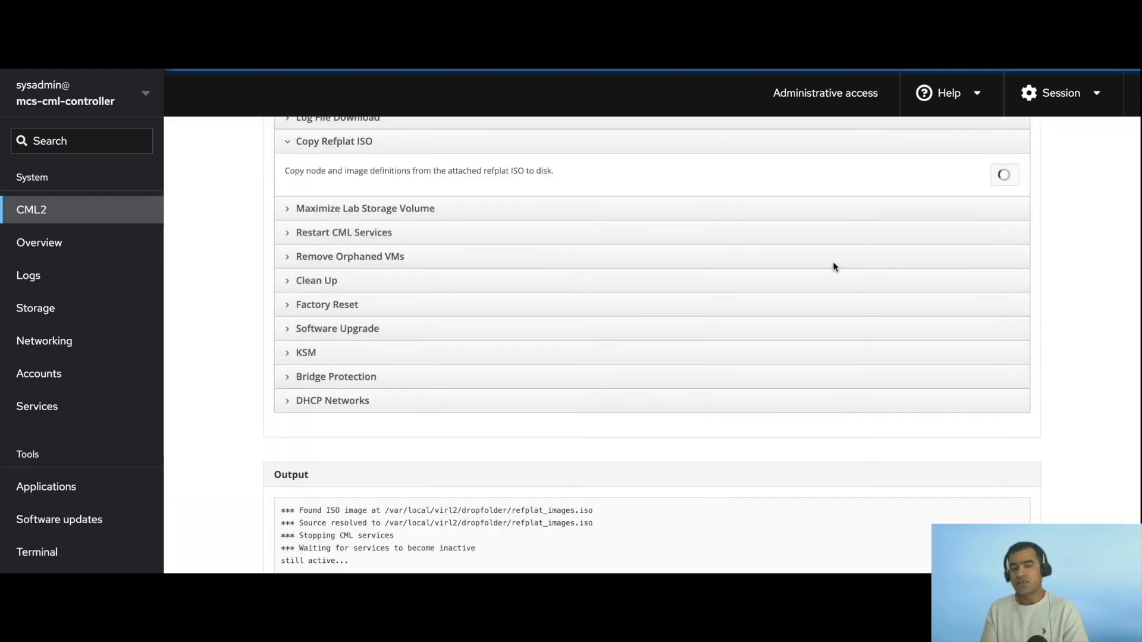
pyautogui.moveTo(840, 436)
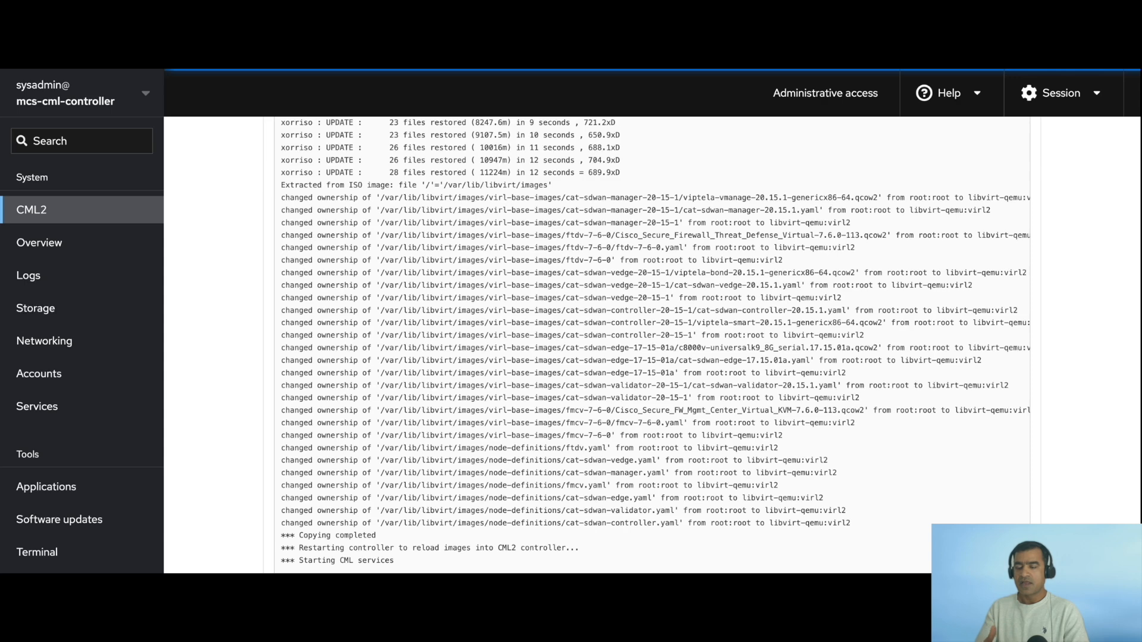
pyautogui.scroll(-3)
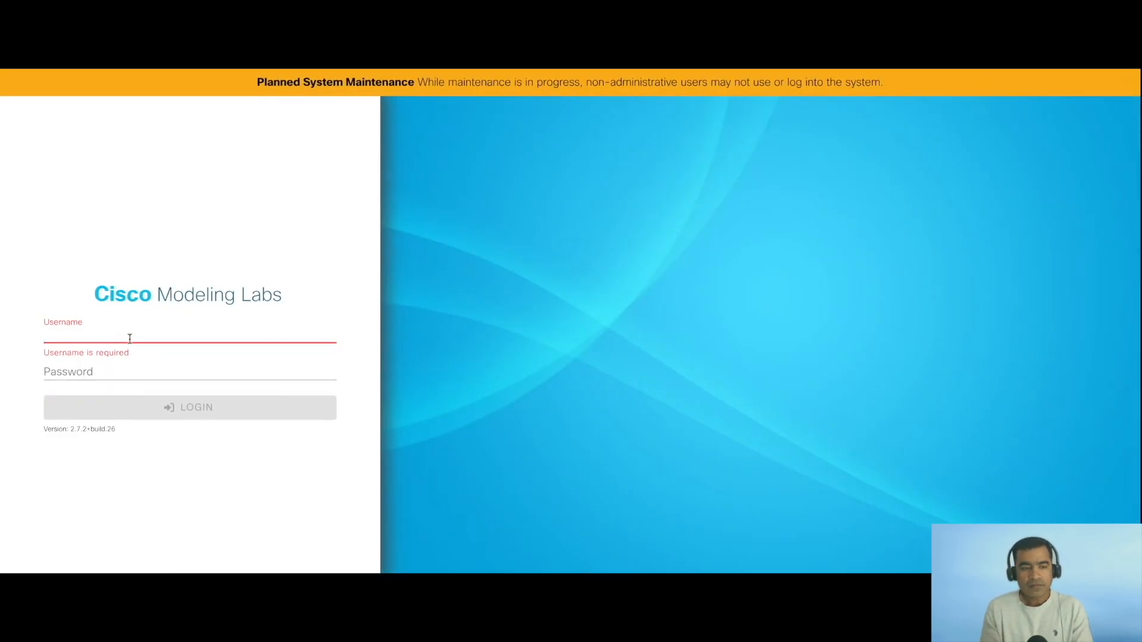
# - Log in to Cisco Modeling Labs as admin and dismiss the telemetry notice
pyautogui.write('admin')
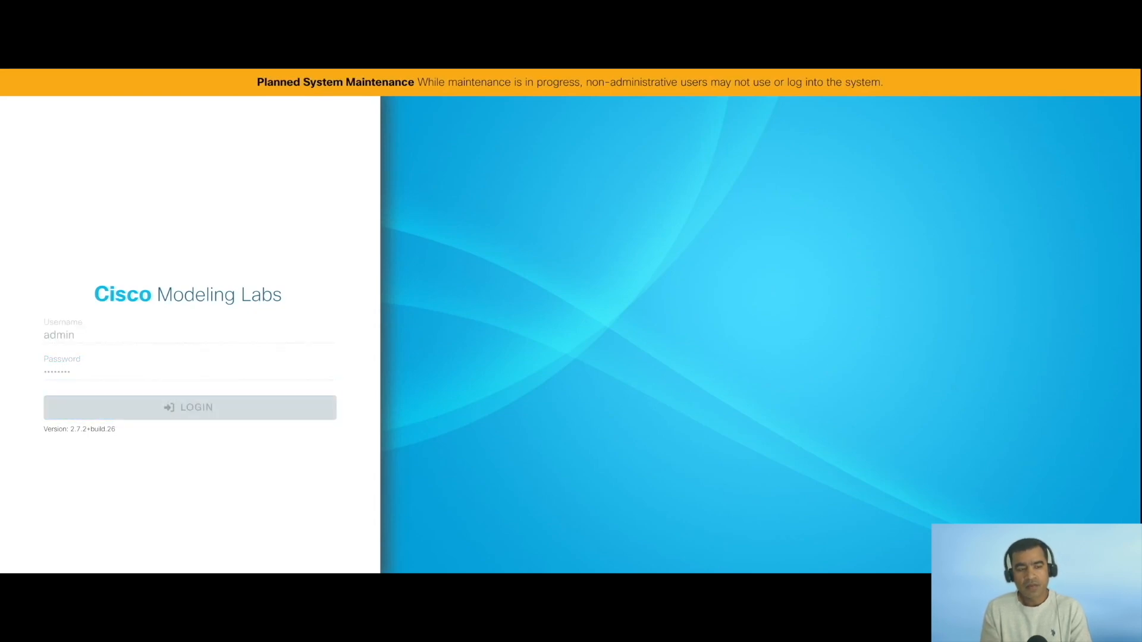
pyautogui.click(189, 407)
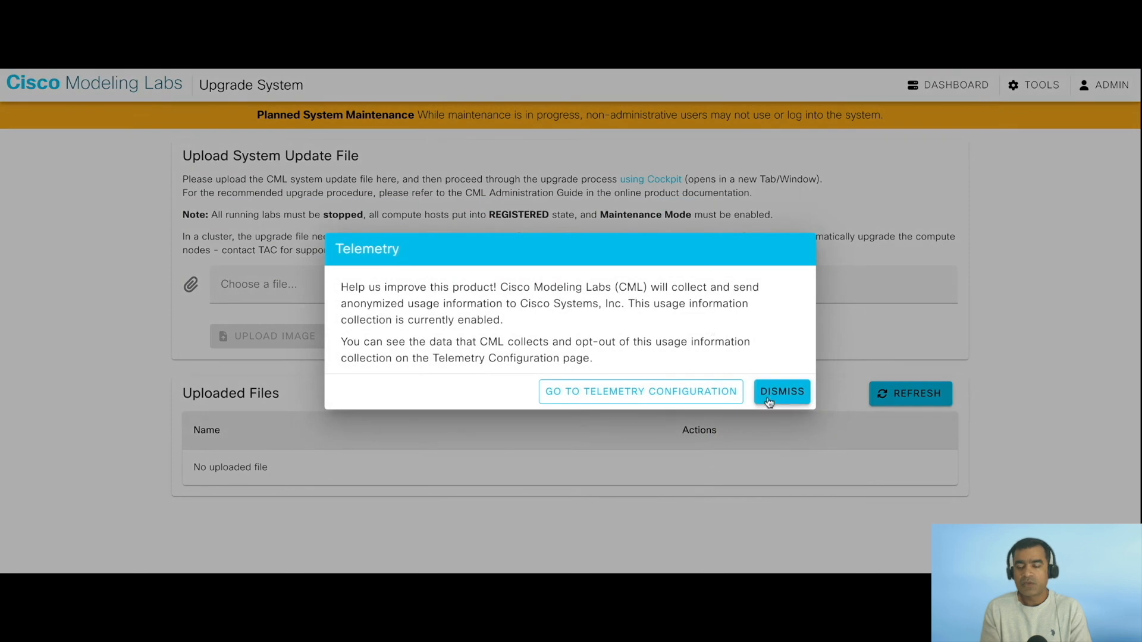
pyautogui.click(781, 391)
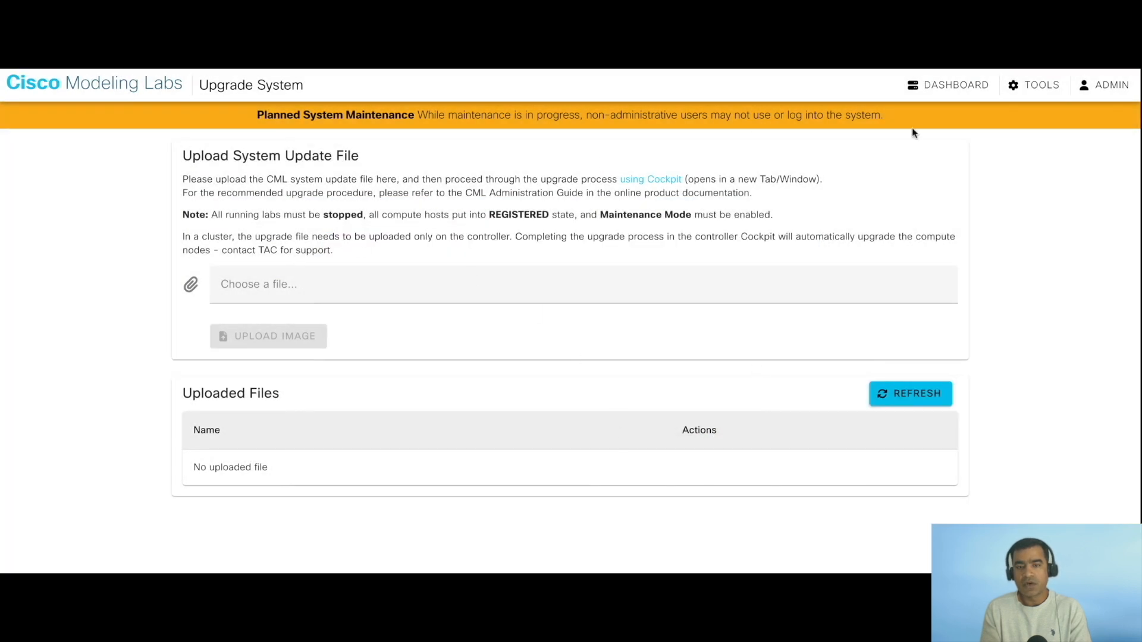
# - Set the controller compute host to READY in System Administration > Compute Hosts
pyautogui.click(1041, 85)
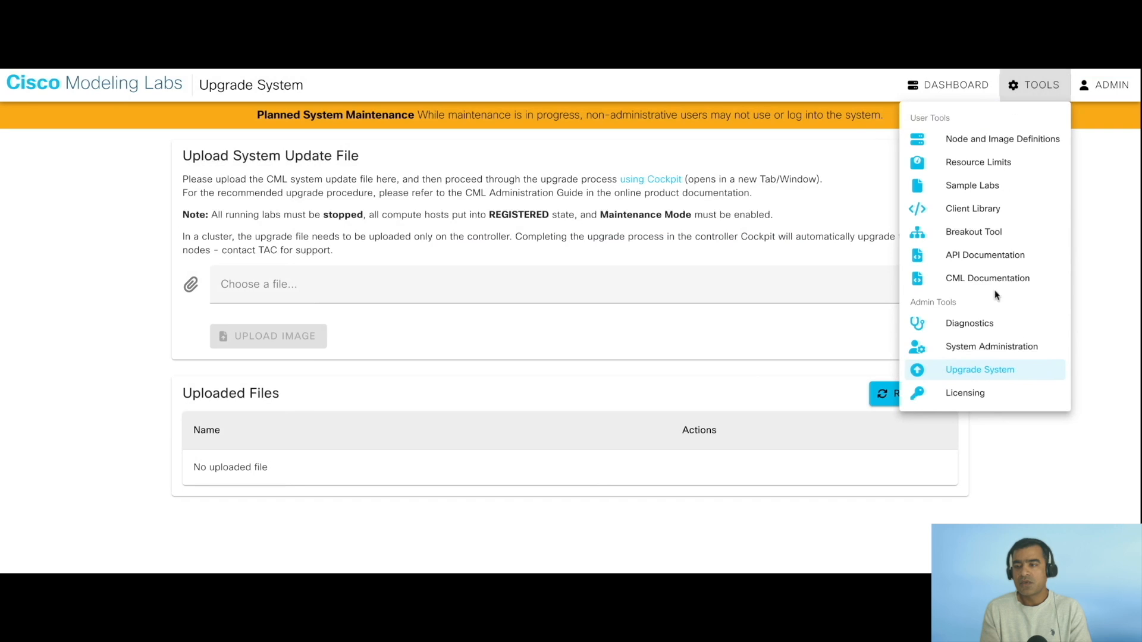
pyautogui.click(991, 346)
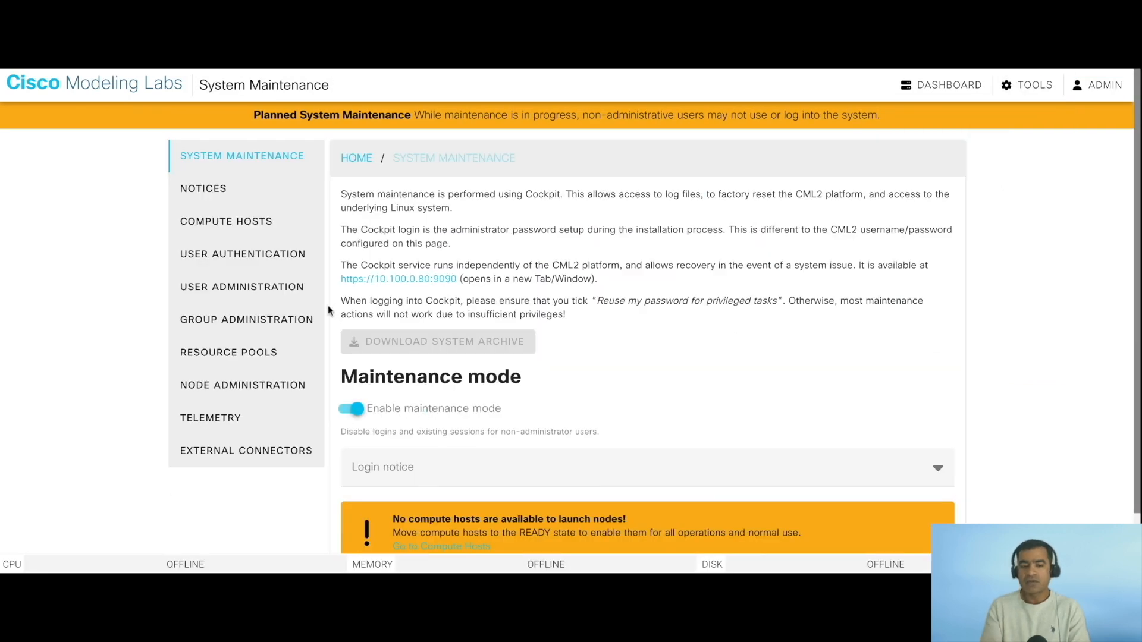
pyautogui.click(226, 221)
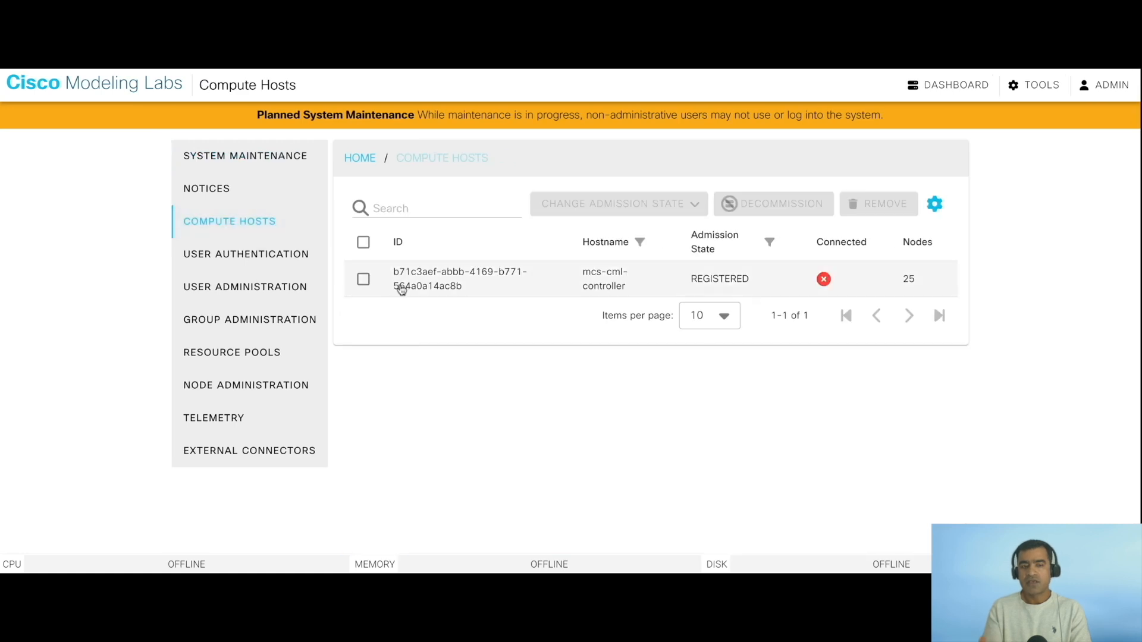
pyautogui.click(363, 279)
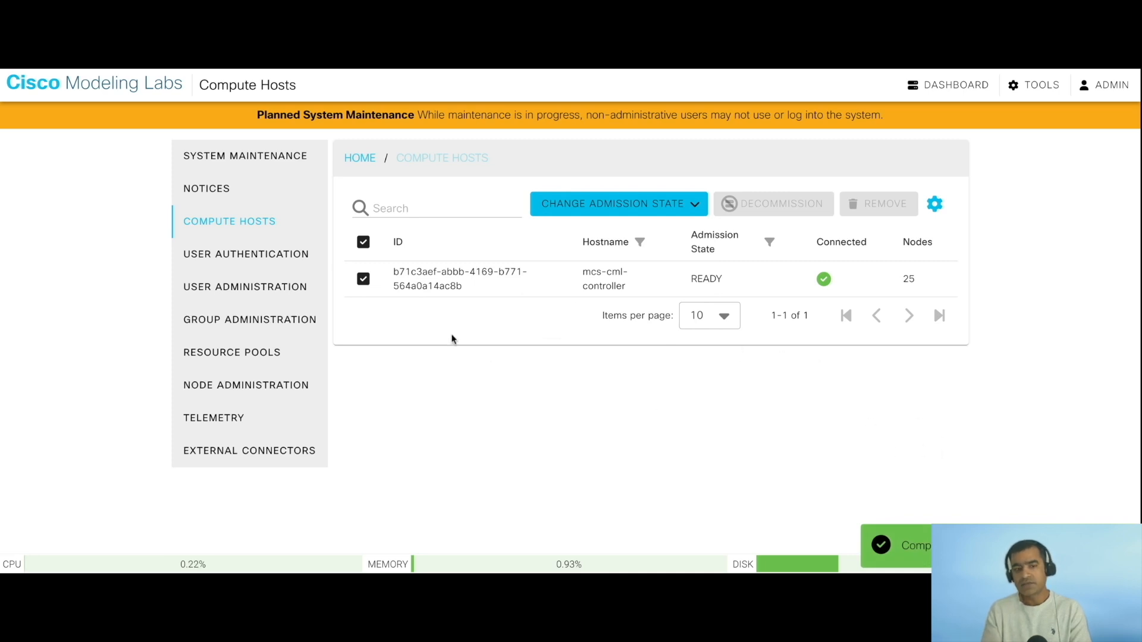
# - Turn off maintenance mode under System Maintenance, then go to Node Definitions
pyautogui.click(245, 156)
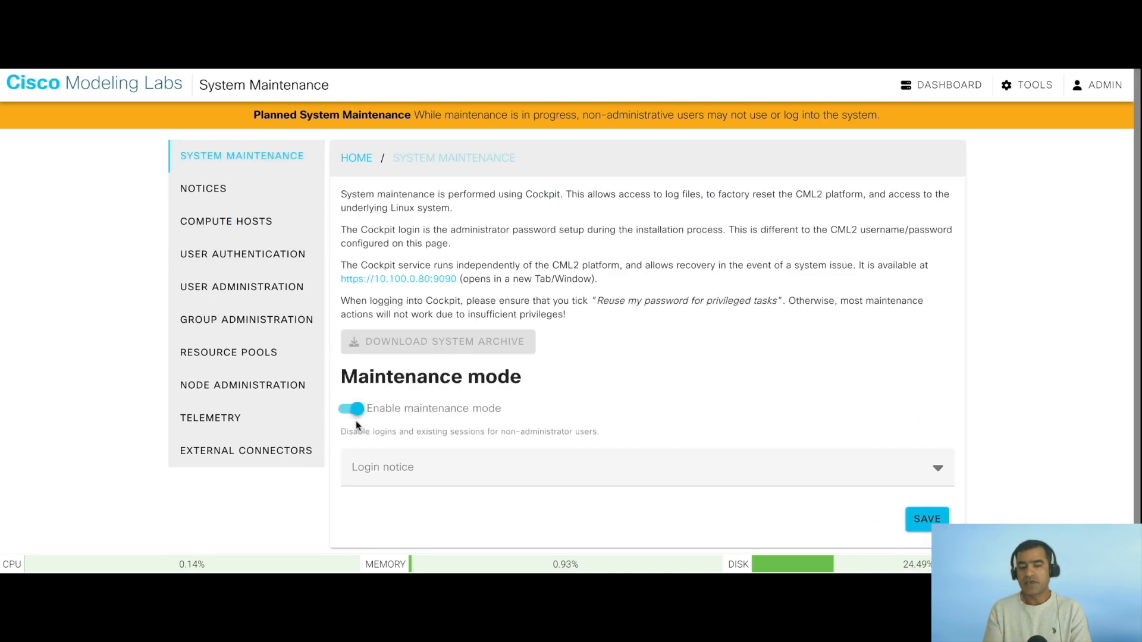
pyautogui.click(351, 409)
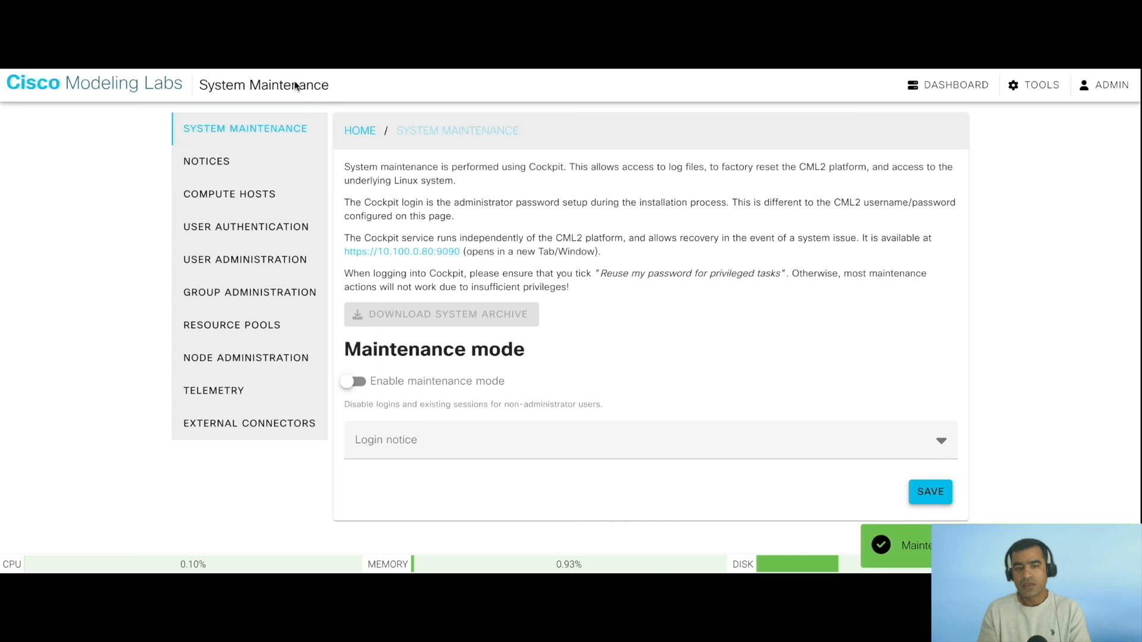
pyautogui.click(949, 85)
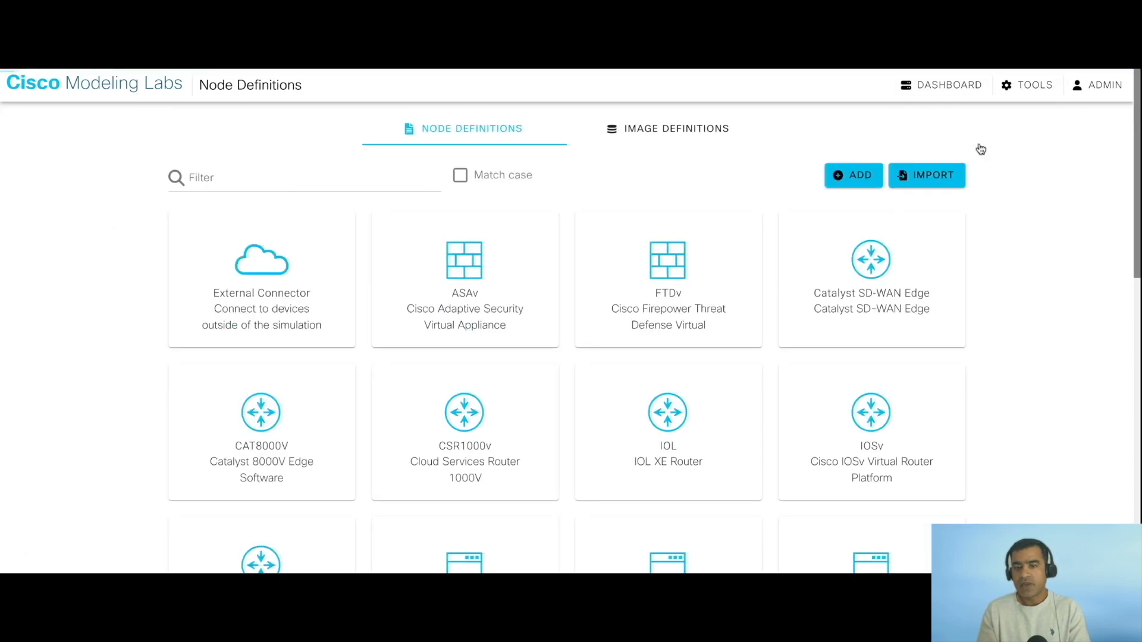
pyautogui.moveTo(517, 136)
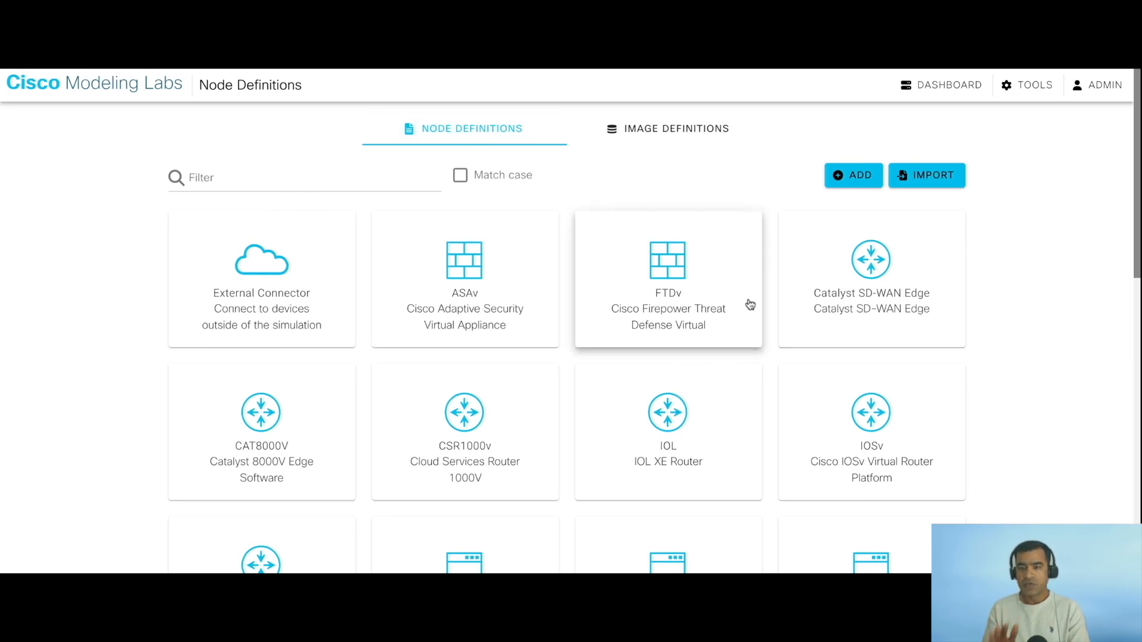
# - Scroll the Node Definitions catalog past FTDv, Catalyst SD-WAN, IOS XRv 9000, Alpine and FMCv
pyautogui.scroll(-3)
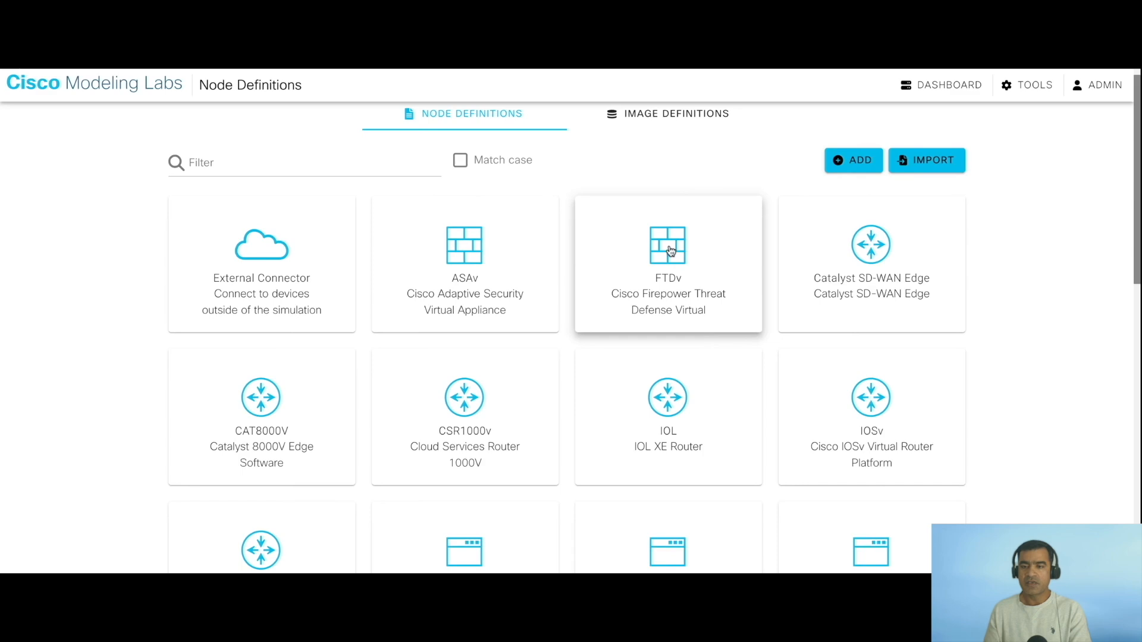
pyautogui.moveTo(899, 263)
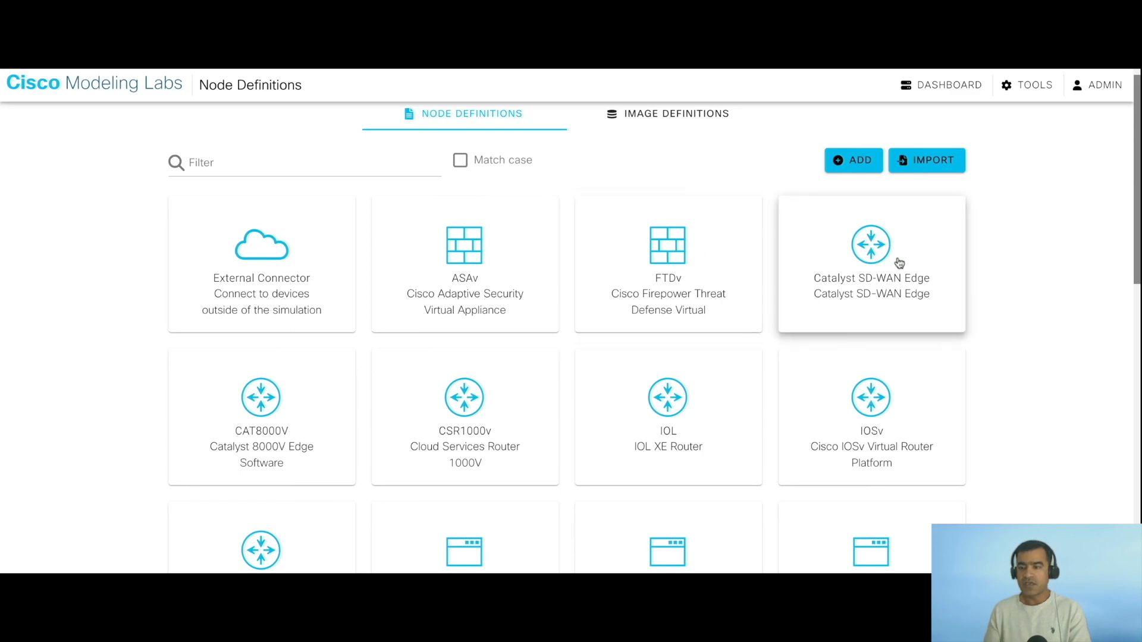
pyautogui.scroll(-3)
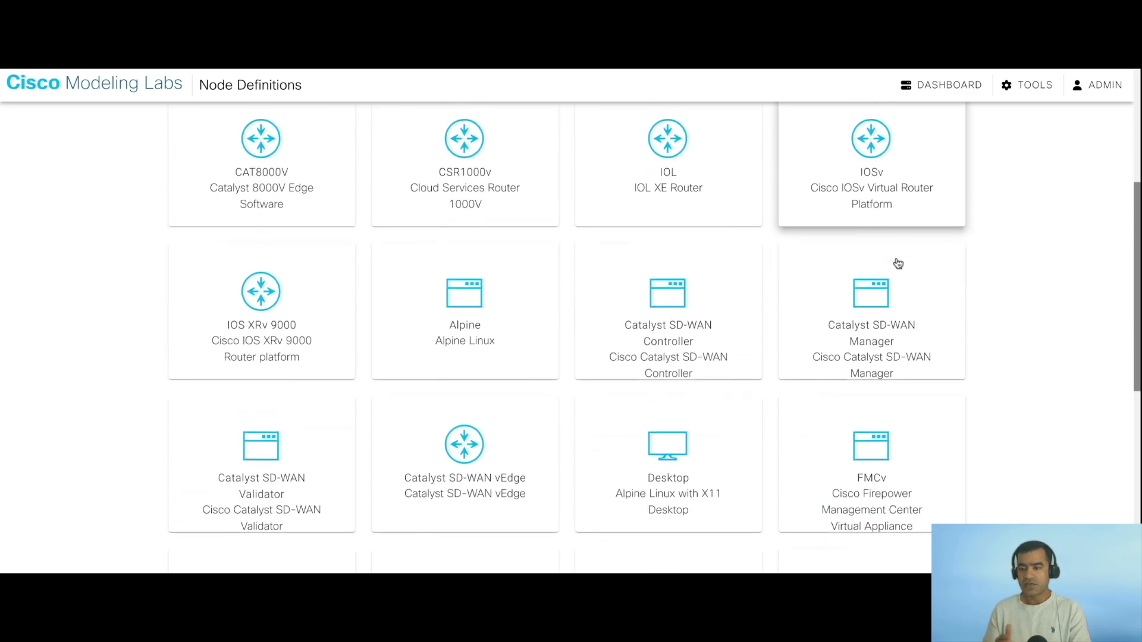